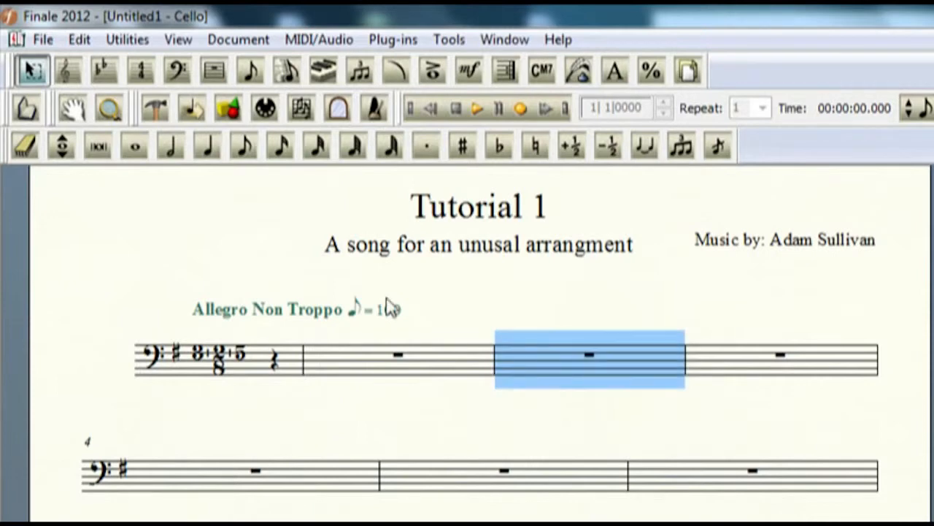
- Review the Cello staff settings and key signature settings, dismissing both unchanged
click(69, 70)
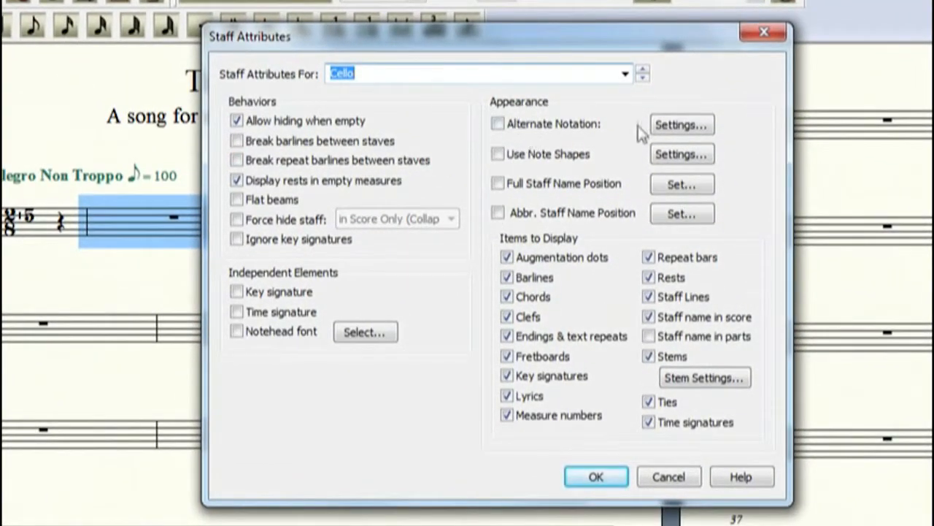
mouse_move(452, 357)
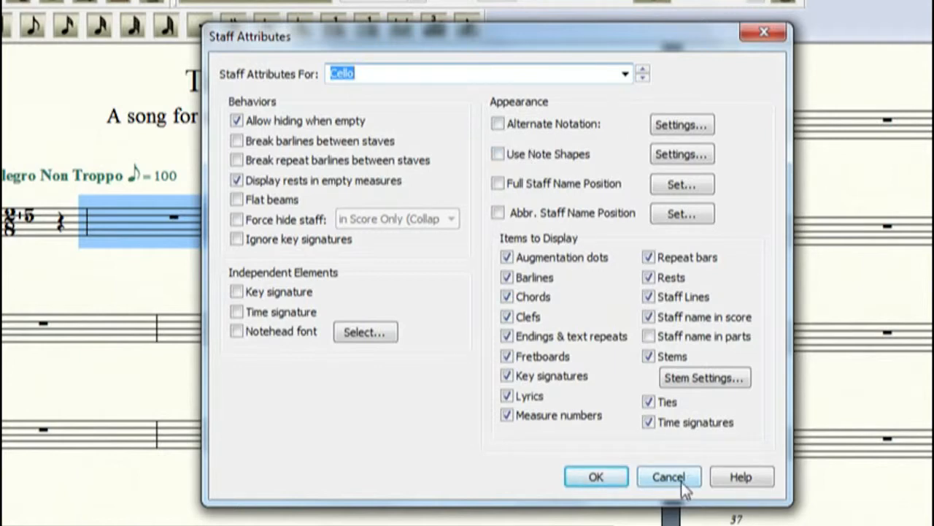
click(668, 476)
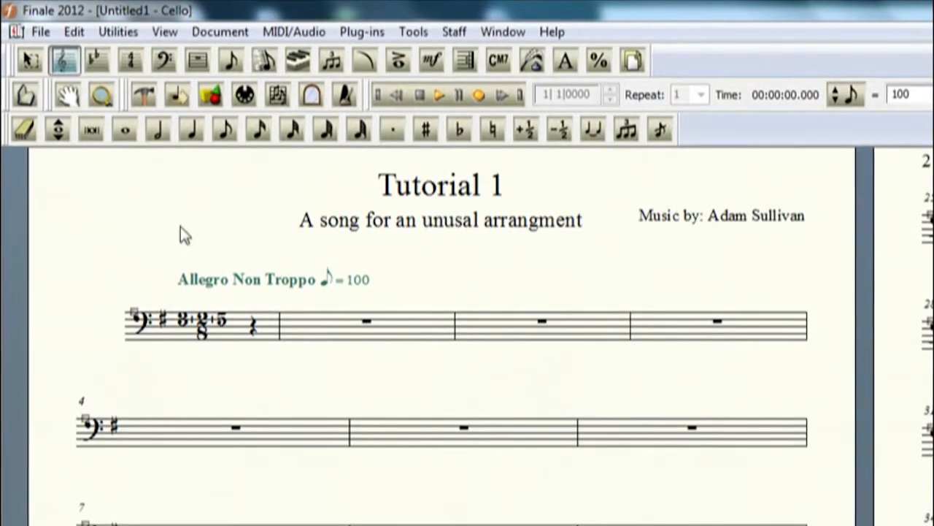
mouse_move(135, 192)
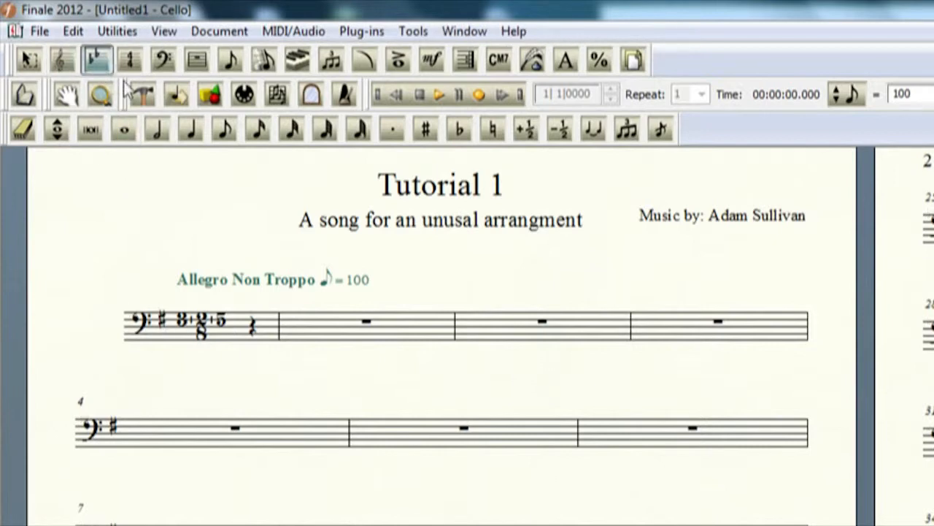
mouse_move(169, 343)
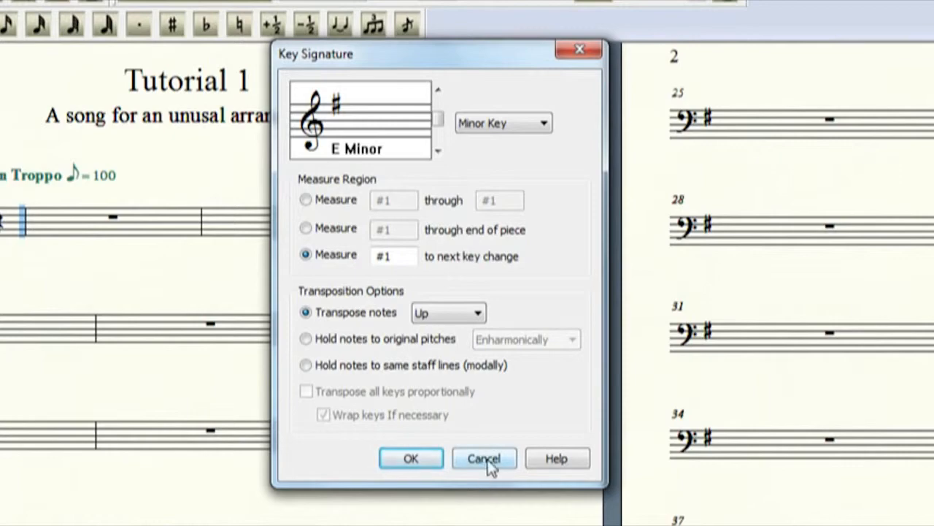
mouse_move(314, 202)
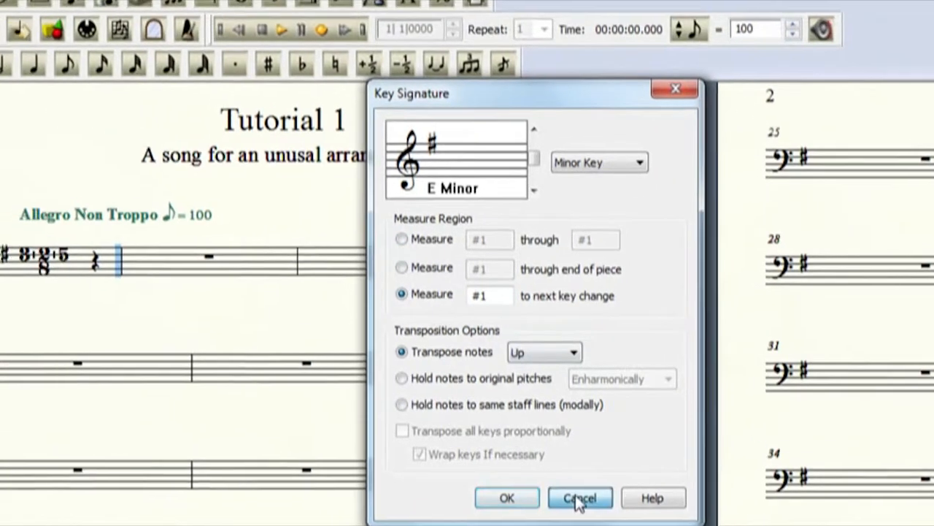
click(580, 498)
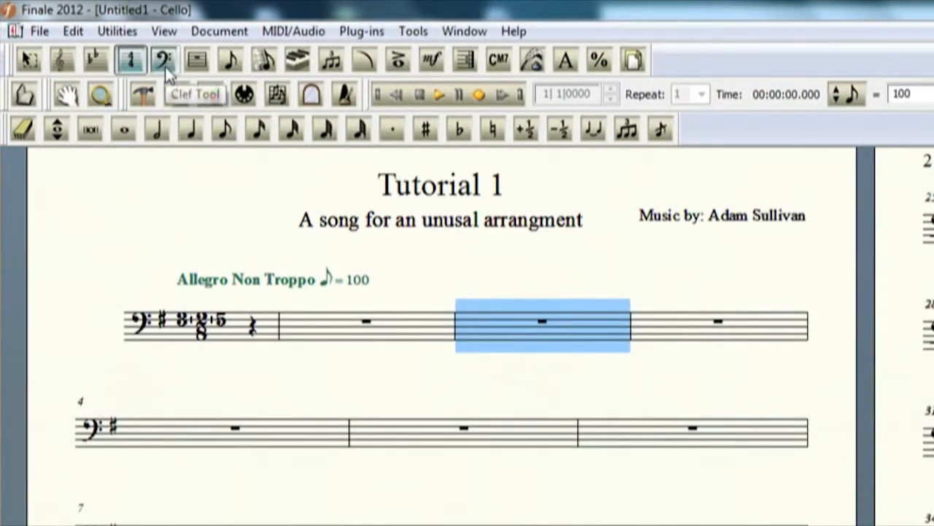
- With the Clef Tool, bring up the clef choices for measure 2 and try a C clef
click(164, 60)
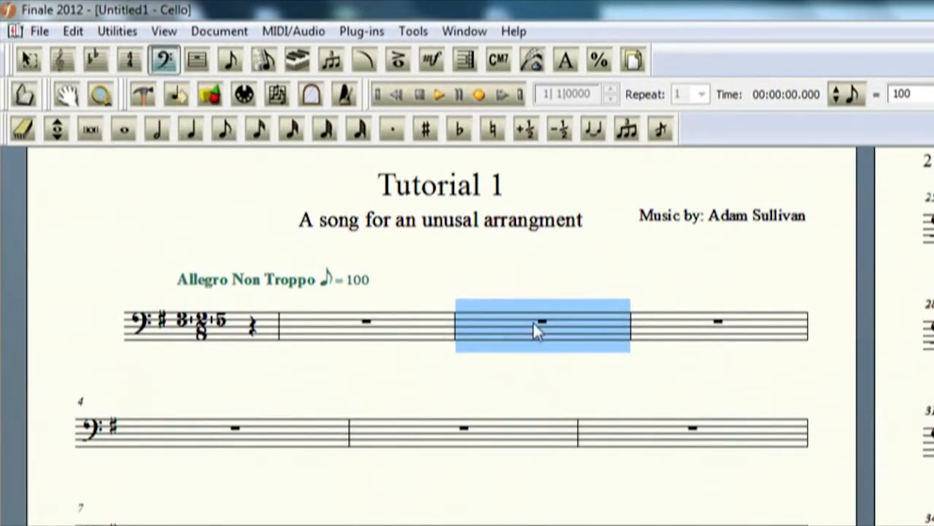
double_click(542, 324)
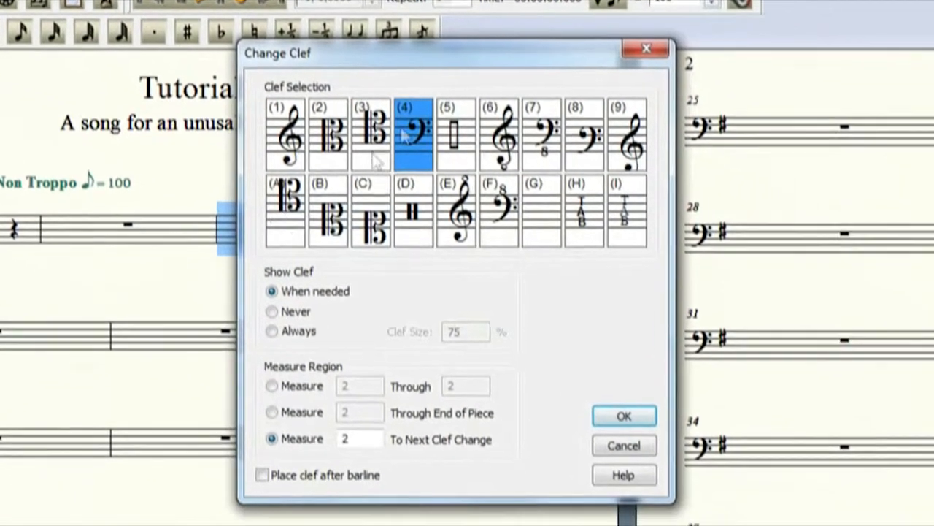
click(371, 134)
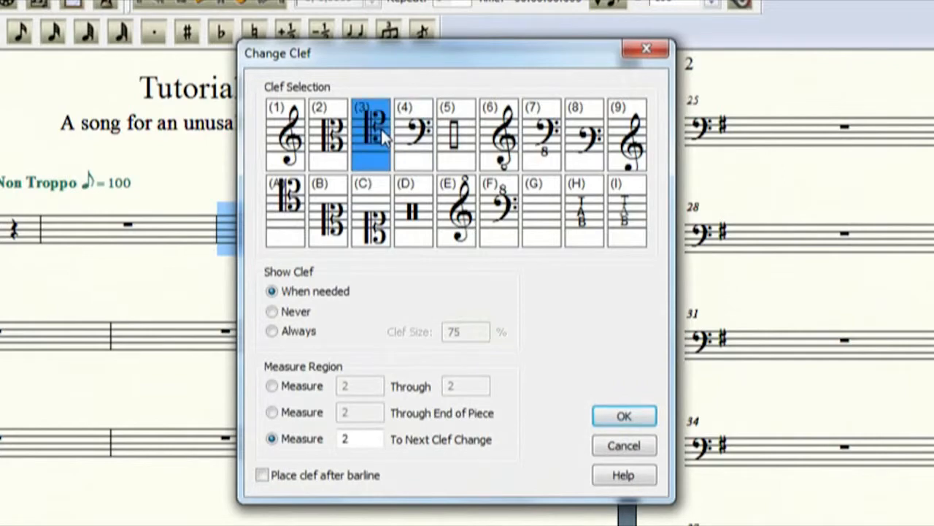
mouse_move(623, 446)
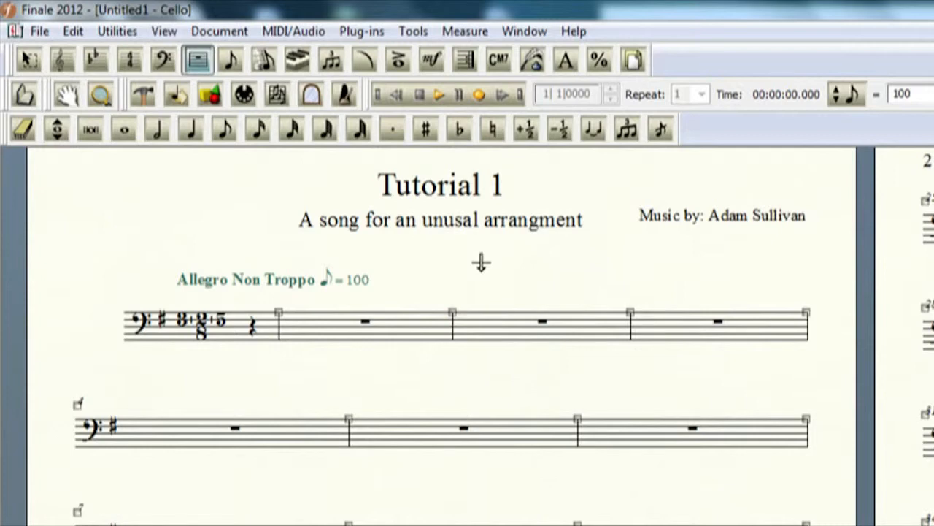
mouse_move(492, 268)
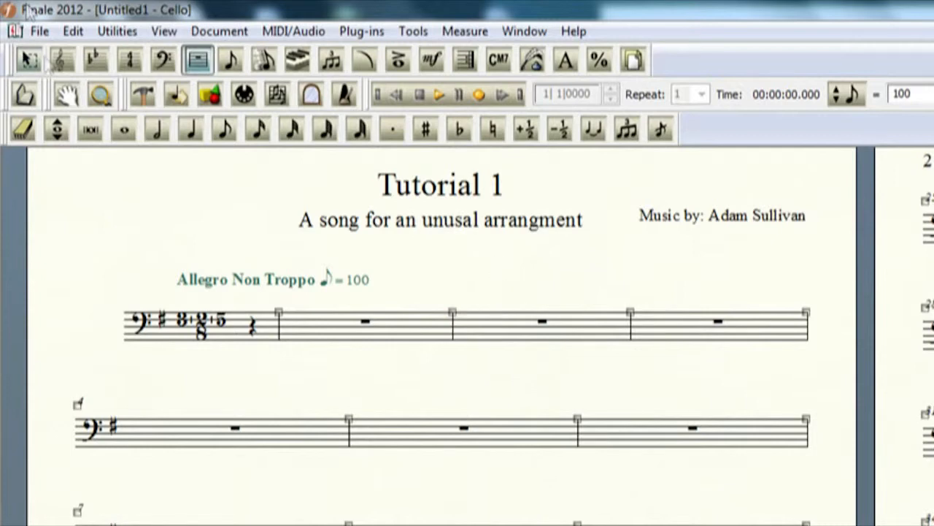
mouse_move(589, 282)
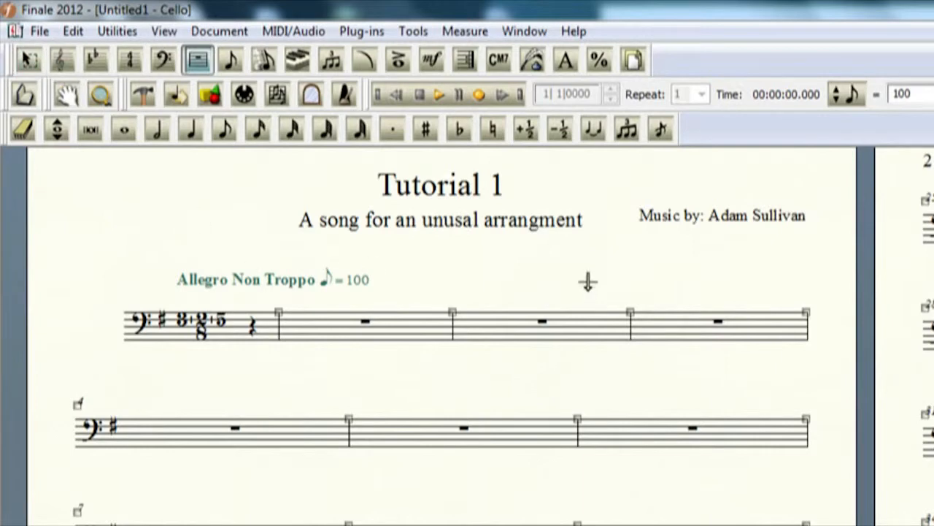
mouse_move(549, 269)
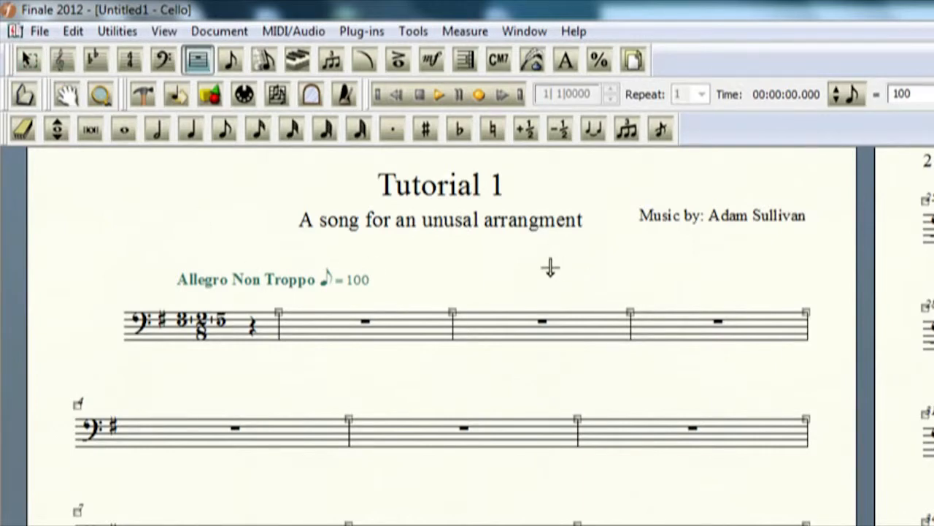
mouse_move(479, 302)
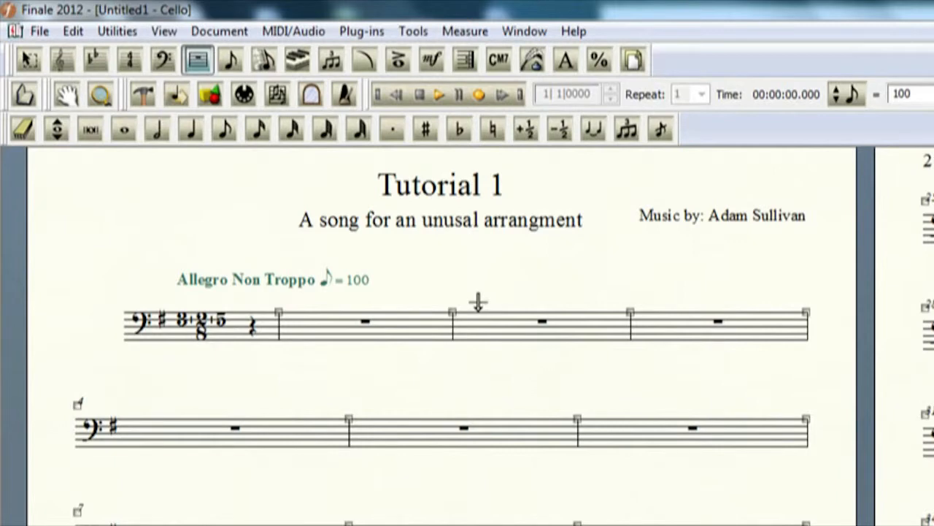
mouse_move(230, 58)
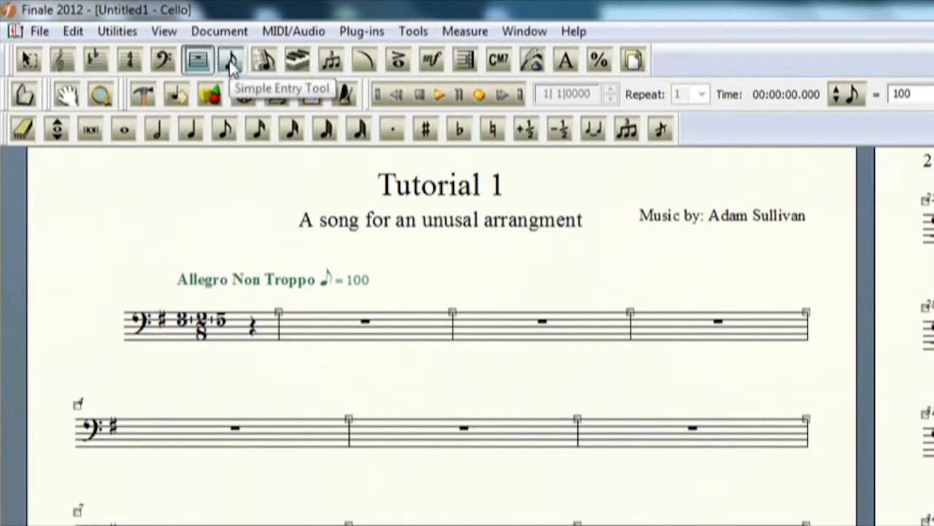
click(231, 60)
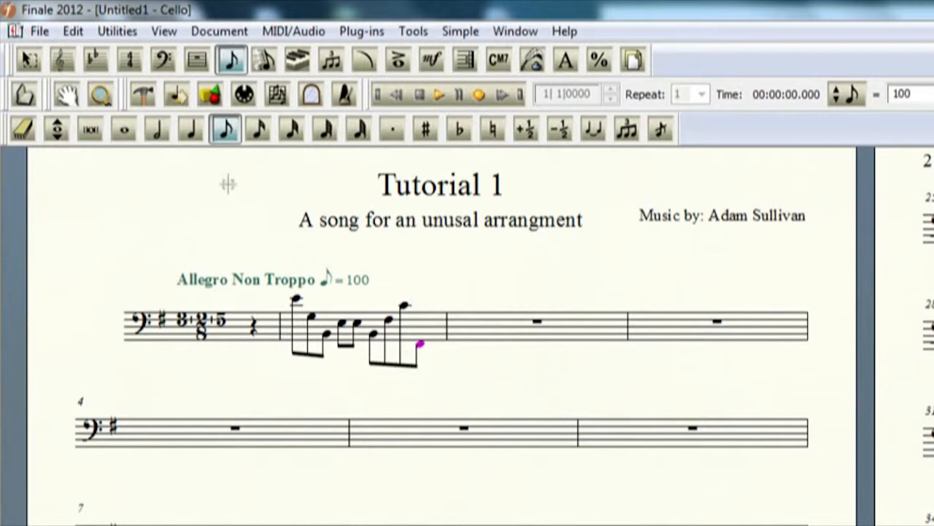
click(29, 59)
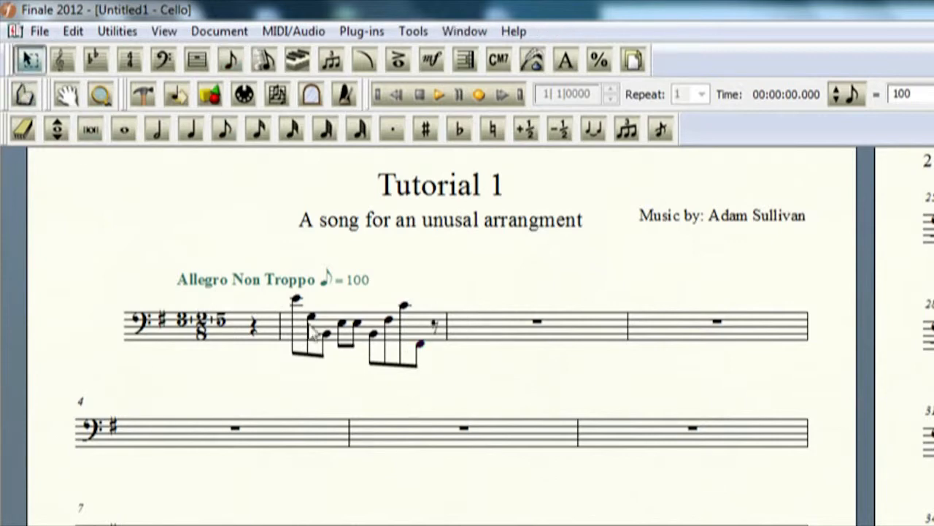
click(329, 324)
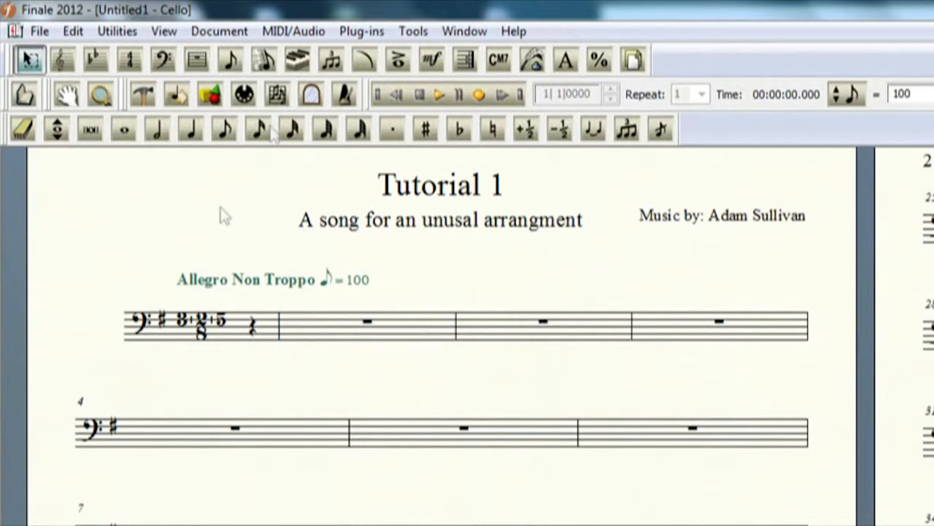
- Switch to Speedy Entry so its editing frame surrounds measure 1 of the Cello staff
click(264, 60)
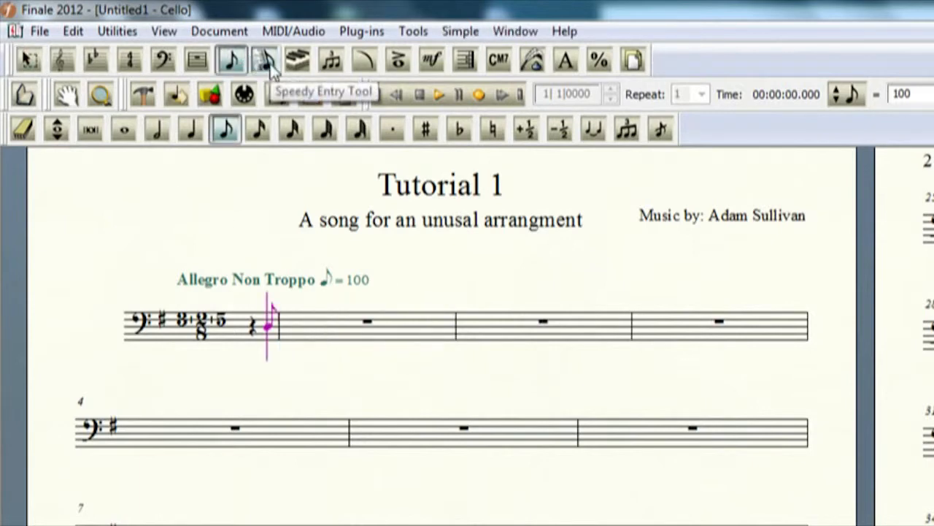
click(264, 60)
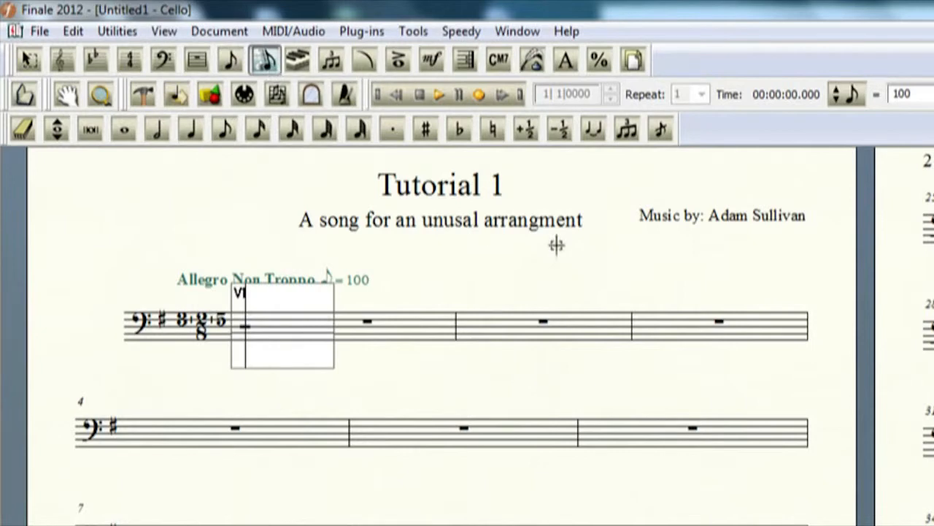
mouse_move(534, 263)
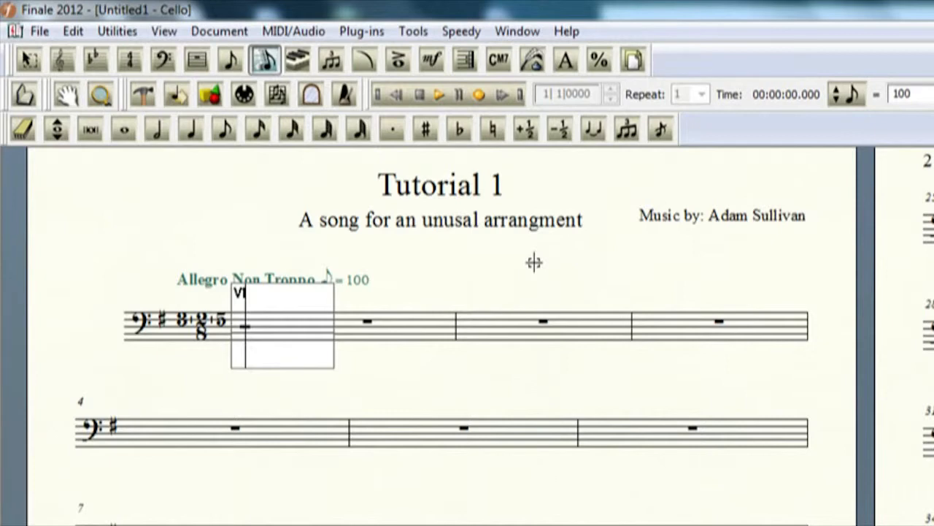
mouse_move(298, 60)
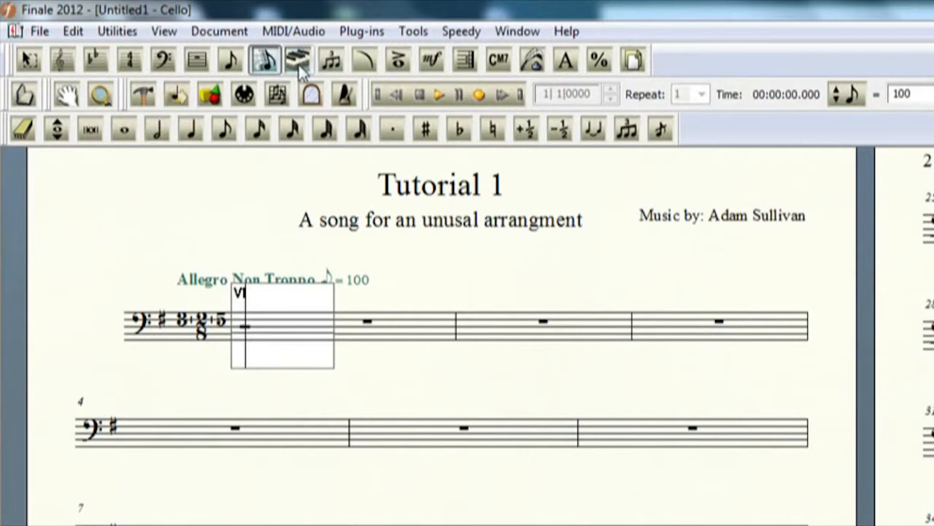
click(298, 60)
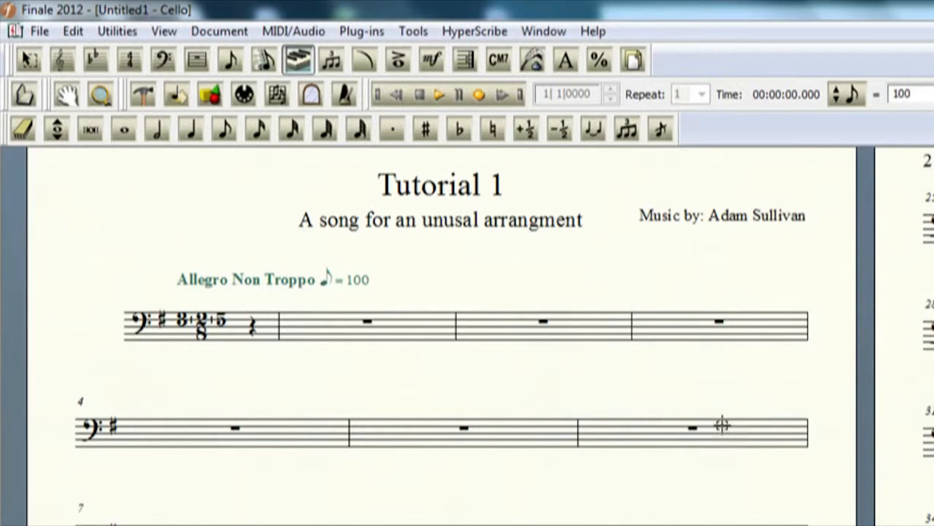
mouse_move(87, 294)
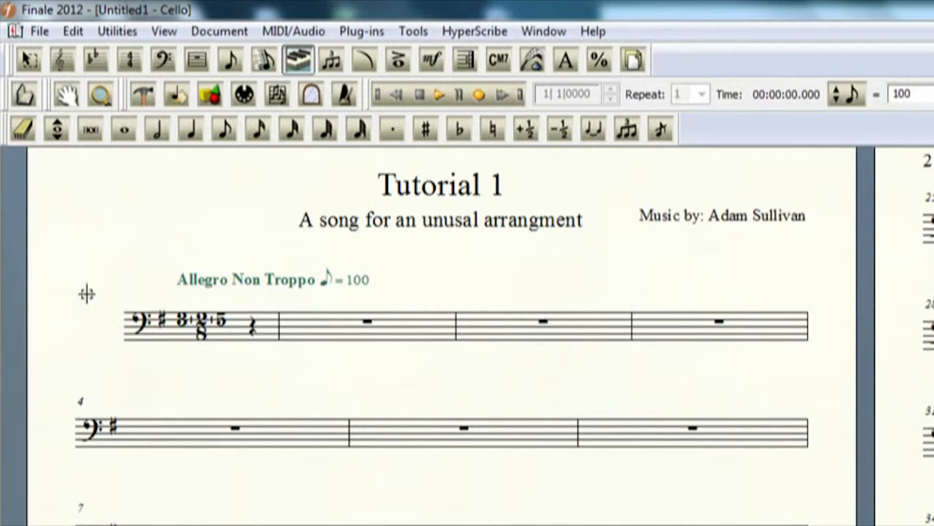
mouse_move(117, 285)
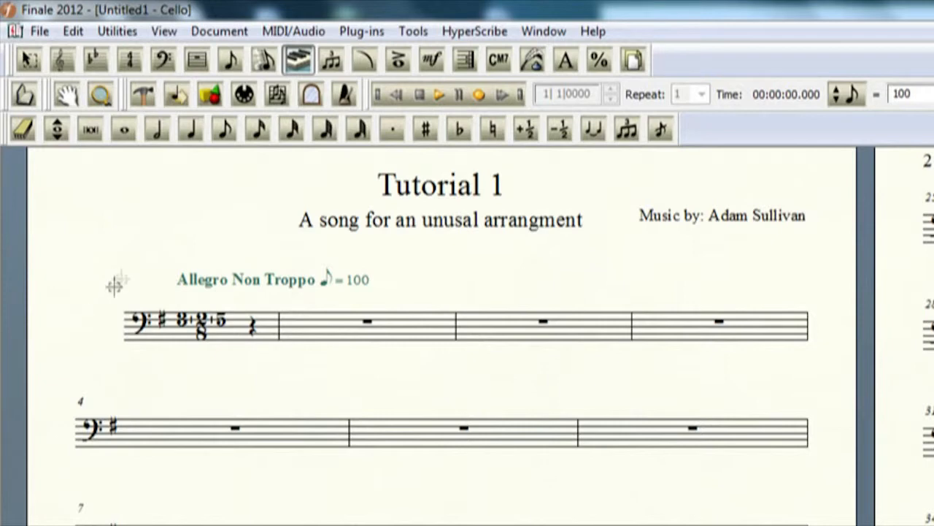
drag(279, 260, 454, 389)
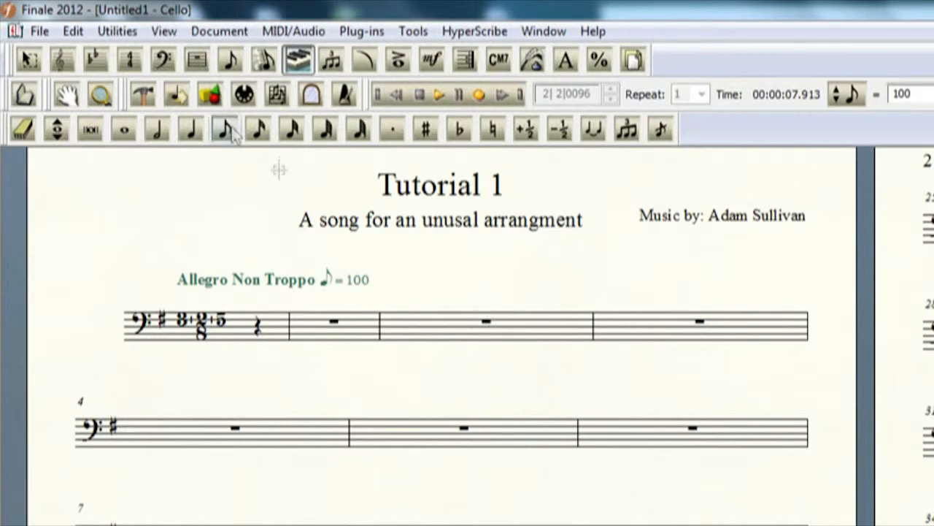
mouse_move(225, 128)
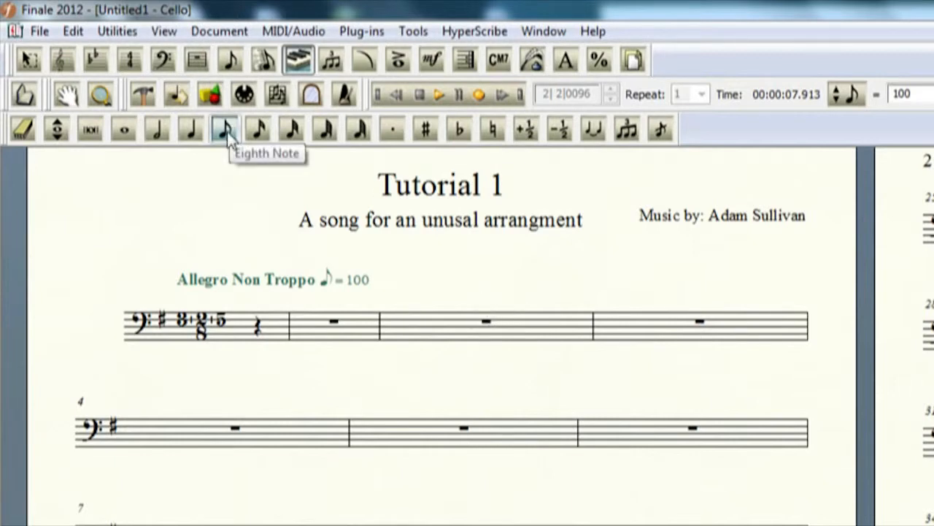
click(226, 128)
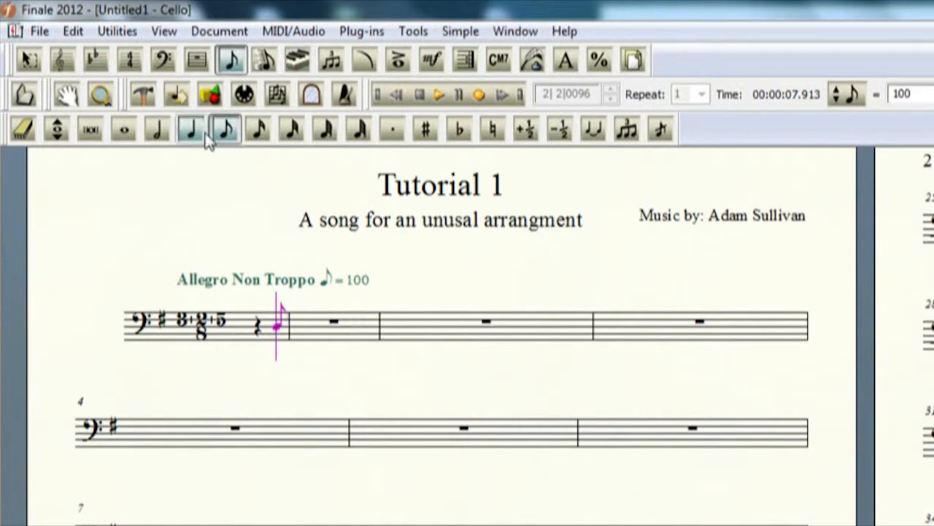
click(158, 128)
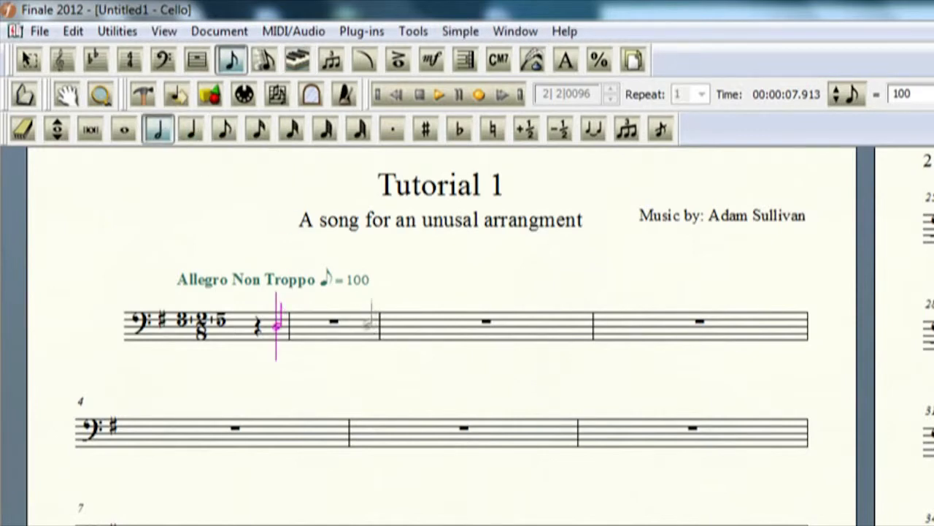
click(299, 324)
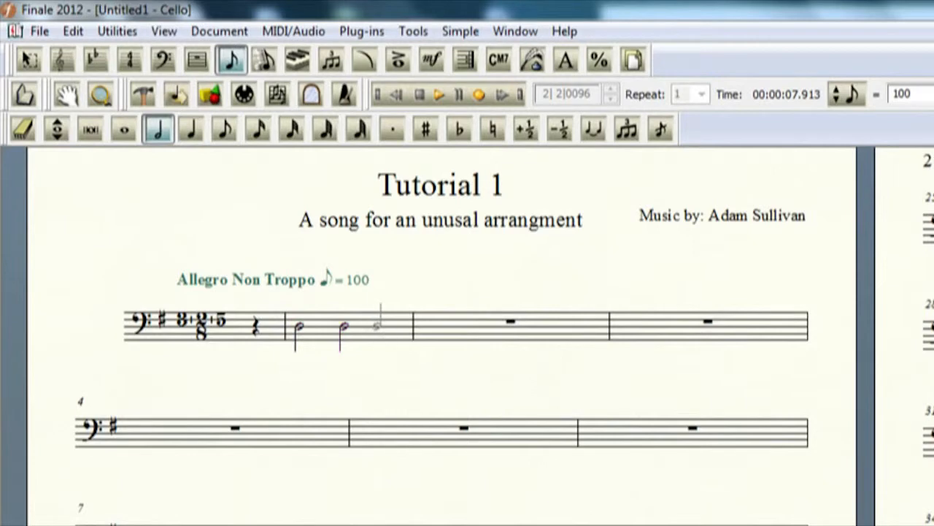
click(192, 128)
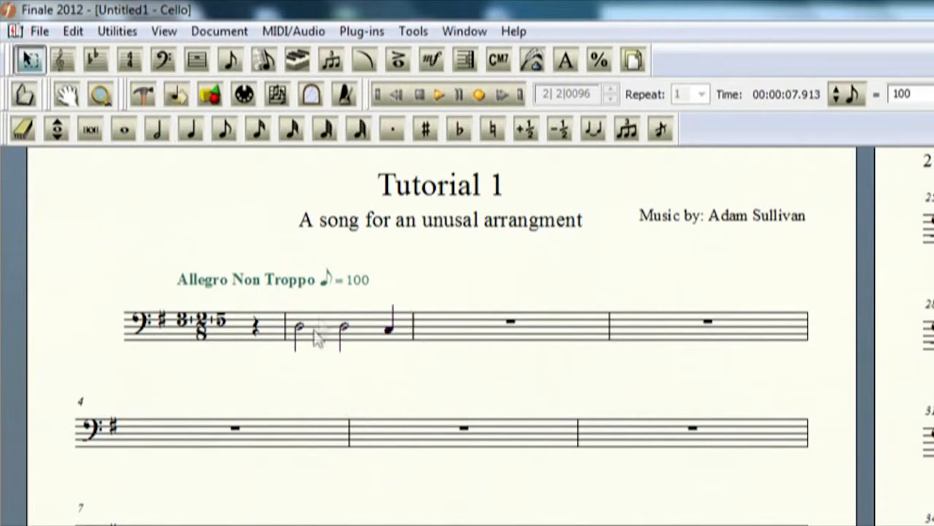
click(318, 329)
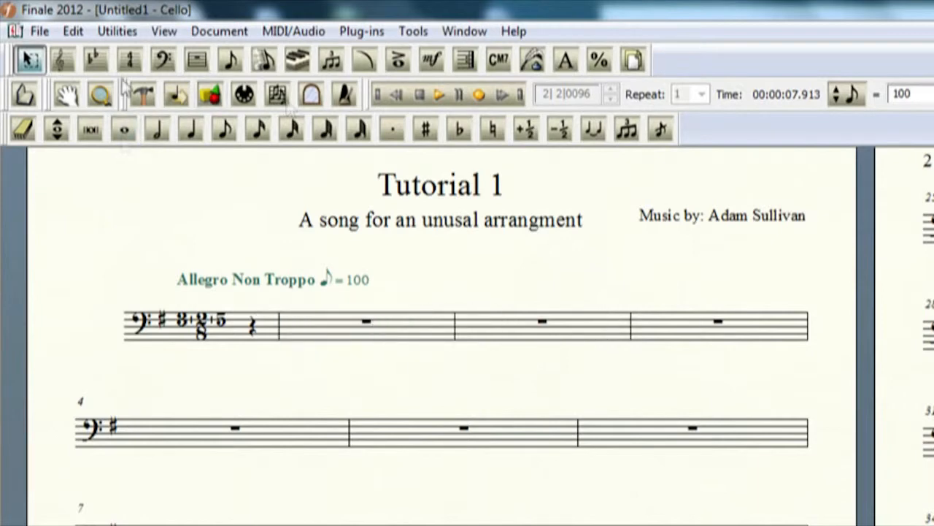
- Place a quarter note at the start of measure 2 and bring up its tuplet definition
click(333, 60)
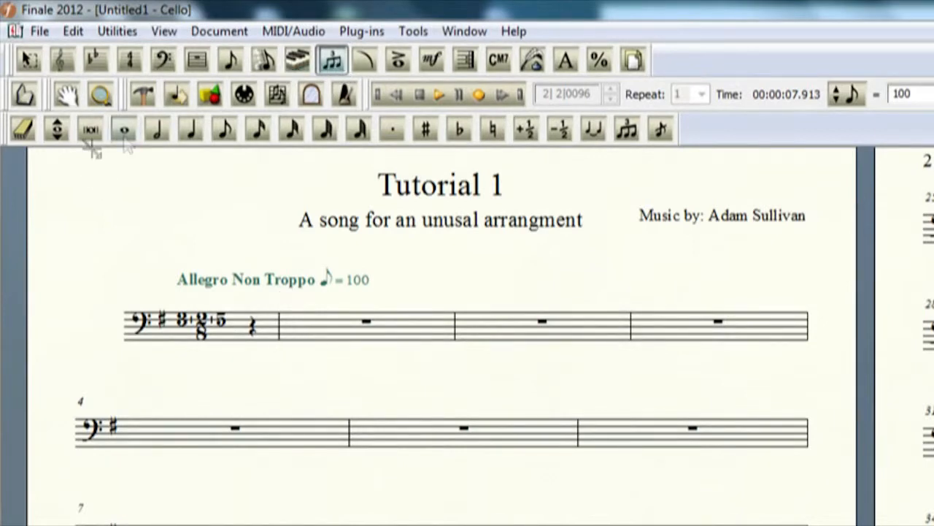
mouse_move(191, 128)
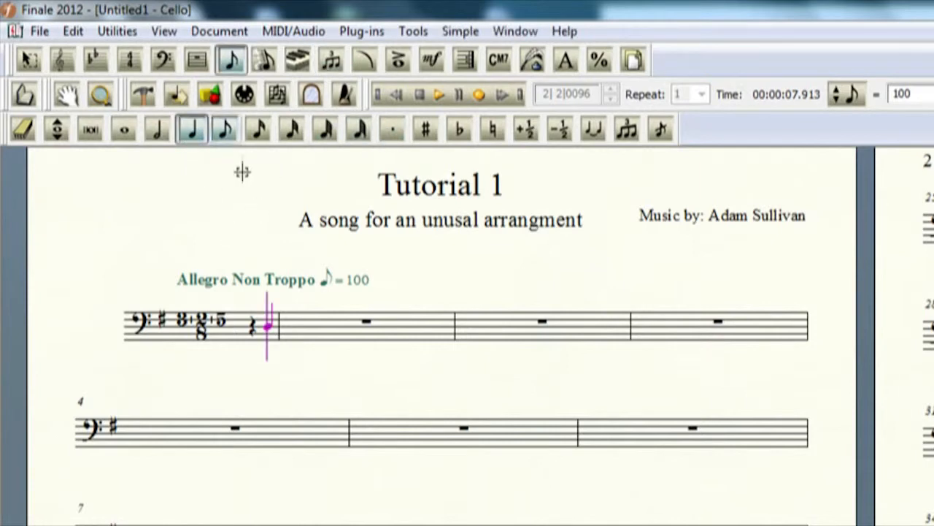
click(298, 324)
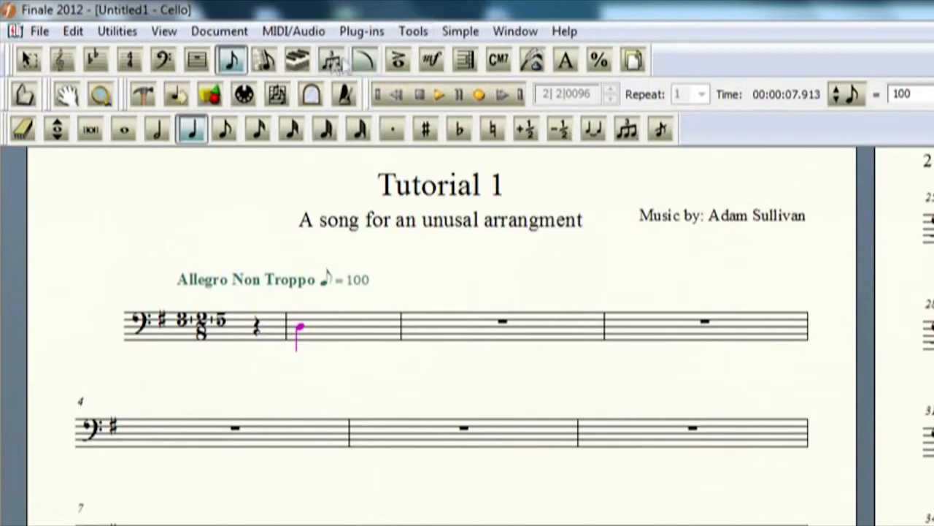
click(330, 60)
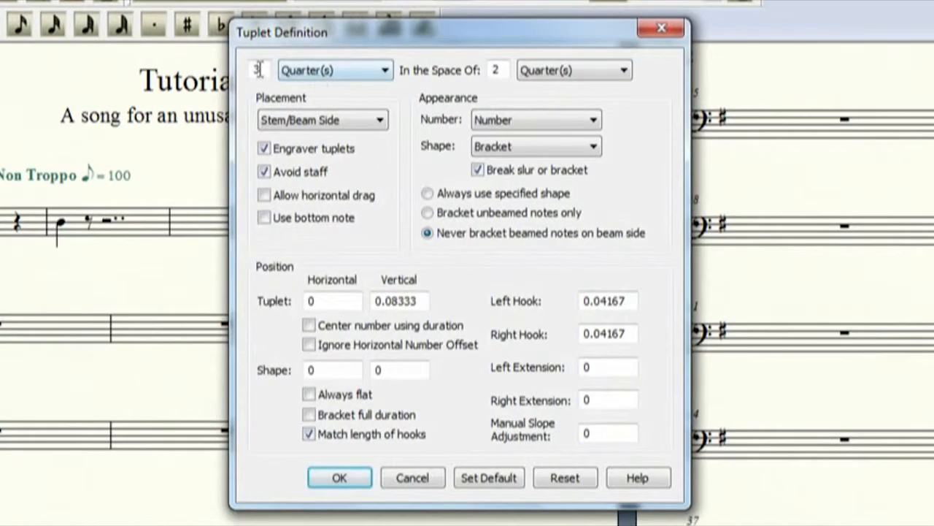
- Define the tuplet as quarter notes in the space of a dotted quarter, then close the dialog
click(622, 71)
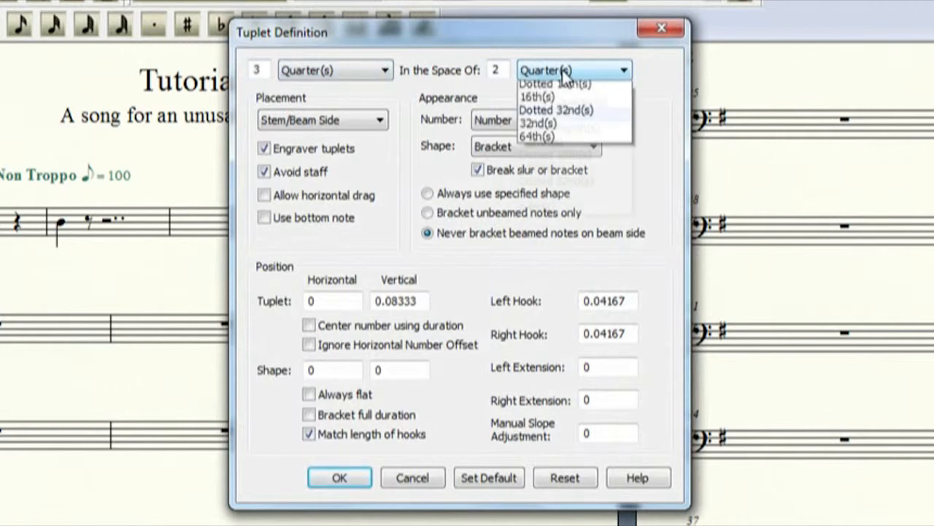
click(557, 102)
text(1)
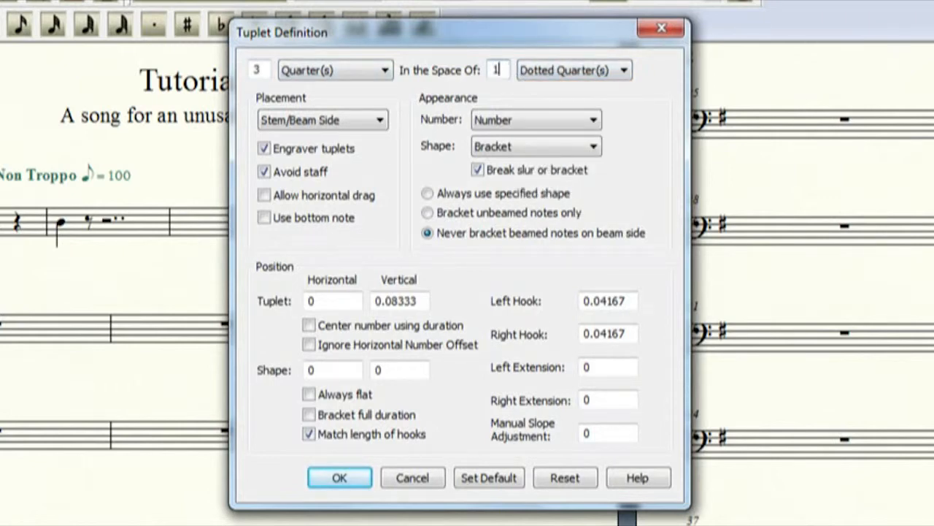
click(394, 70)
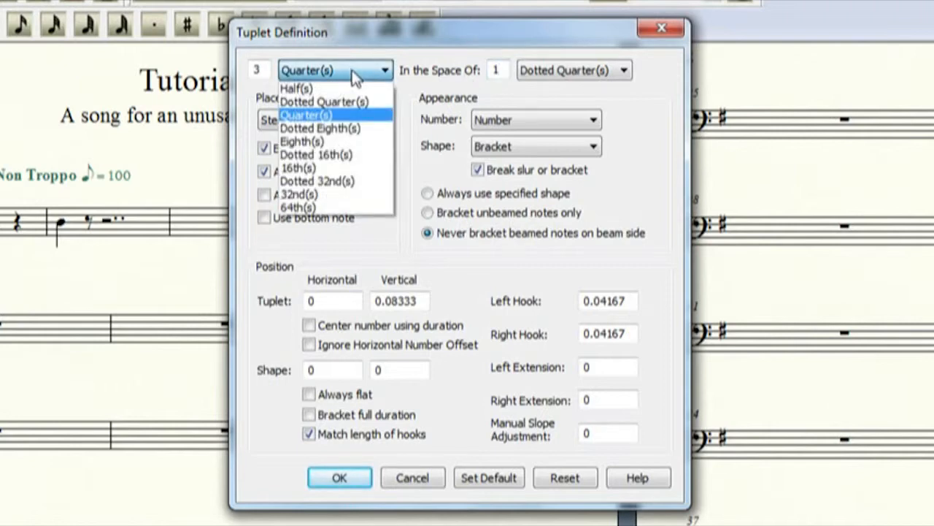
click(306, 114)
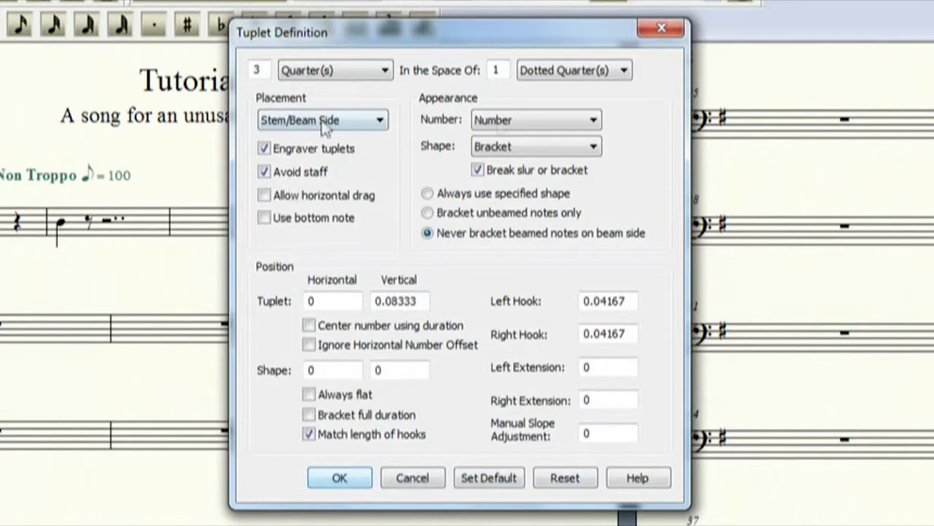
click(338, 478)
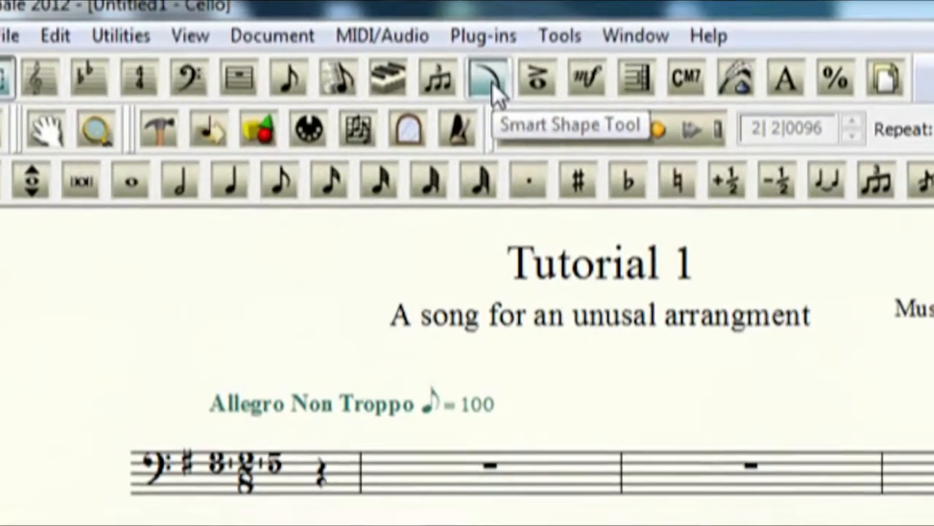
- Activate the Smart Shape Tool so its palette of slurs, hairpins and lines appears
click(488, 79)
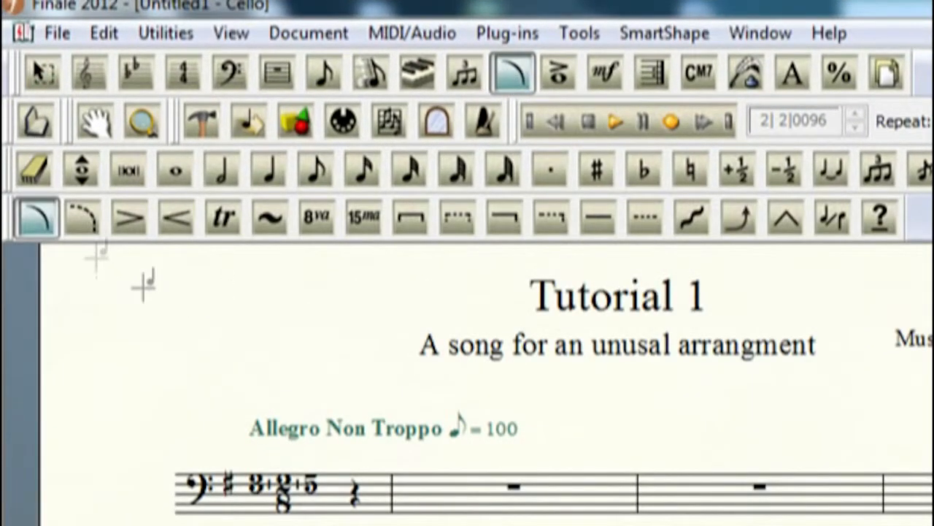
mouse_move(176, 219)
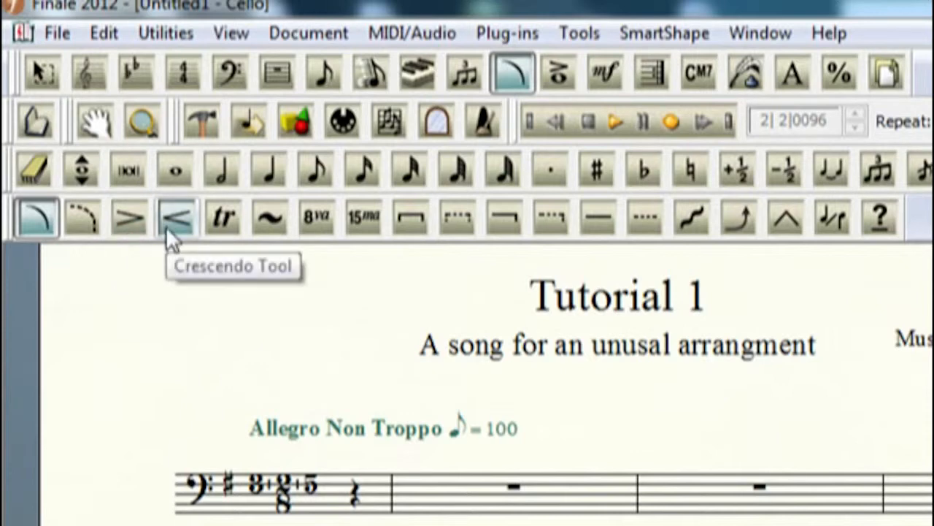
mouse_move(222, 219)
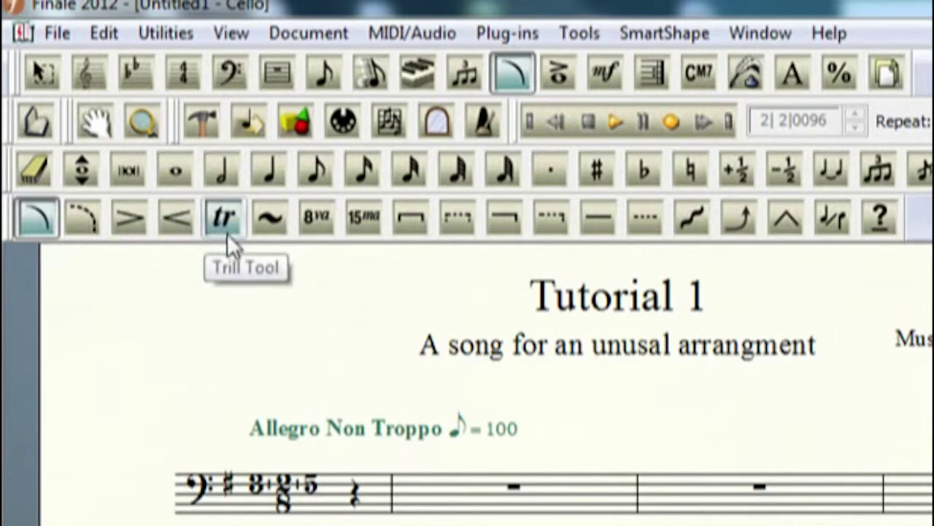
mouse_move(272, 218)
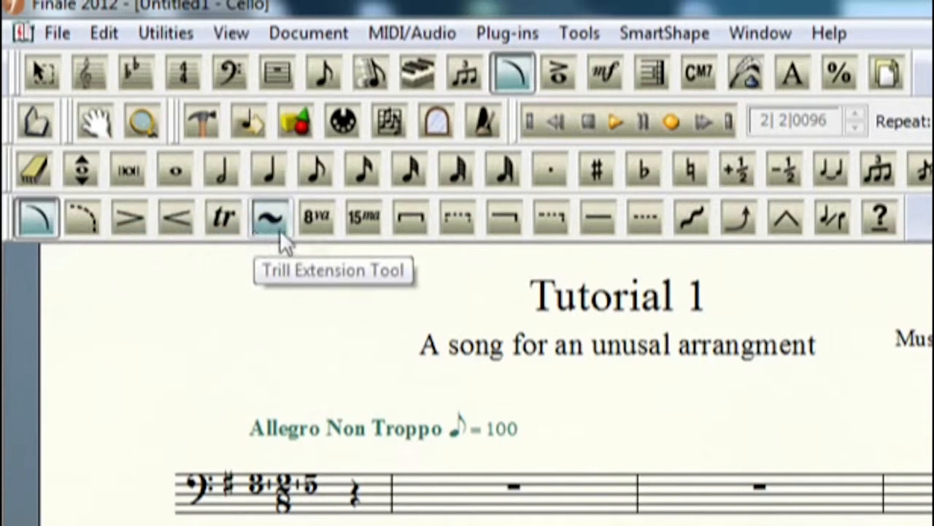
mouse_move(362, 217)
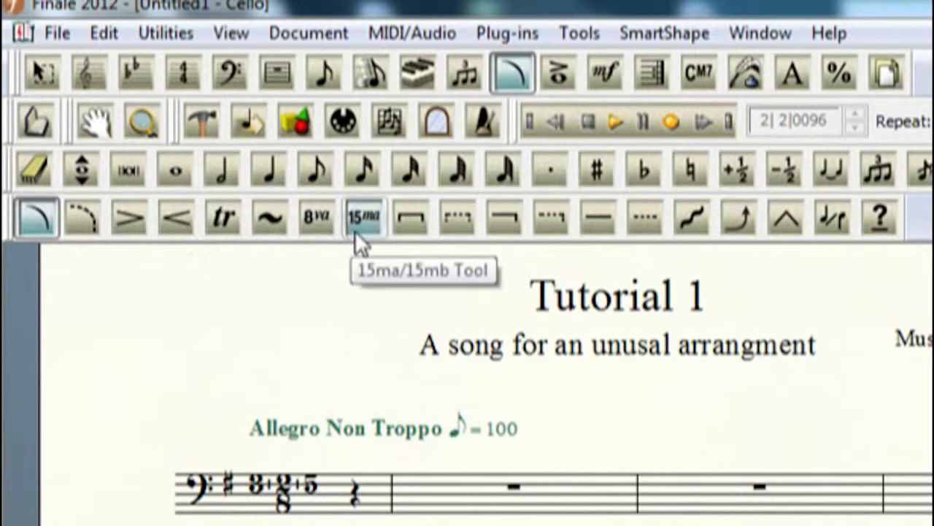
mouse_move(410, 216)
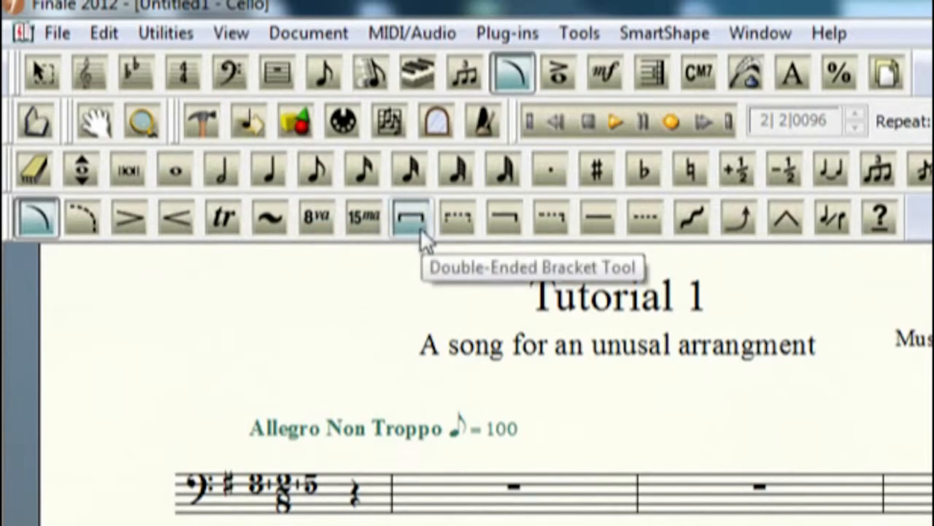
mouse_move(431, 245)
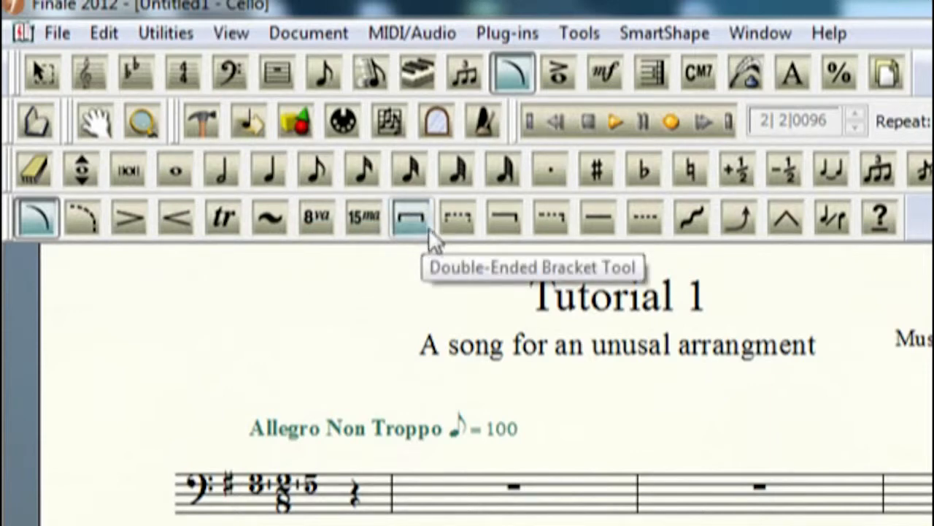
mouse_move(504, 218)
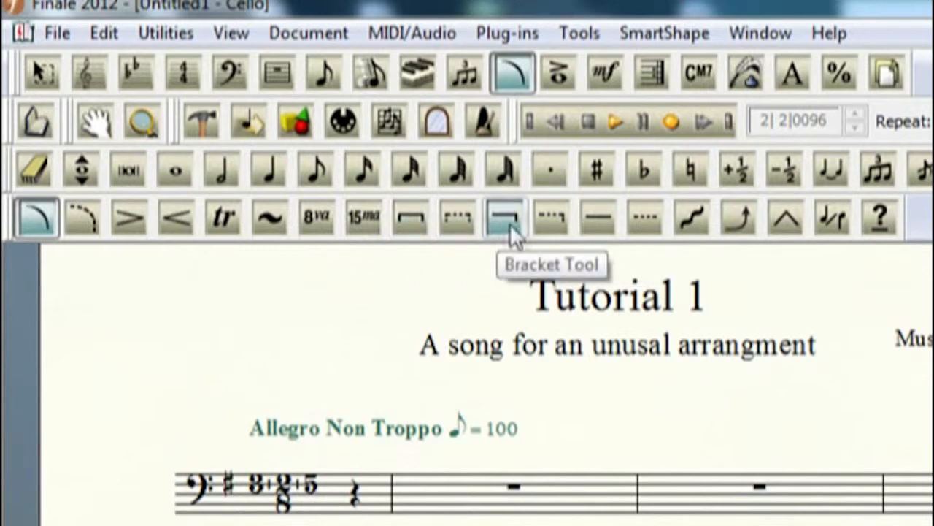
mouse_move(689, 218)
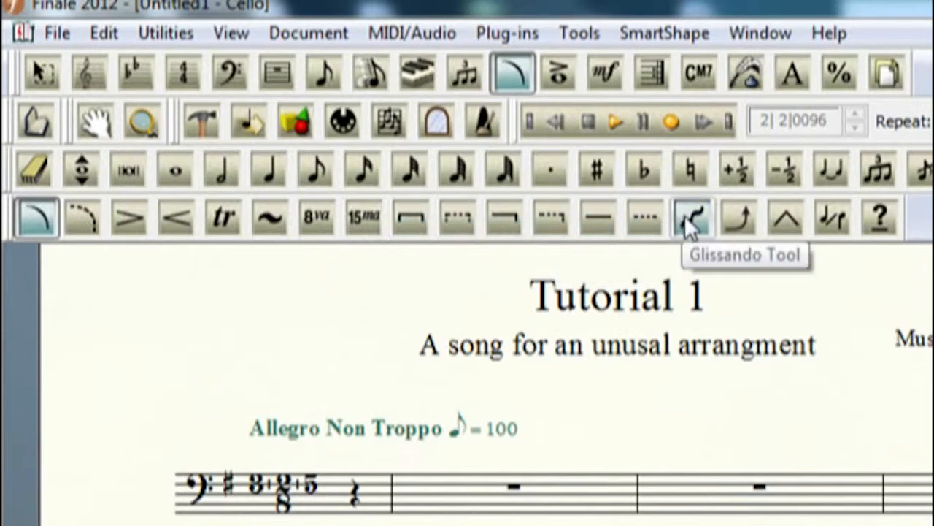
mouse_move(739, 219)
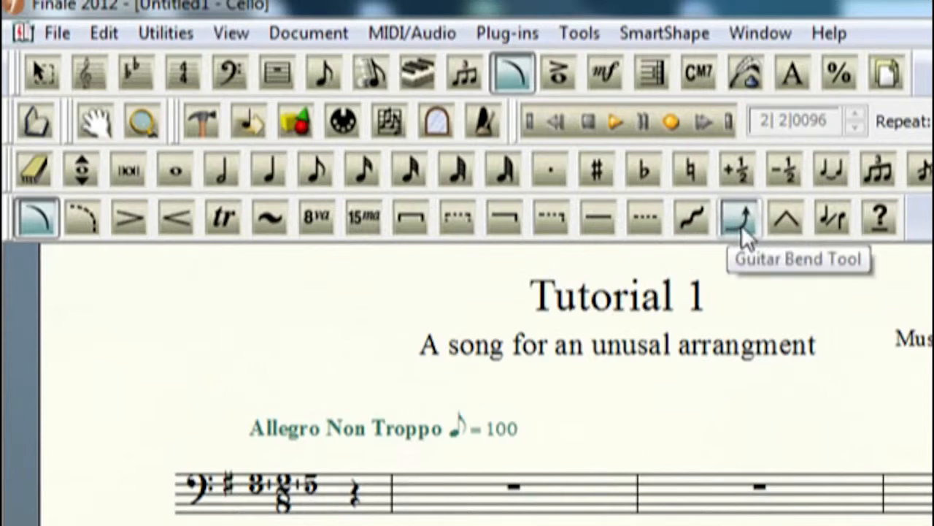
mouse_move(747, 234)
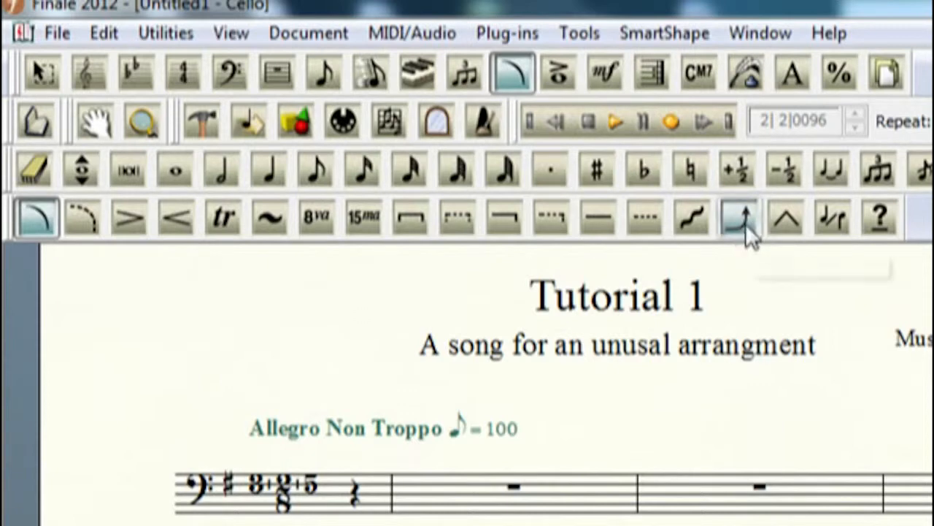
mouse_move(786, 219)
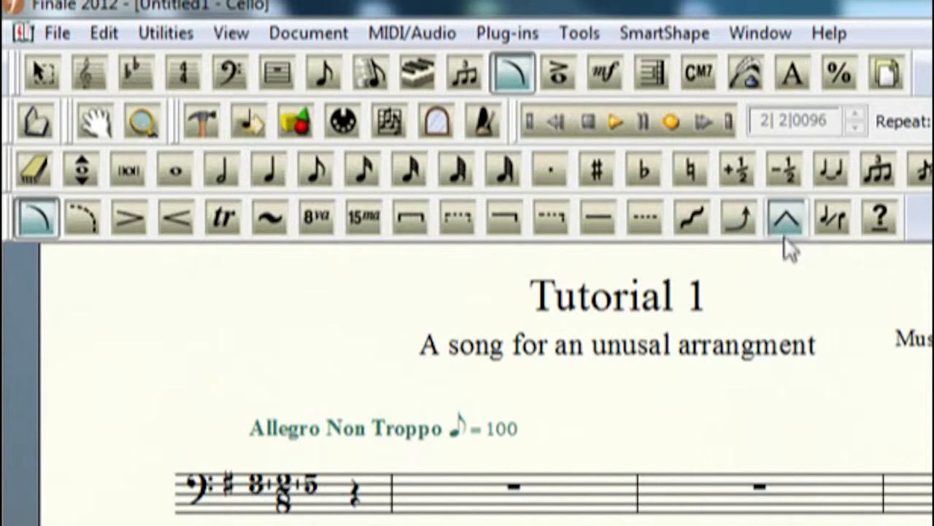
mouse_move(803, 212)
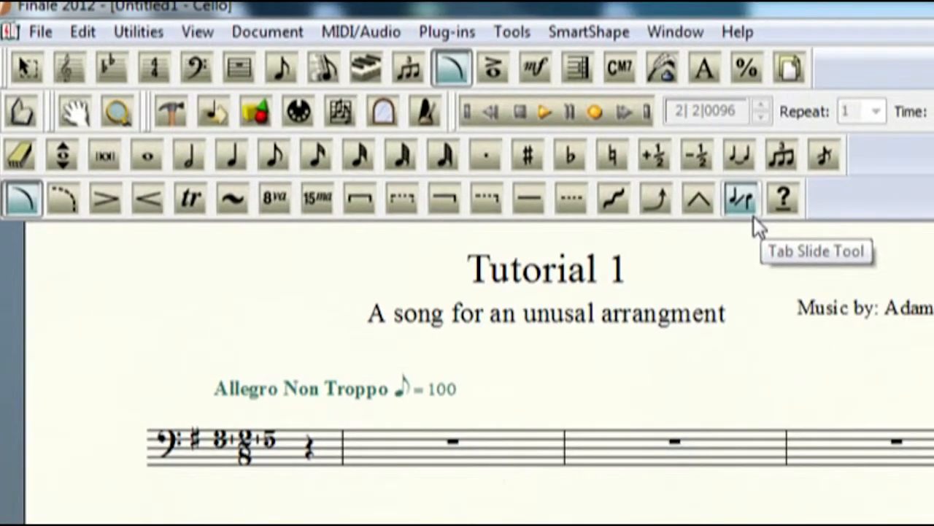
mouse_move(783, 201)
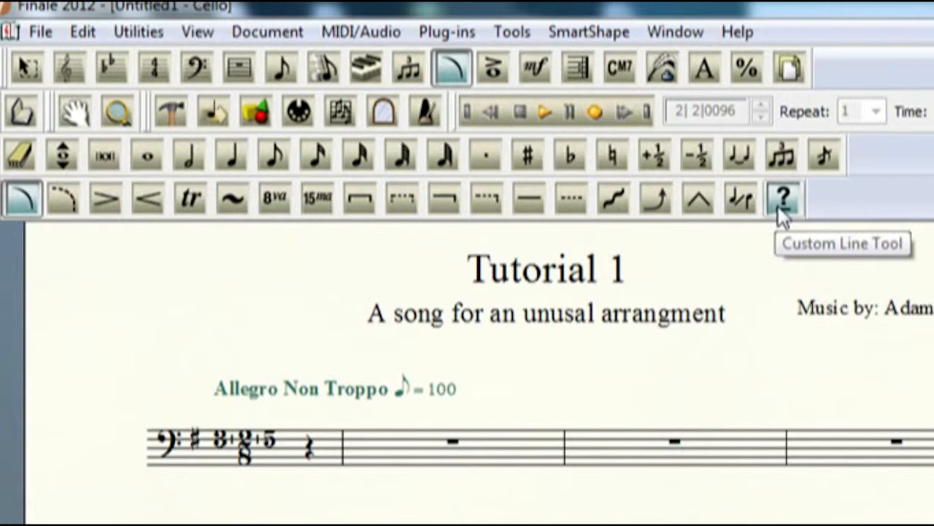
mouse_move(495, 67)
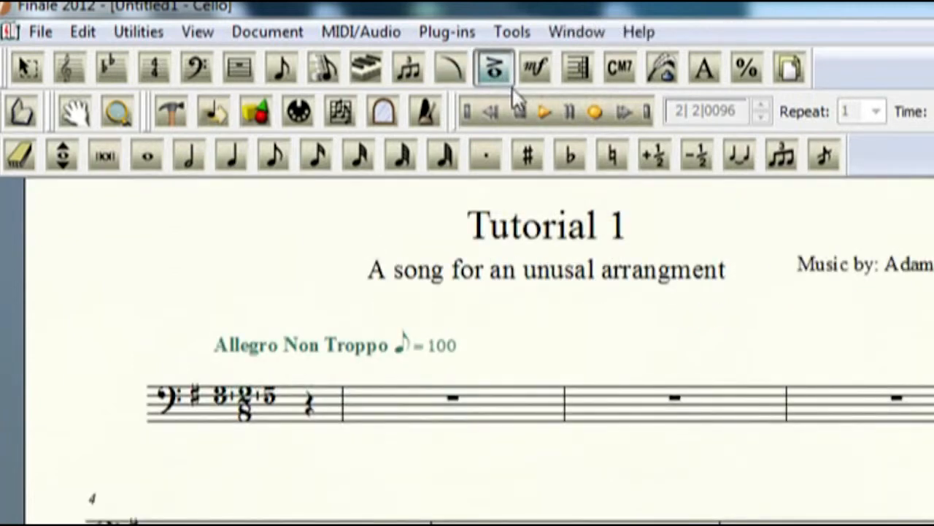
mouse_move(495, 69)
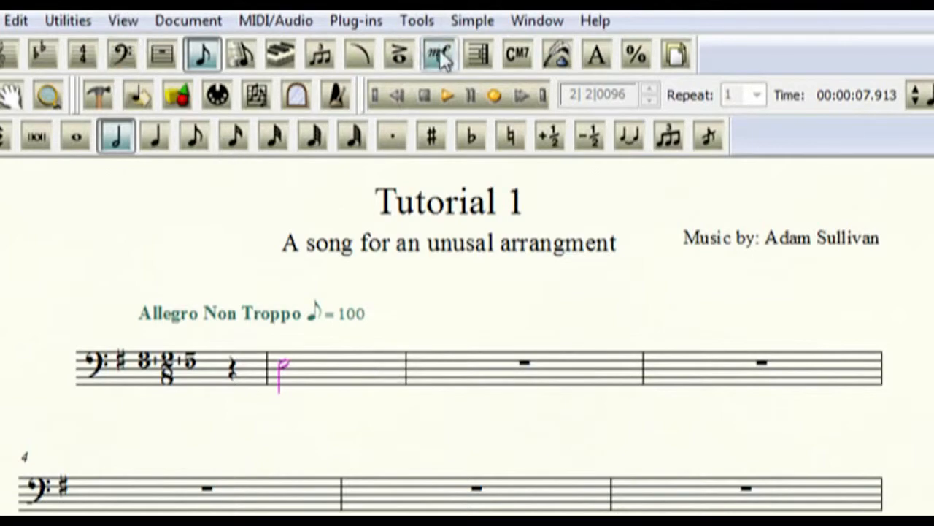
- Browse the Articulation Selection catalogue, highlighting articulations 20 and 22 and scrolling on to the diamond
click(438, 52)
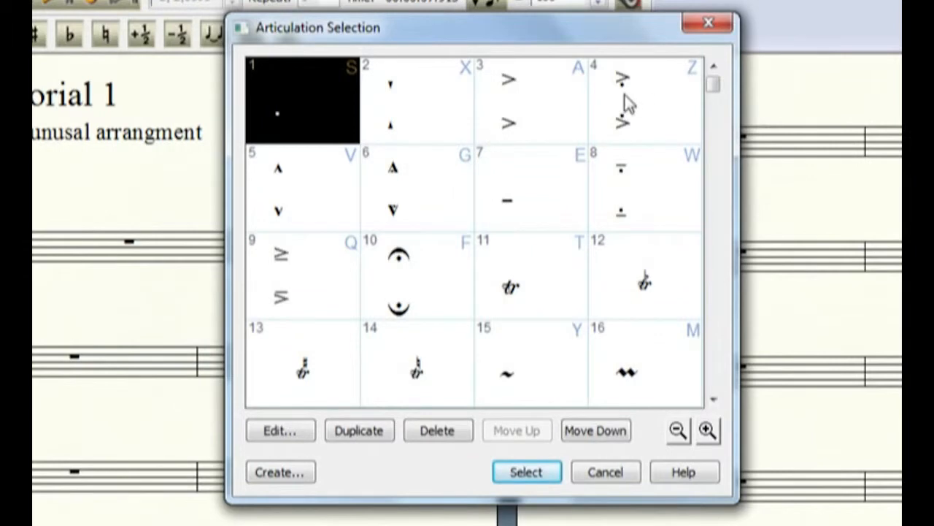
mouse_move(482, 108)
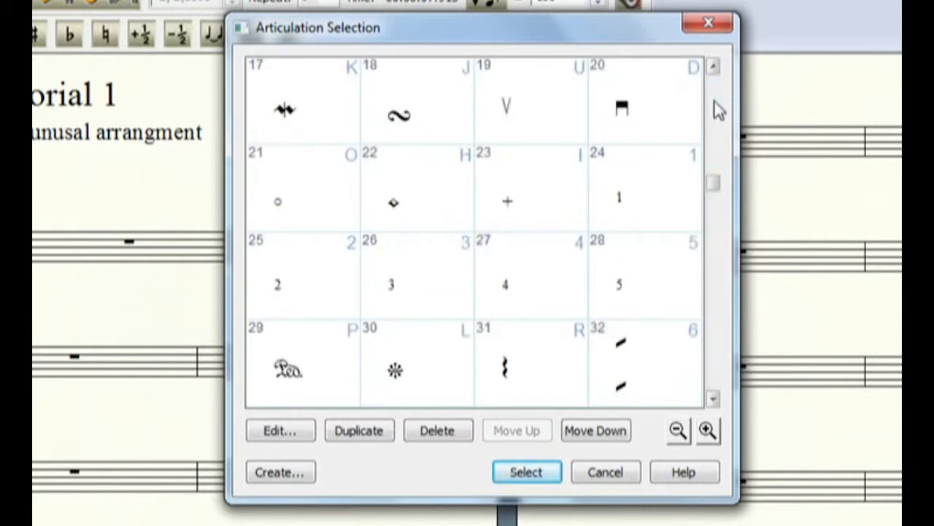
scroll(up, 3)
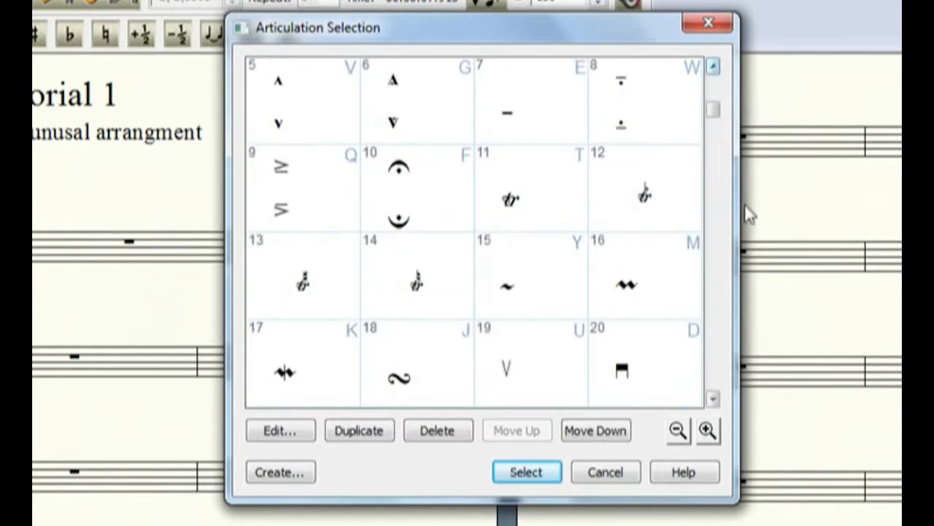
mouse_move(315, 279)
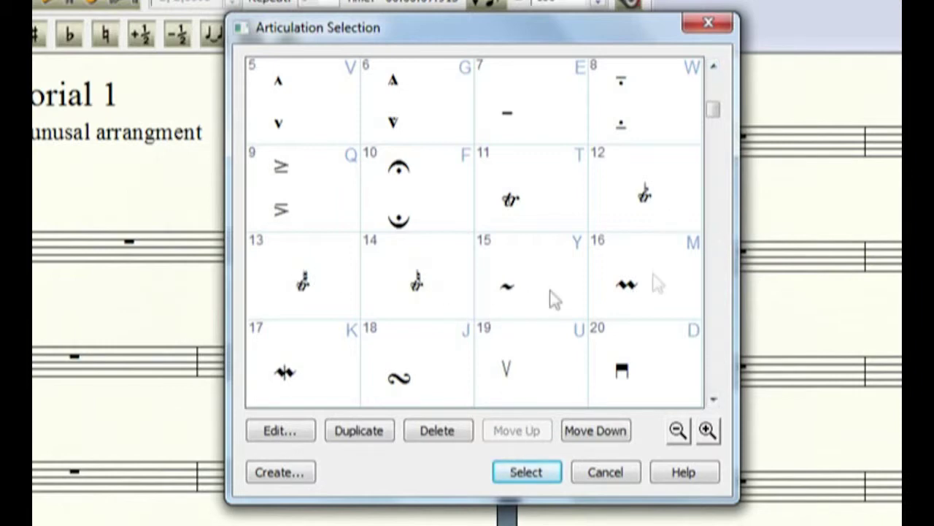
scroll(down, 3)
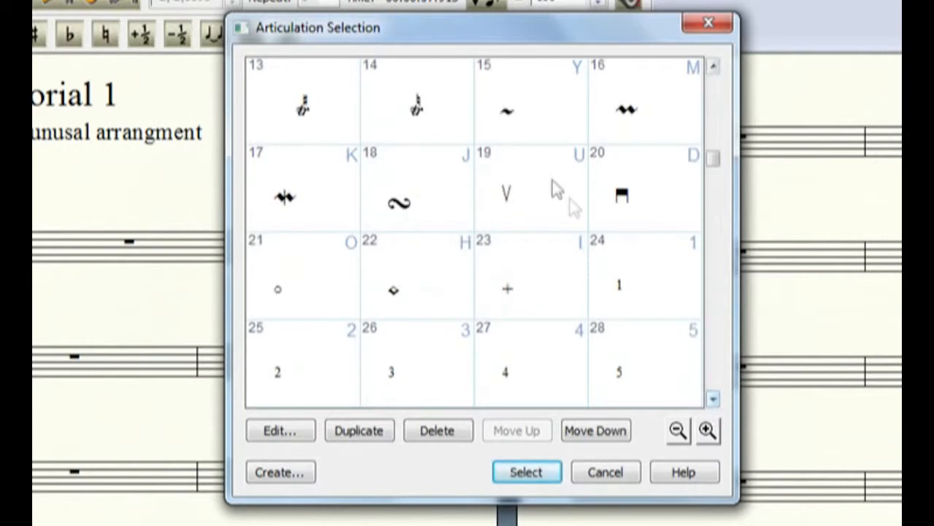
mouse_move(548, 227)
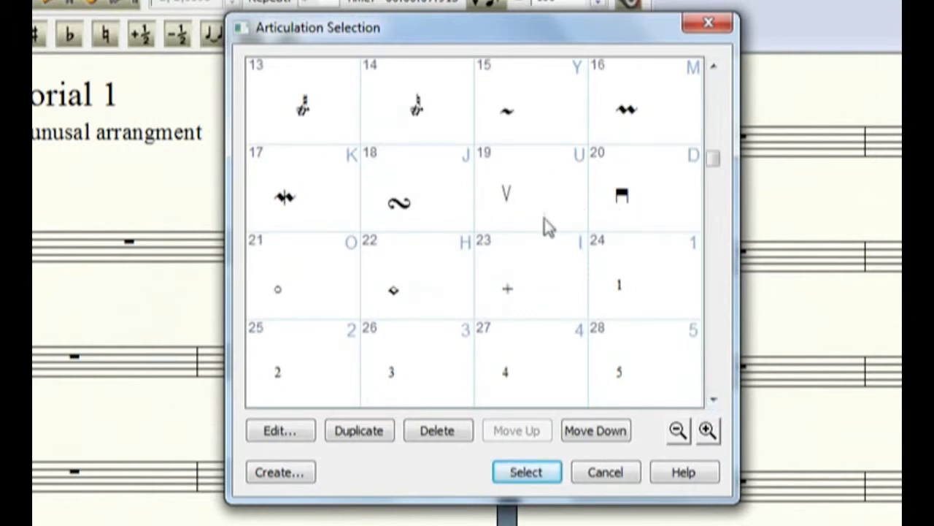
click(645, 188)
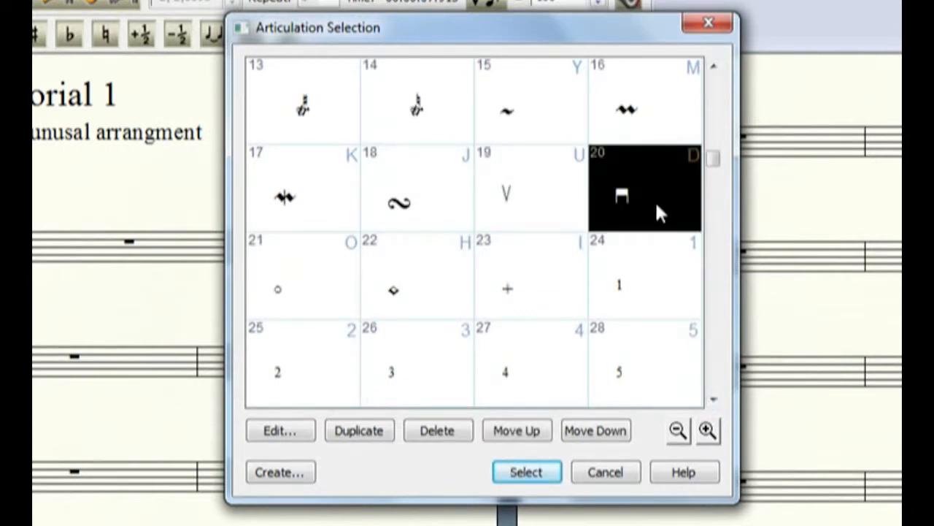
mouse_move(657, 211)
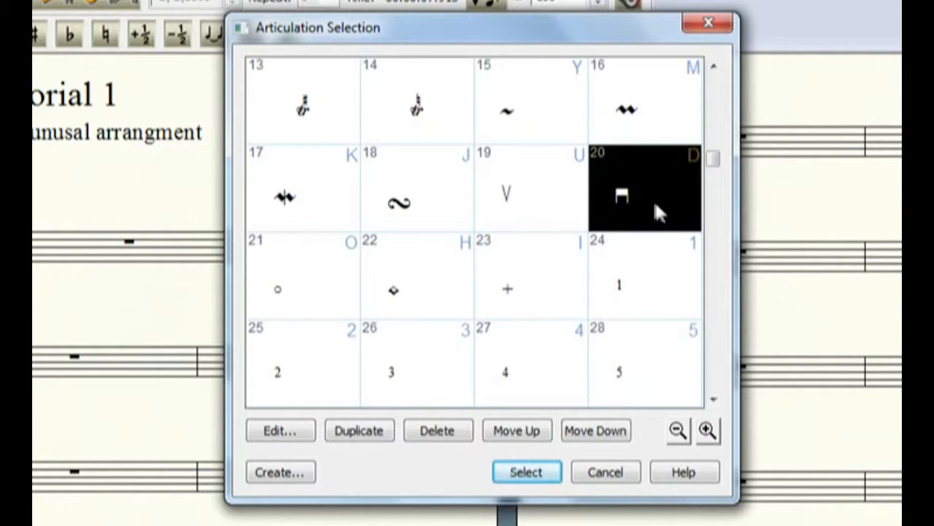
mouse_move(458, 302)
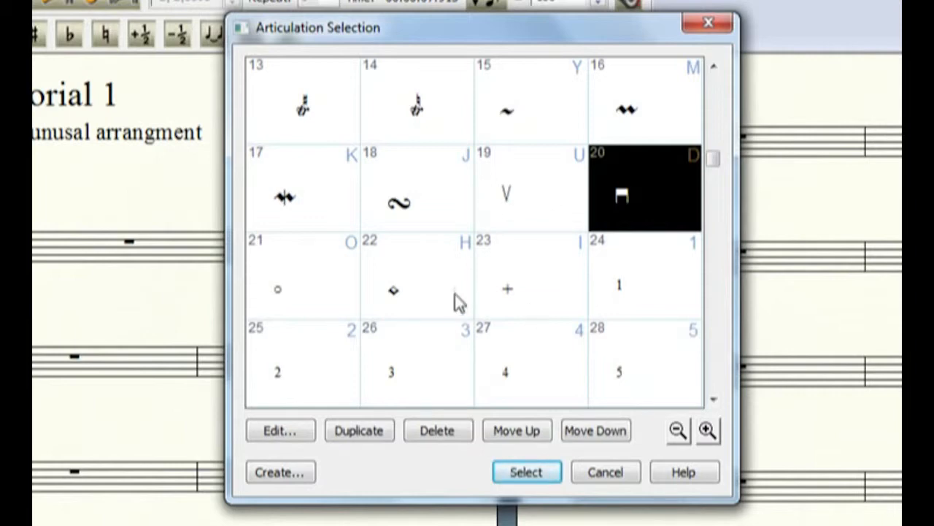
click(394, 289)
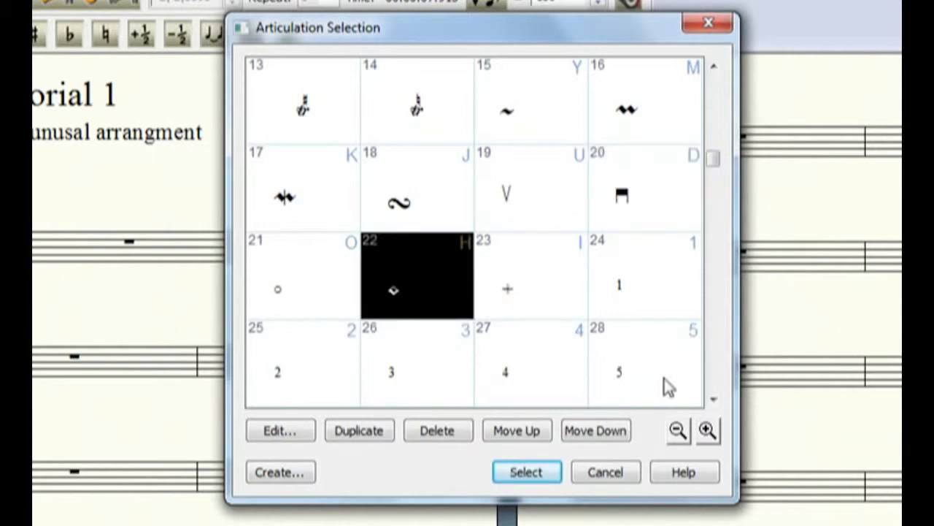
scroll(down, 3)
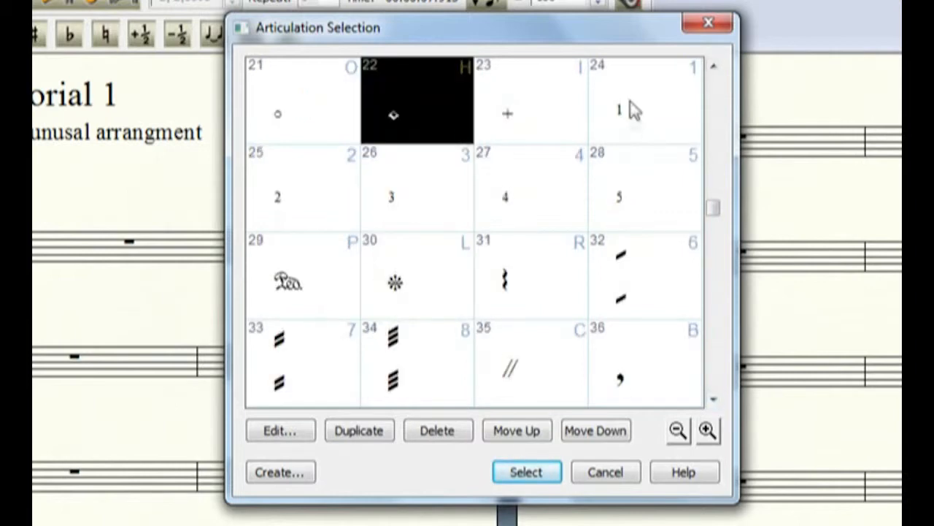
mouse_move(471, 207)
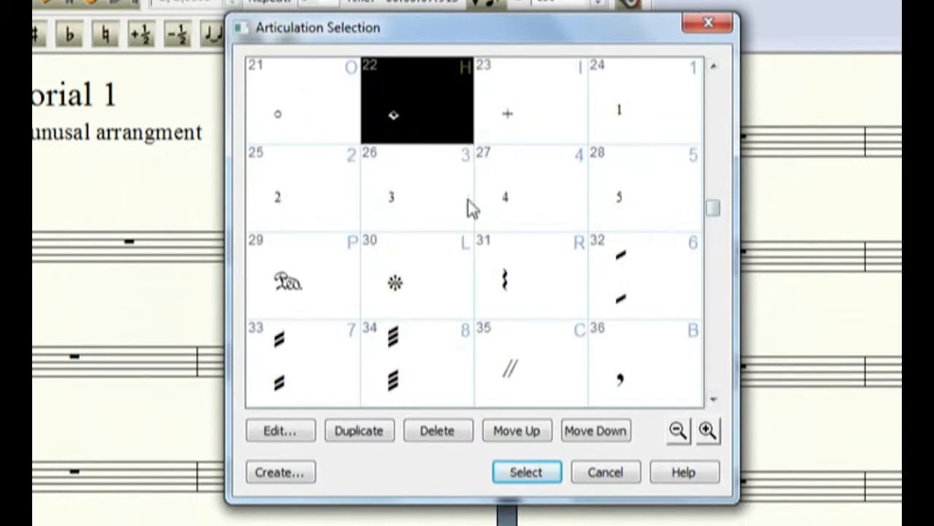
mouse_move(333, 306)
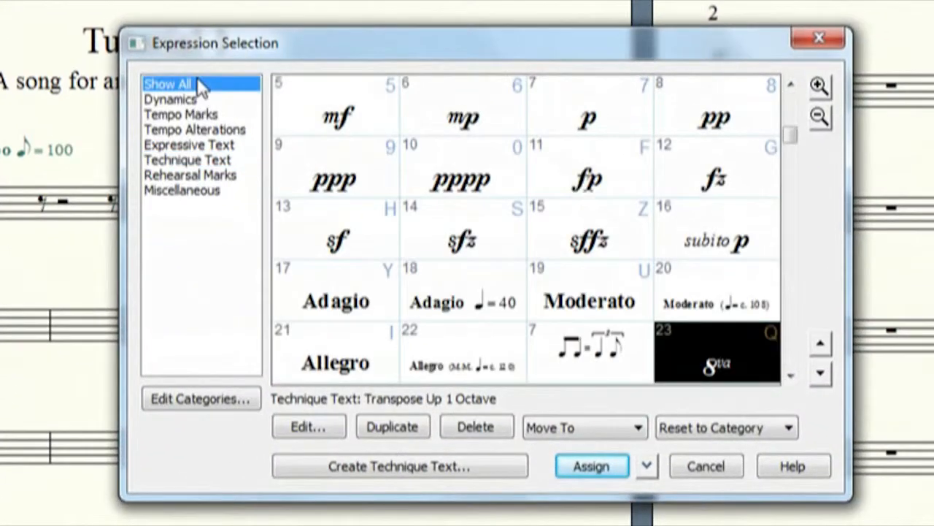
click(171, 99)
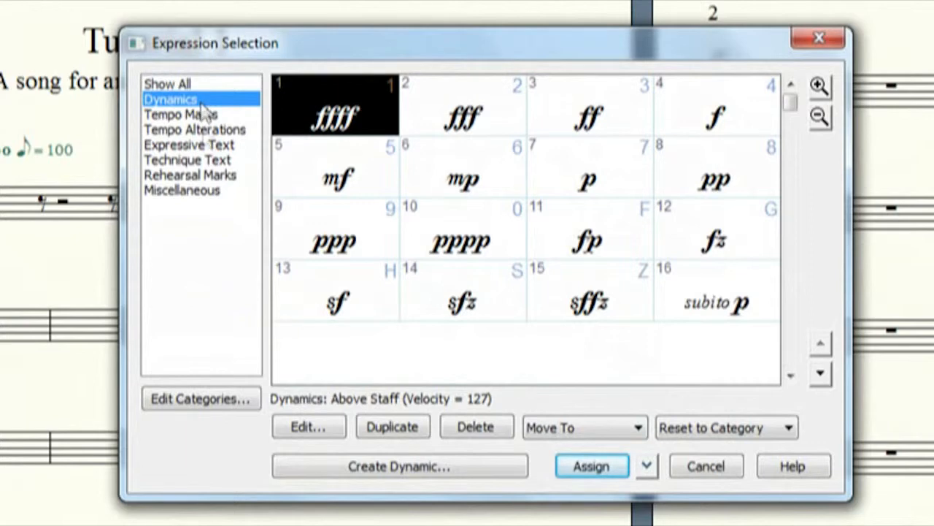
click(181, 113)
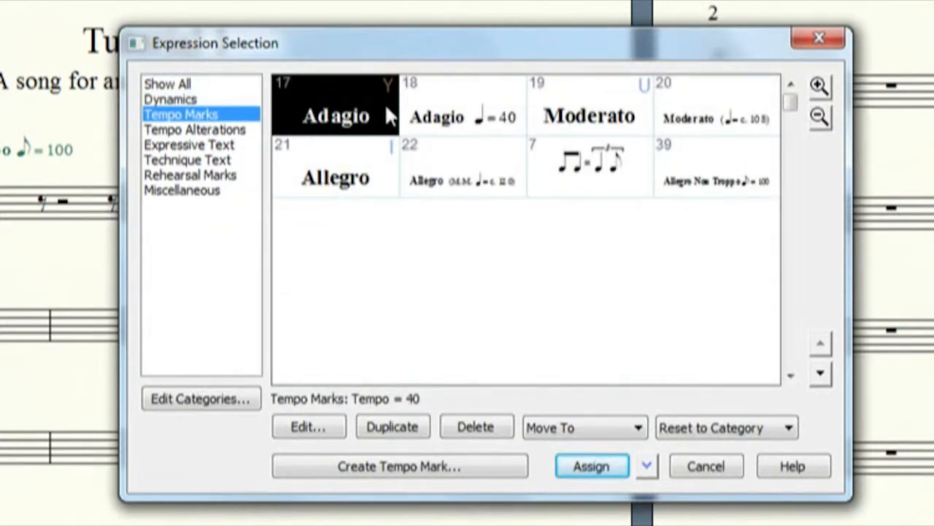
mouse_move(723, 183)
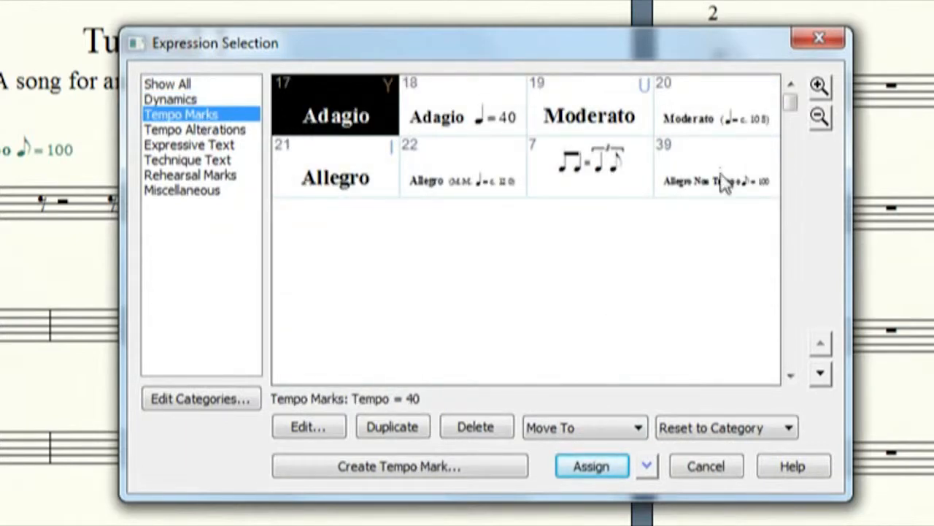
mouse_move(493, 338)
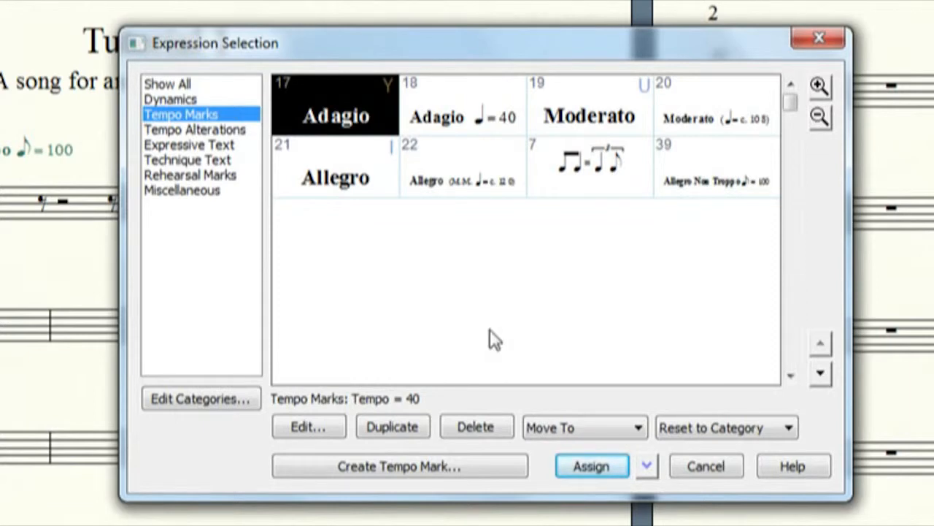
click(590, 166)
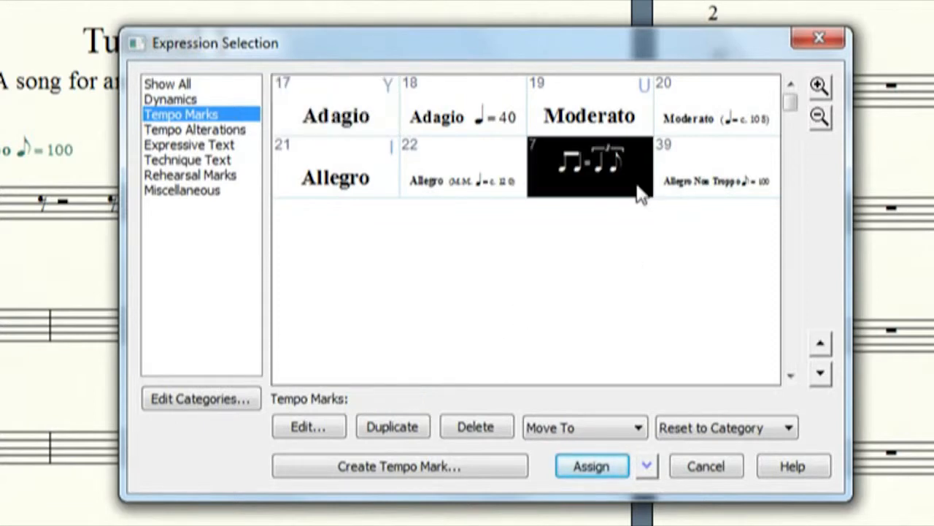
mouse_move(487, 242)
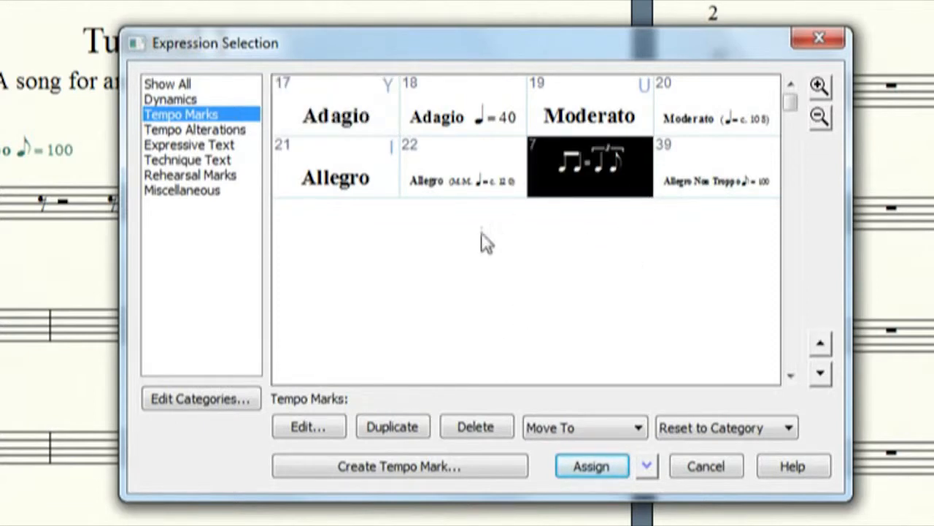
mouse_move(467, 248)
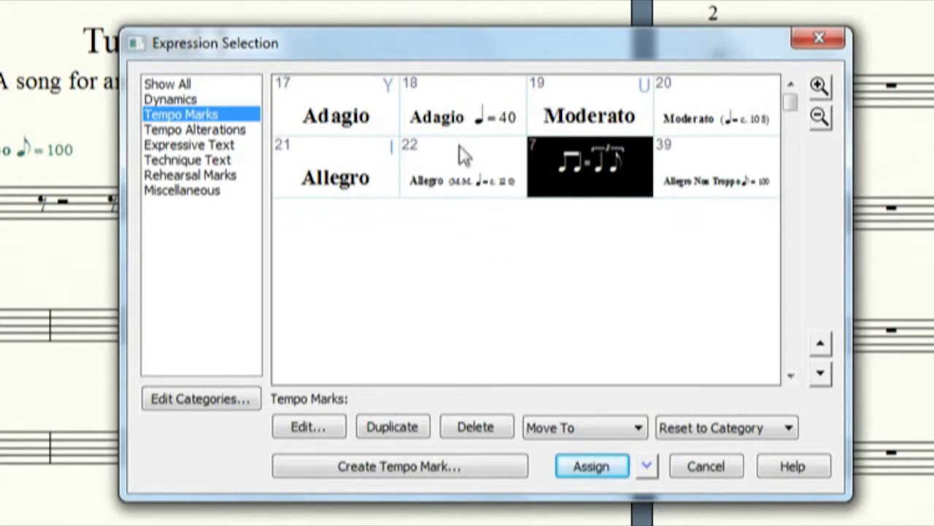
click(461, 168)
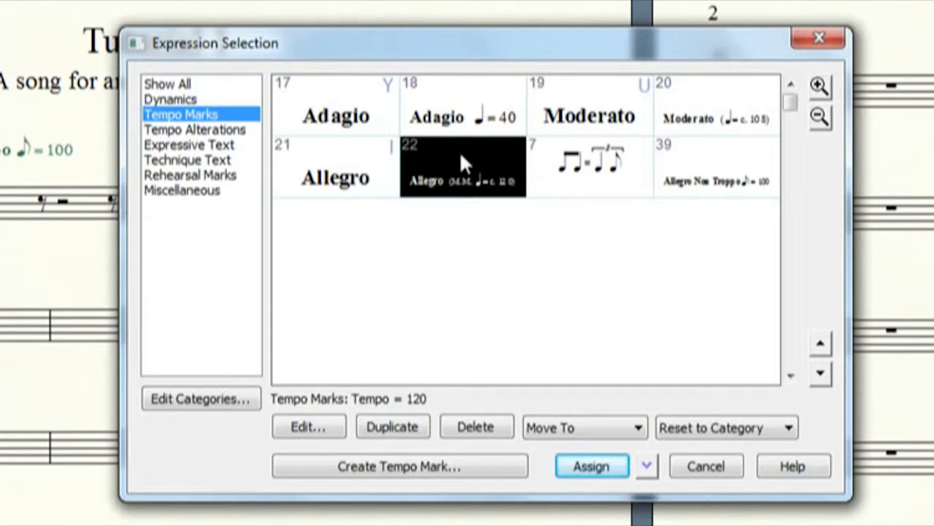
mouse_move(469, 164)
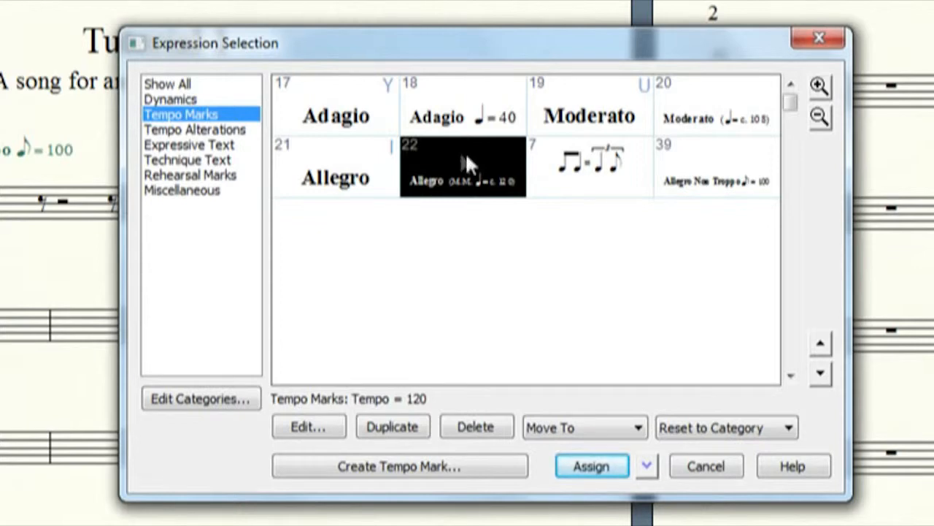
click(196, 128)
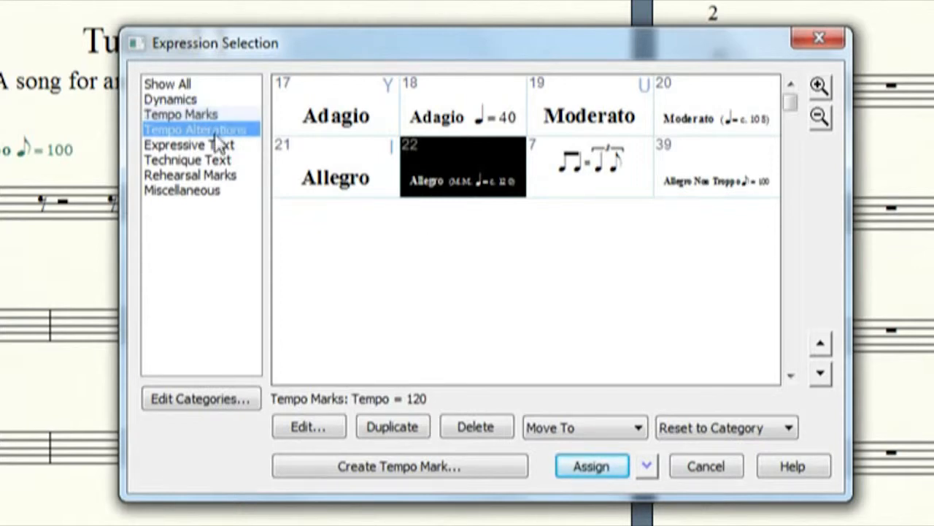
click(196, 129)
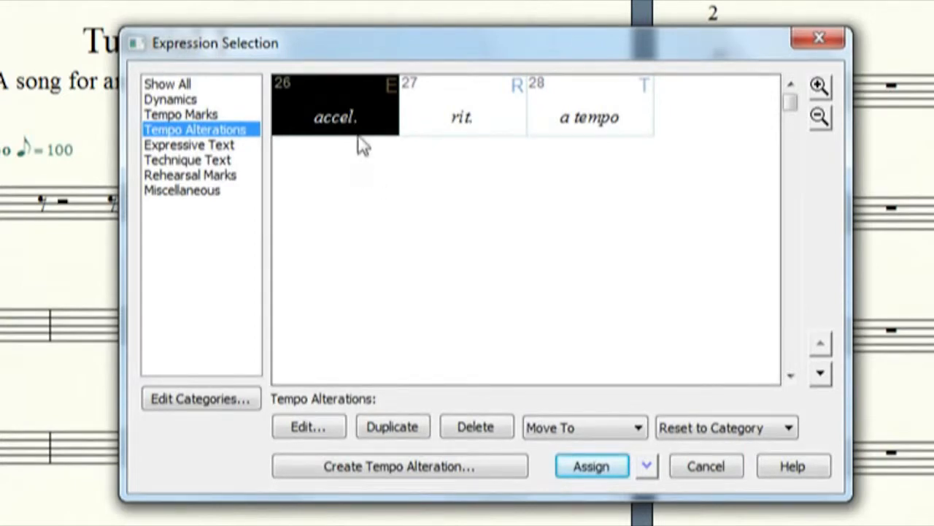
click(461, 117)
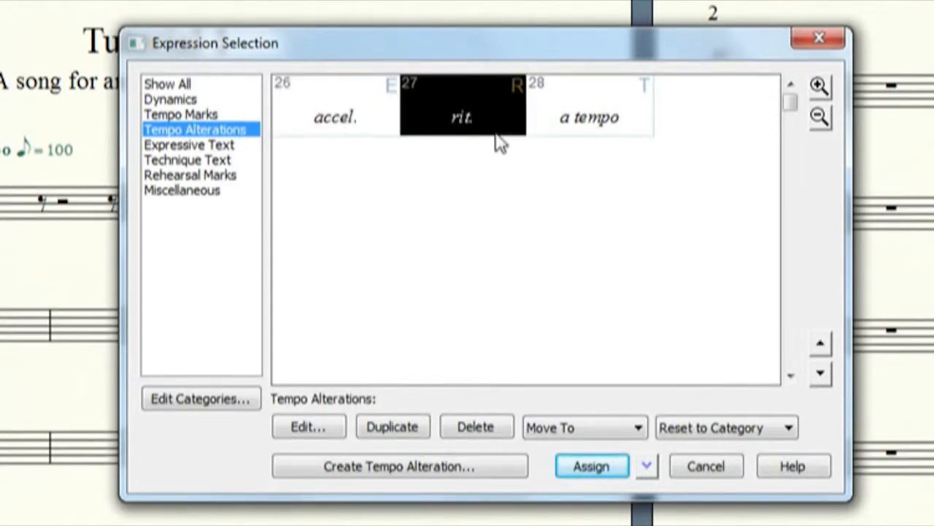
click(190, 144)
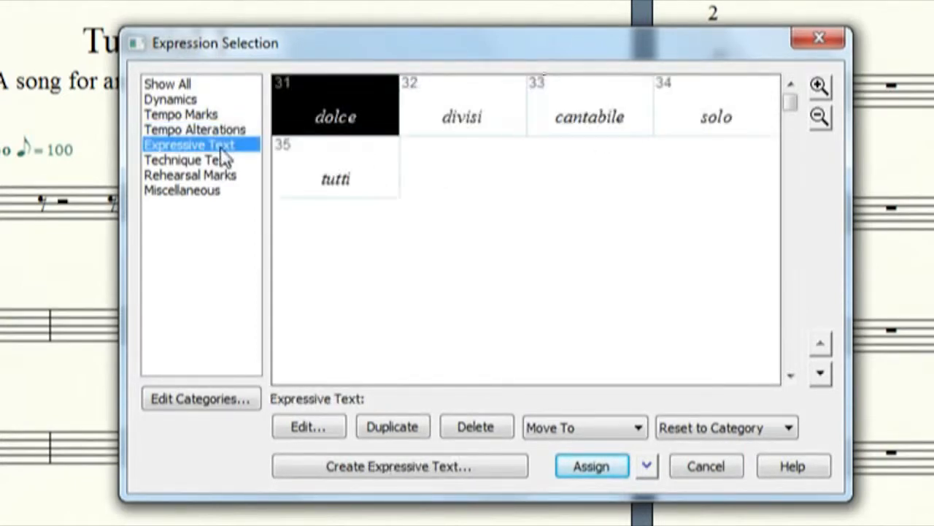
mouse_move(533, 134)
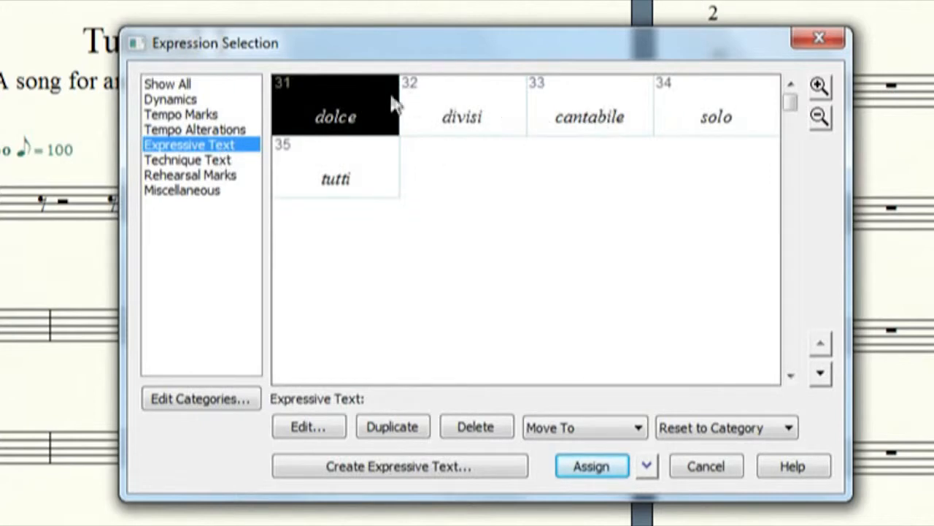
click(590, 116)
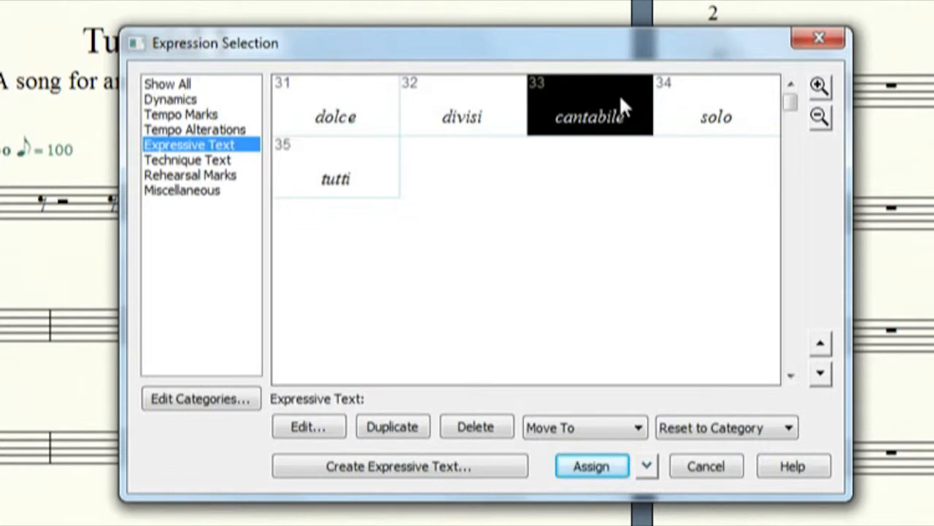
click(716, 116)
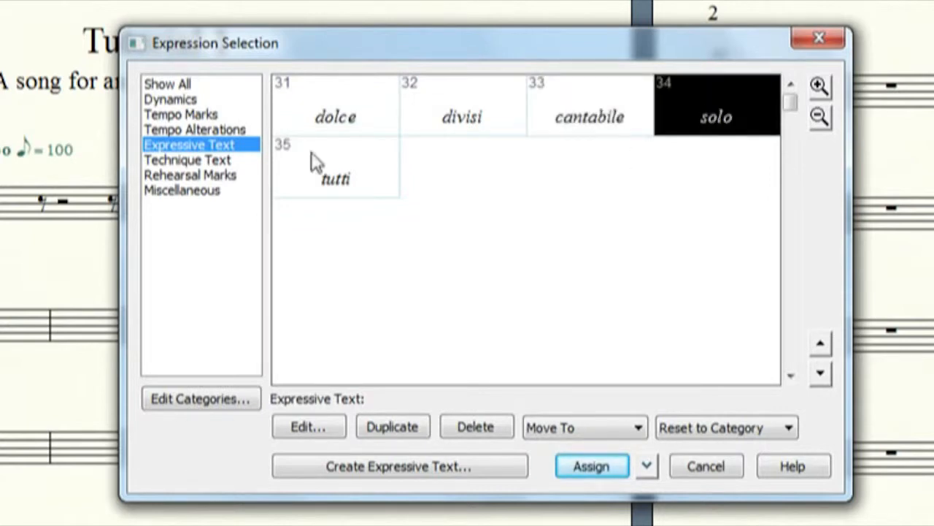
mouse_move(438, 187)
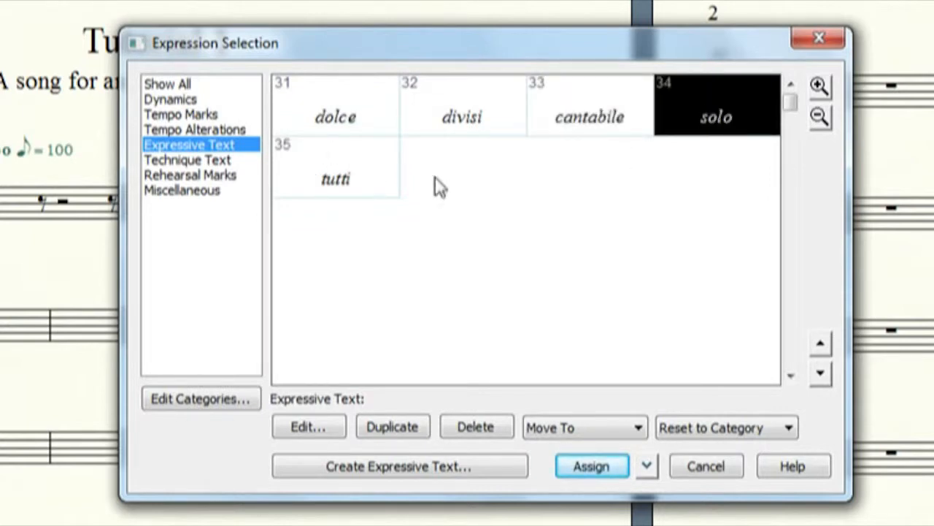
mouse_move(436, 218)
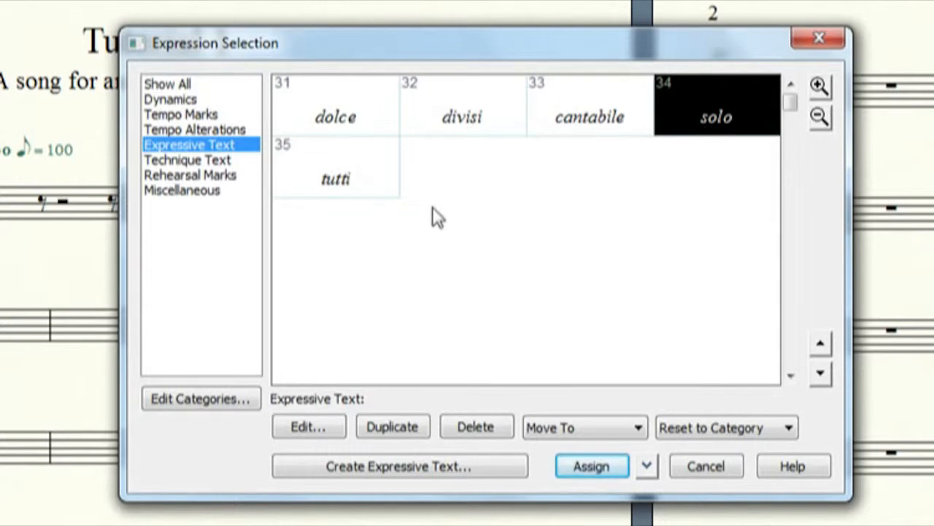
click(187, 159)
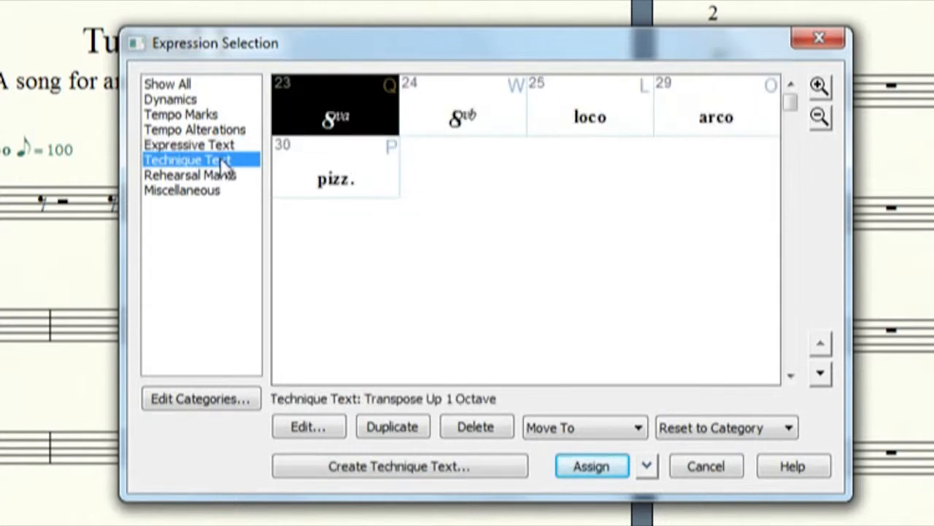
mouse_move(385, 140)
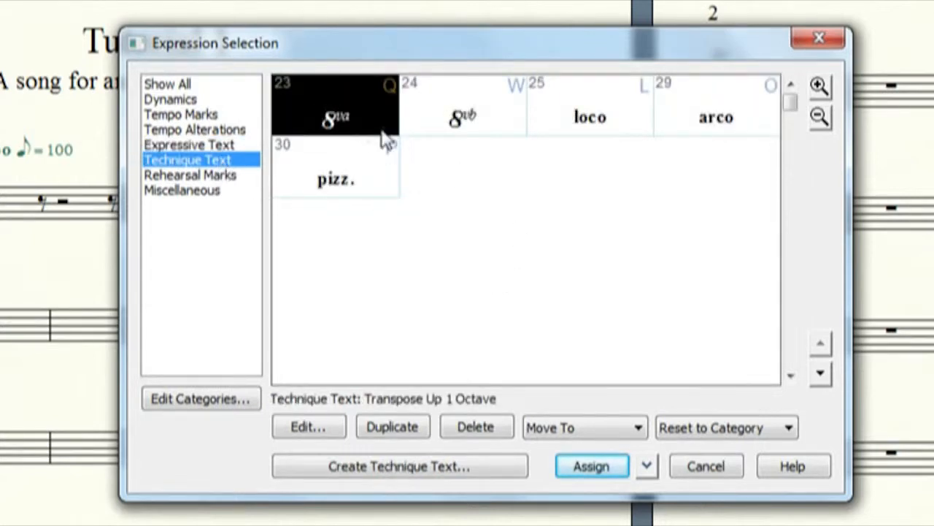
mouse_move(377, 193)
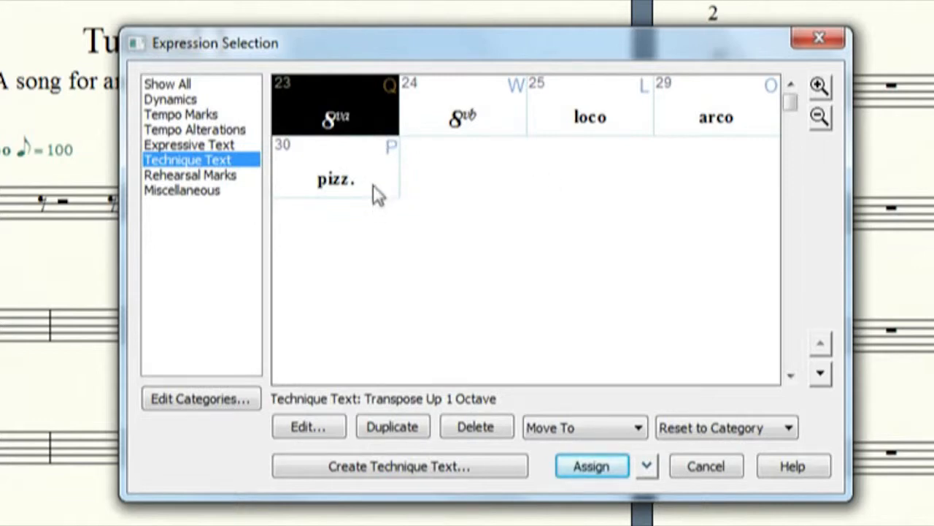
click(336, 178)
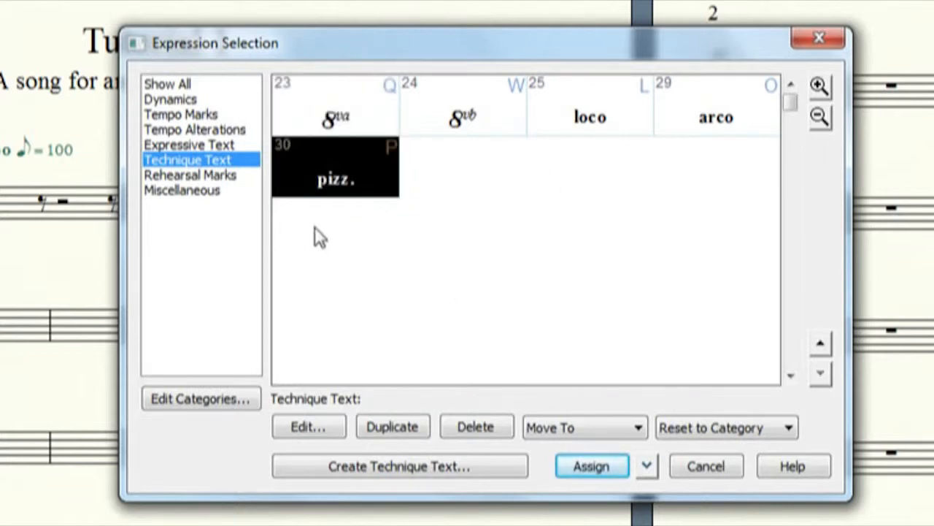
click(190, 175)
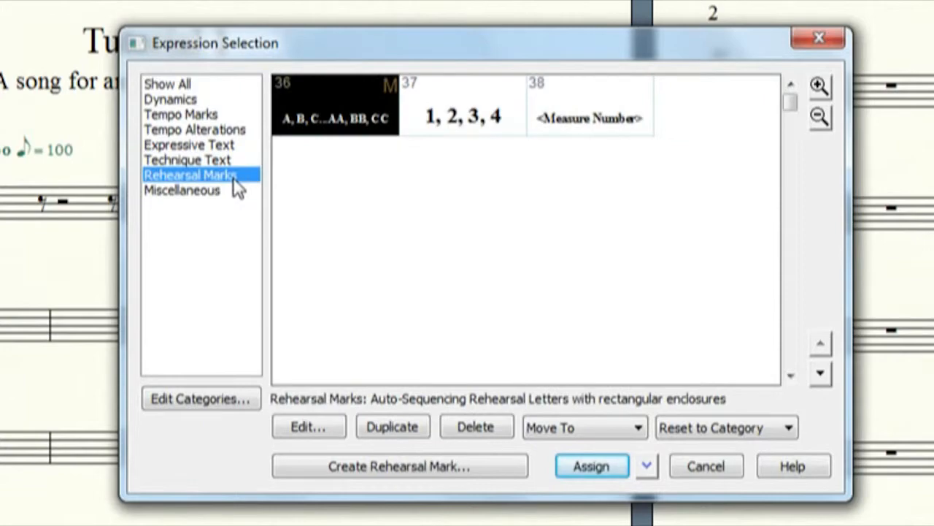
click(182, 190)
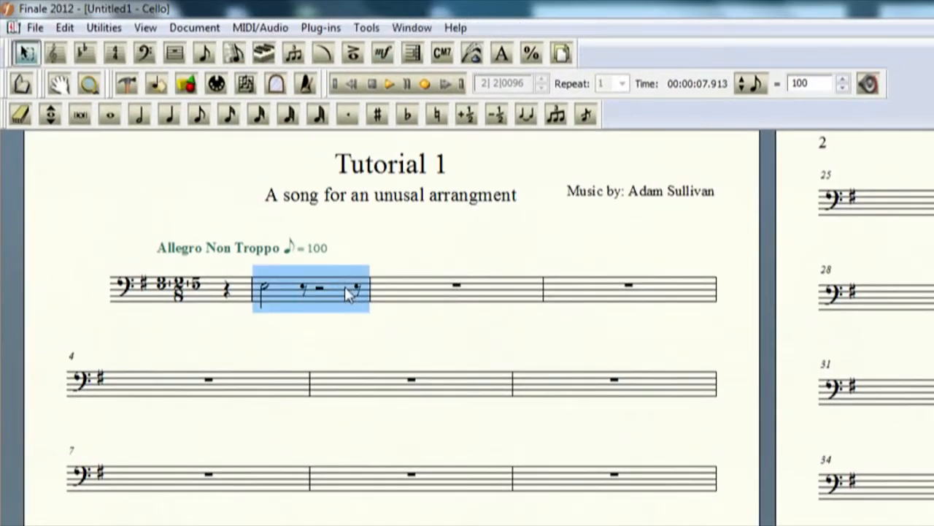
- With the Repeat Tool, bring up Repeat Selection for a measure and choose the Back repeat
click(260, 27)
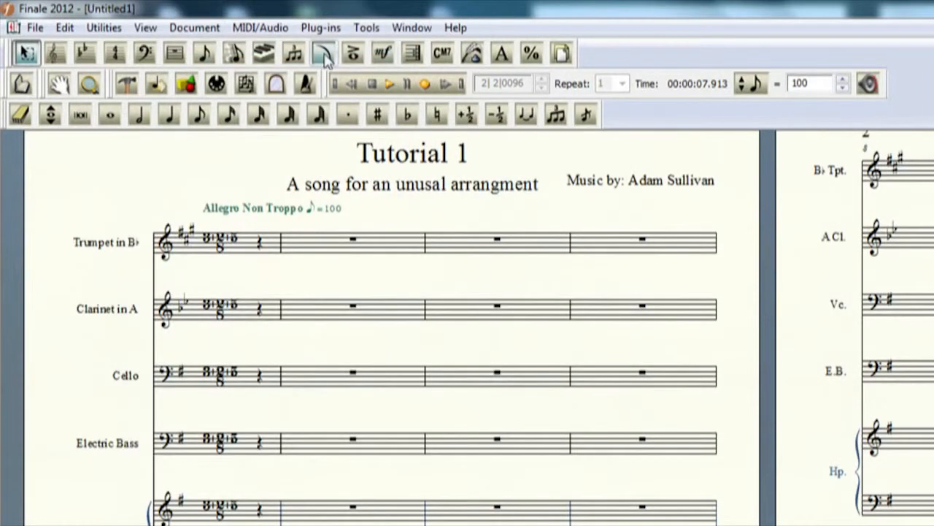
click(354, 53)
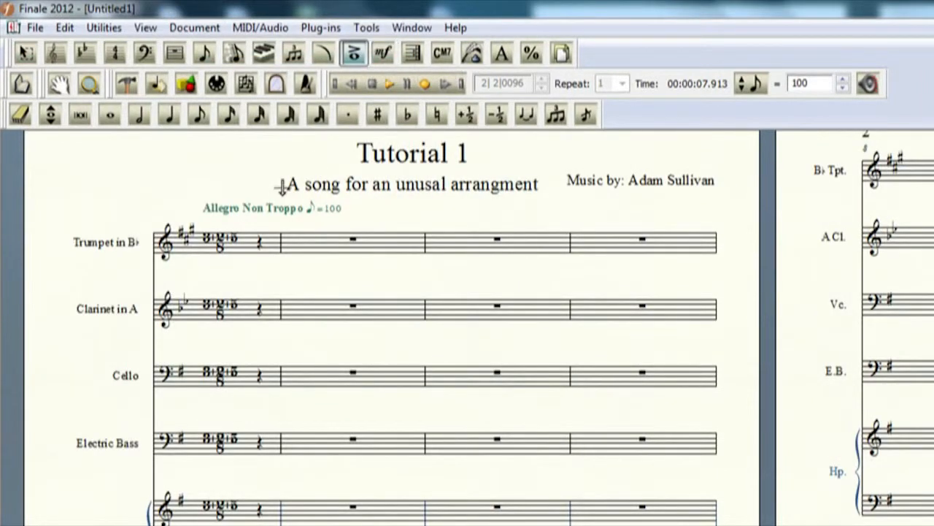
click(383, 53)
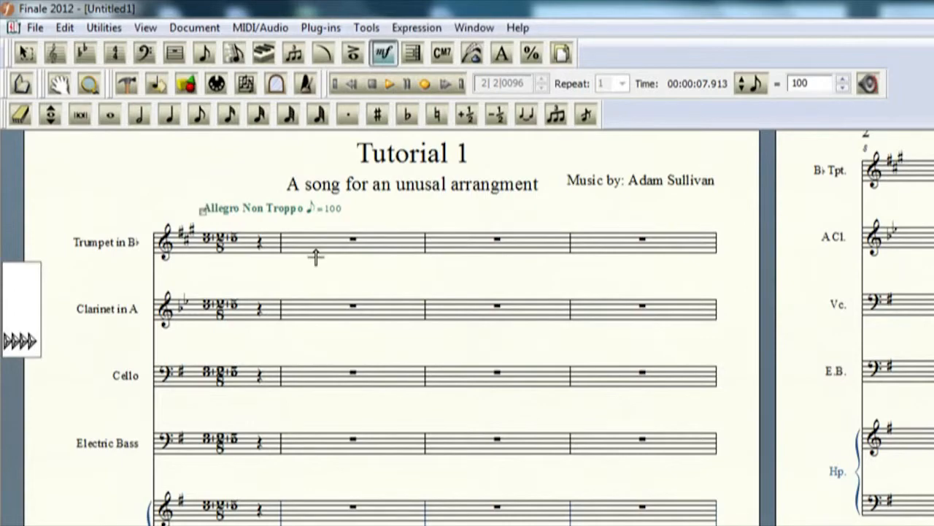
click(412, 53)
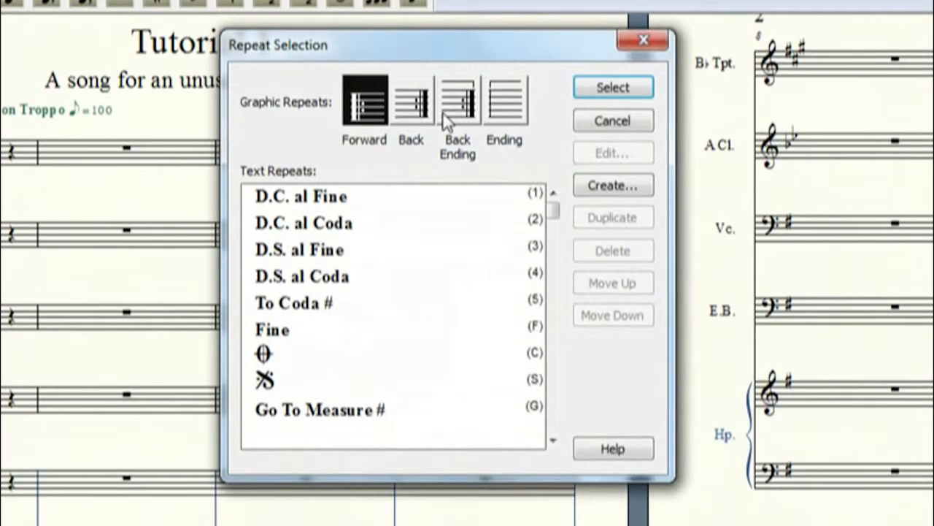
mouse_move(455, 114)
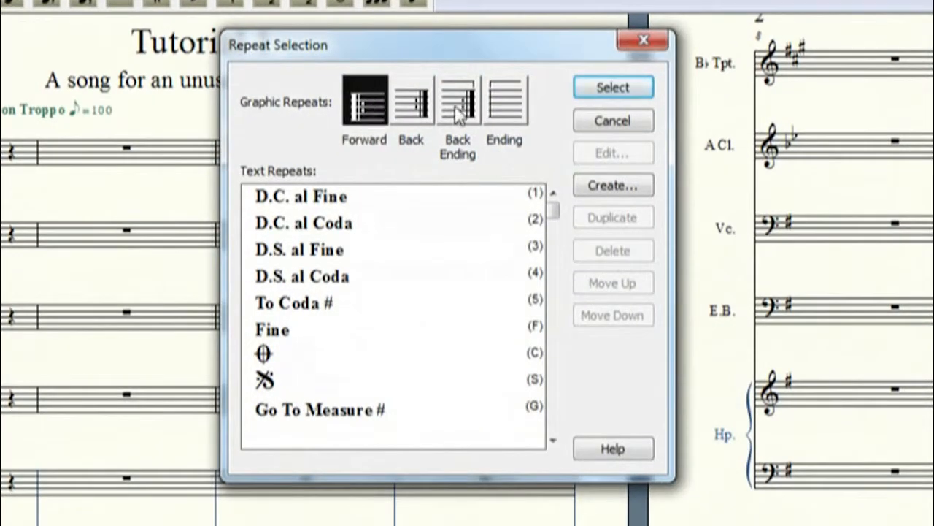
click(412, 101)
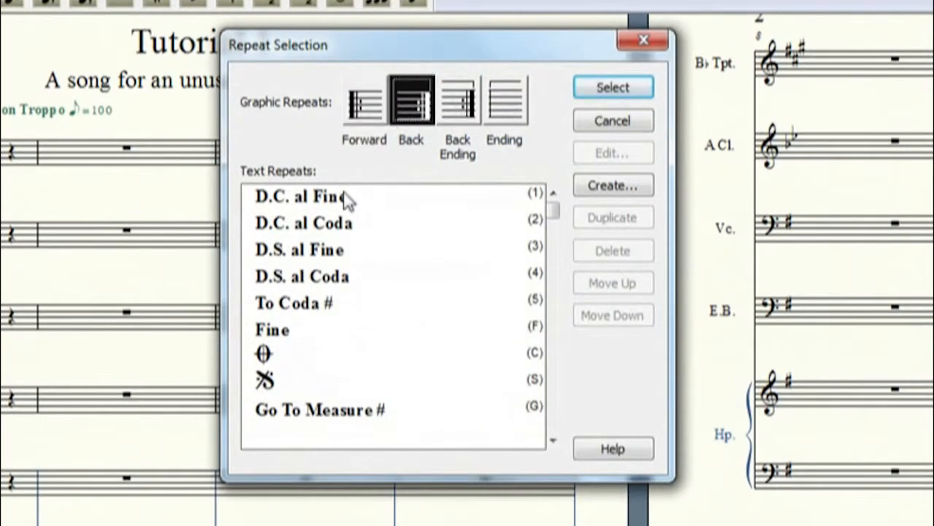
mouse_move(364, 232)
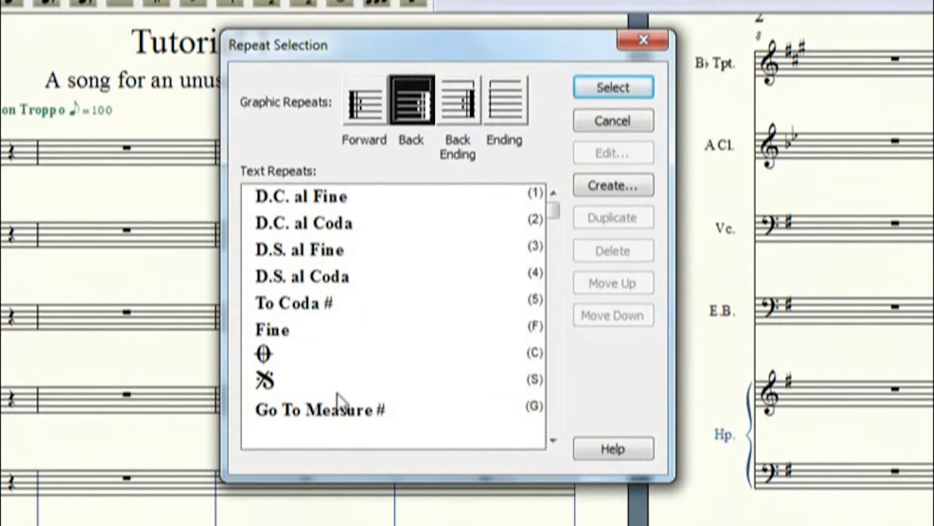
mouse_move(645, 205)
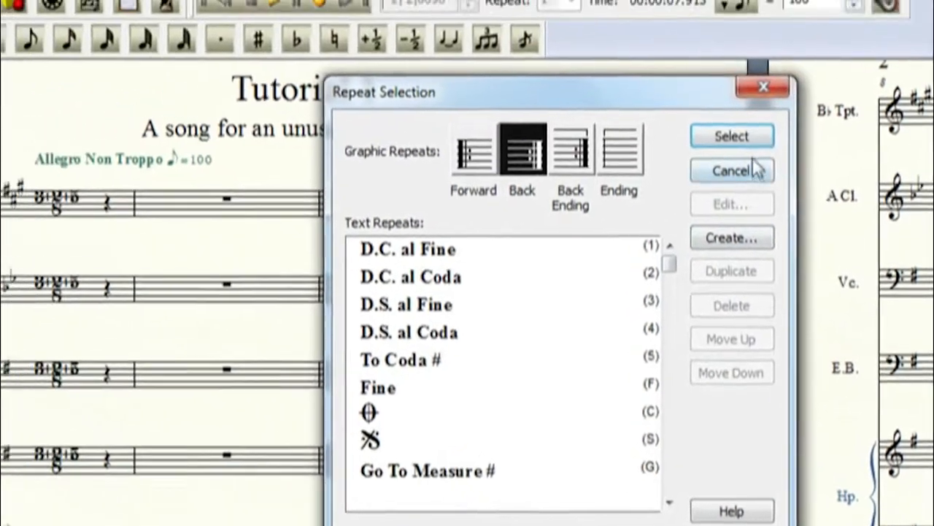
- Cancel Repeat Selection without adding a repeat and scroll back up the score
click(731, 169)
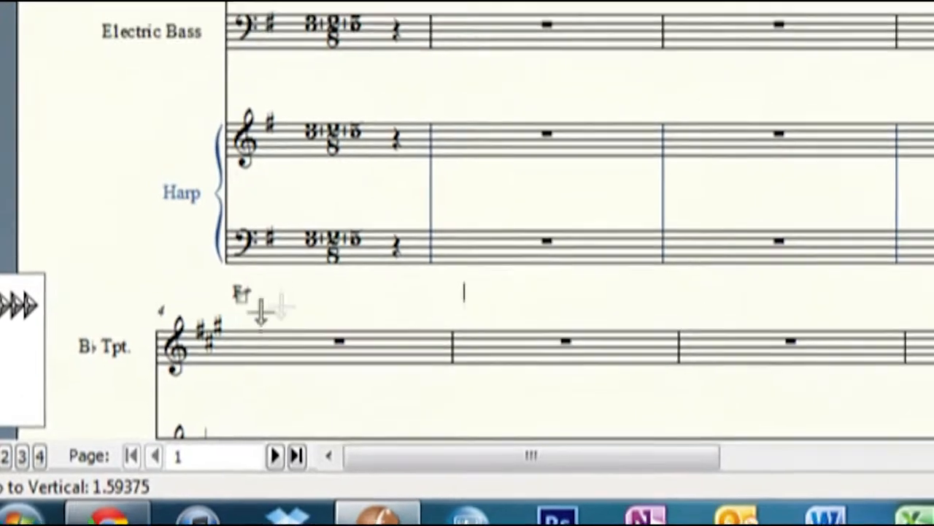
scroll(up, 3)
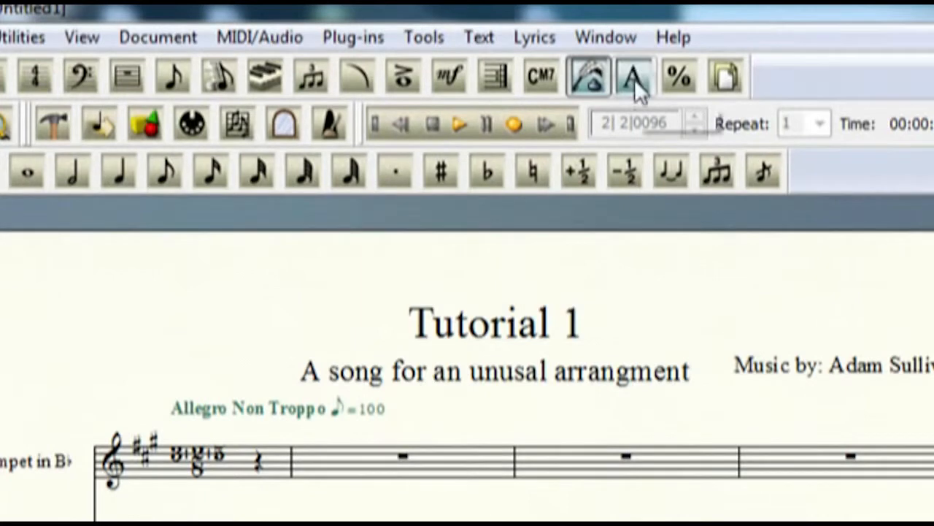
- Step through the Text and Resize tools, ending in Page Layout with margins and system boundaries shown
click(633, 76)
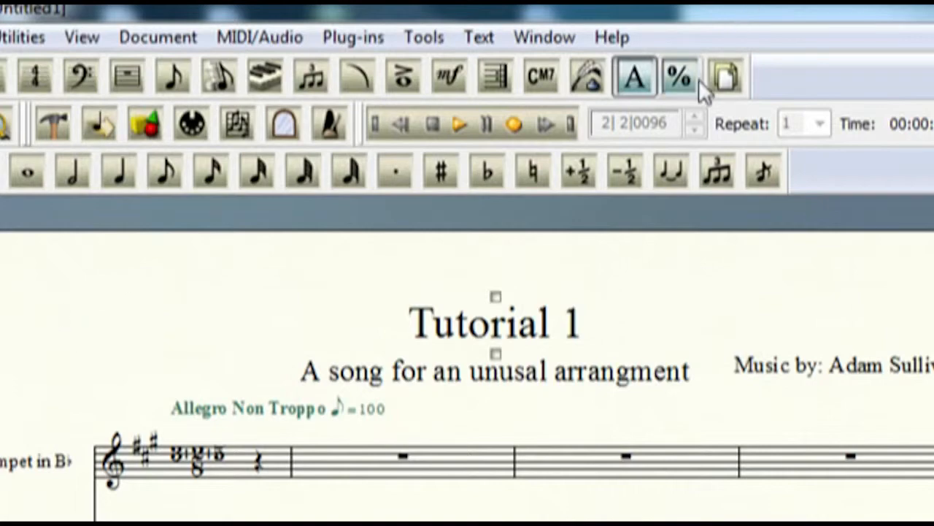
click(675, 73)
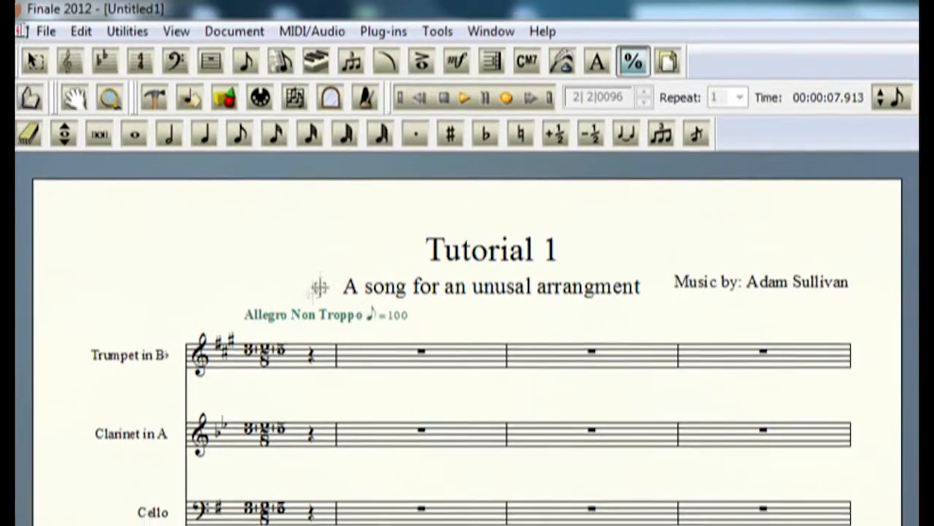
click(633, 61)
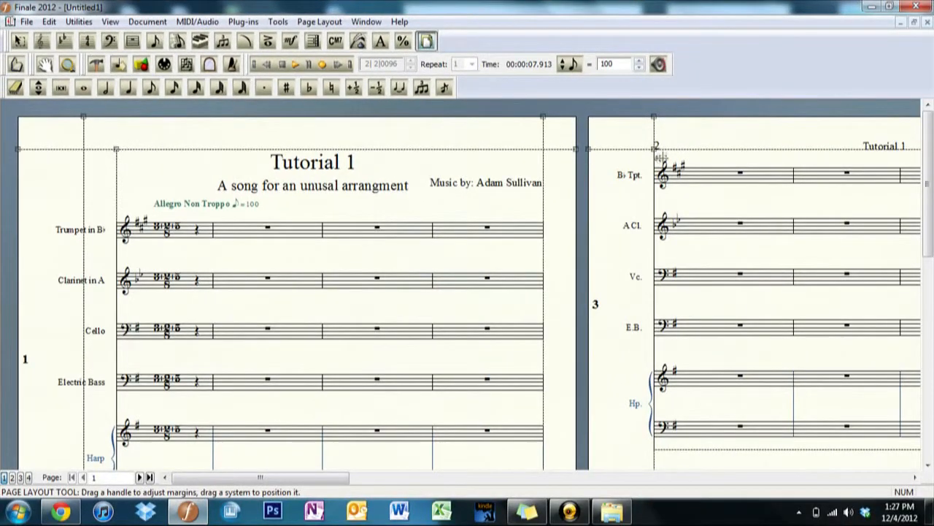
- Browse Expression Selection through Technique Text to Miscellaneous, highlighting the first miscellaneous marking
scroll(down, 3)
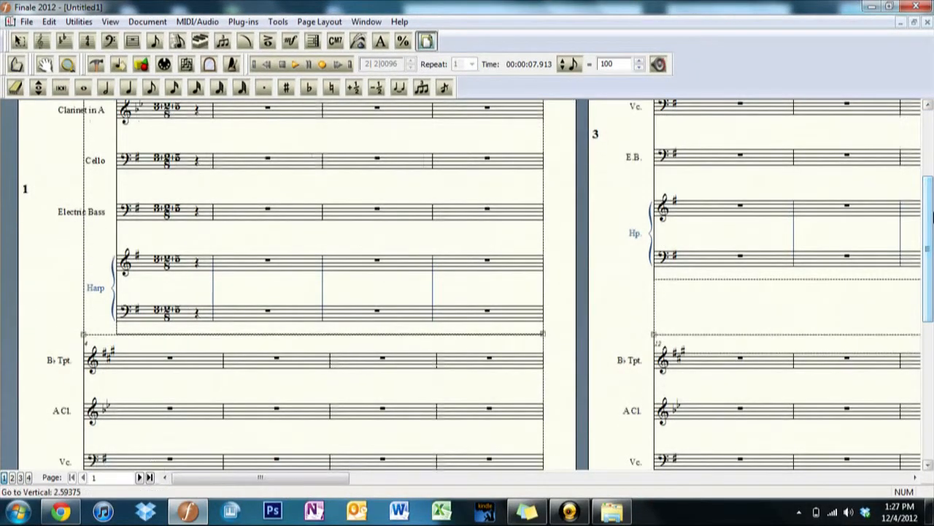
scroll(up, 3)
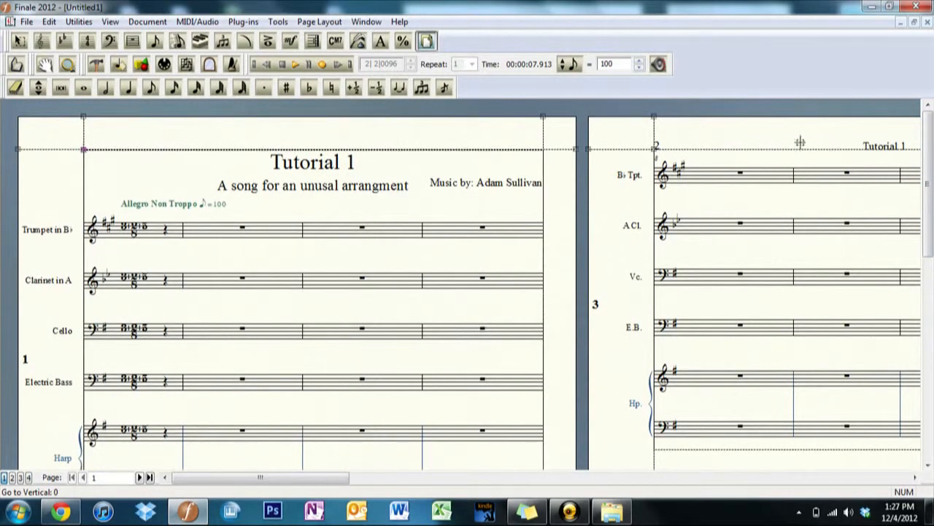
scroll(down, 3)
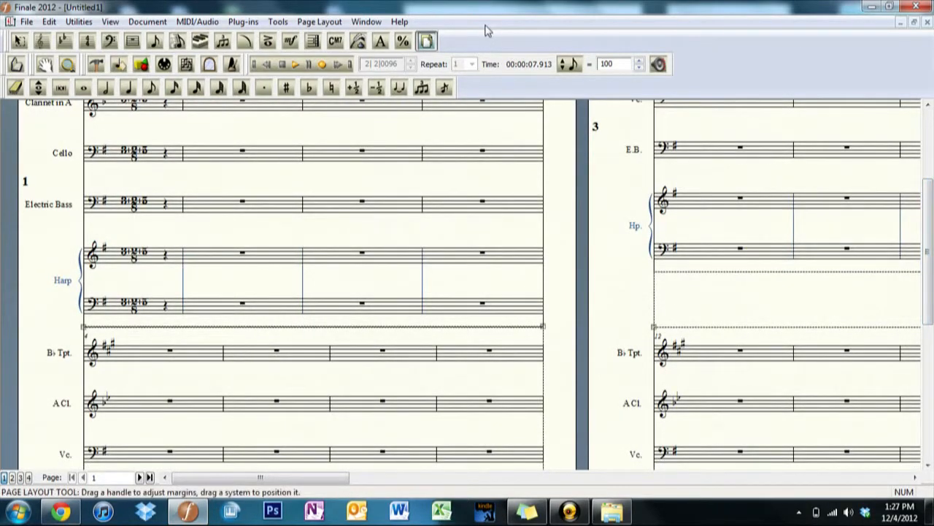
click(268, 41)
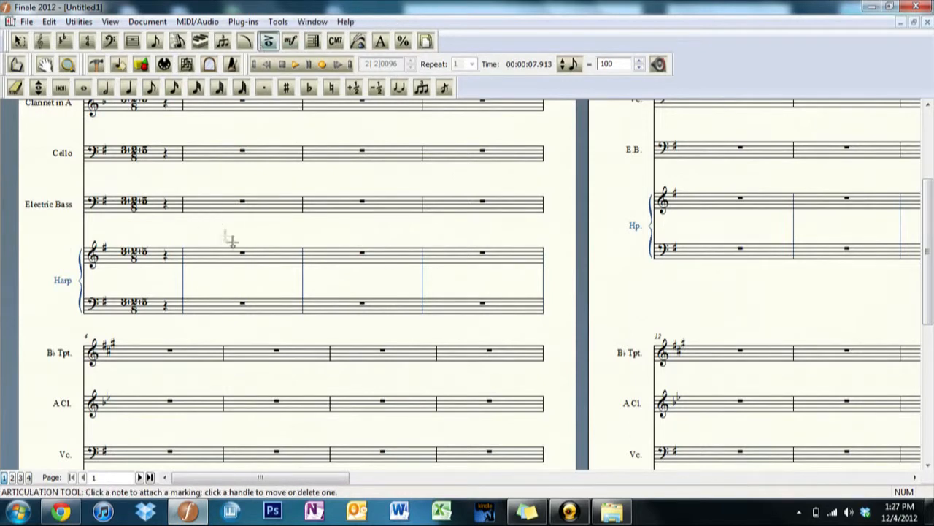
mouse_move(292, 15)
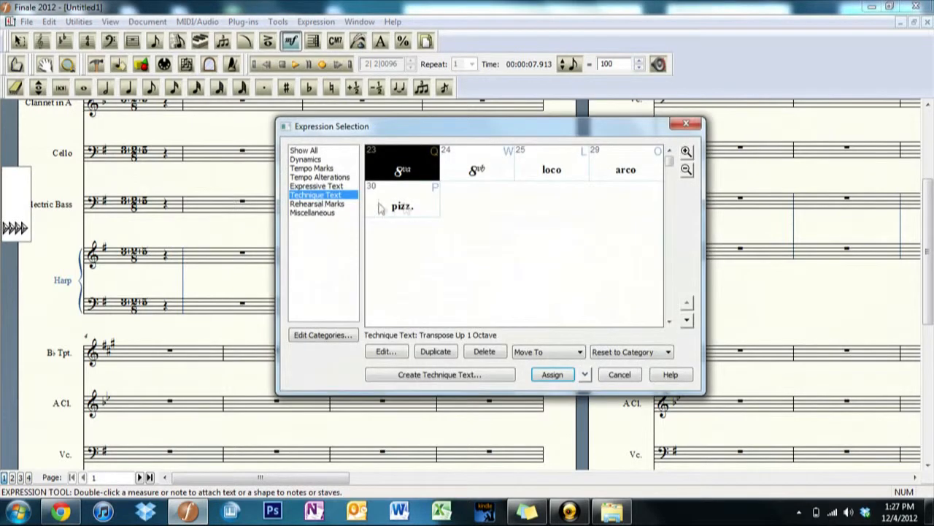
click(314, 213)
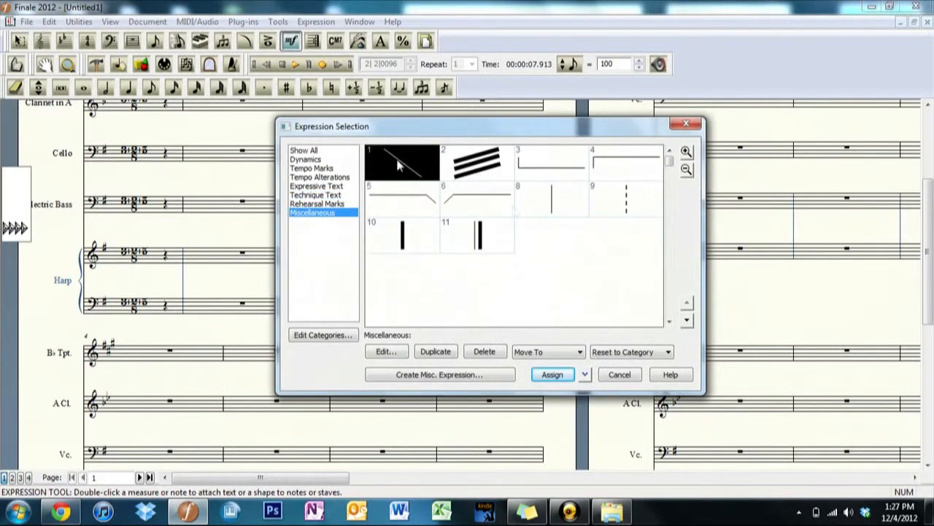
click(619, 374)
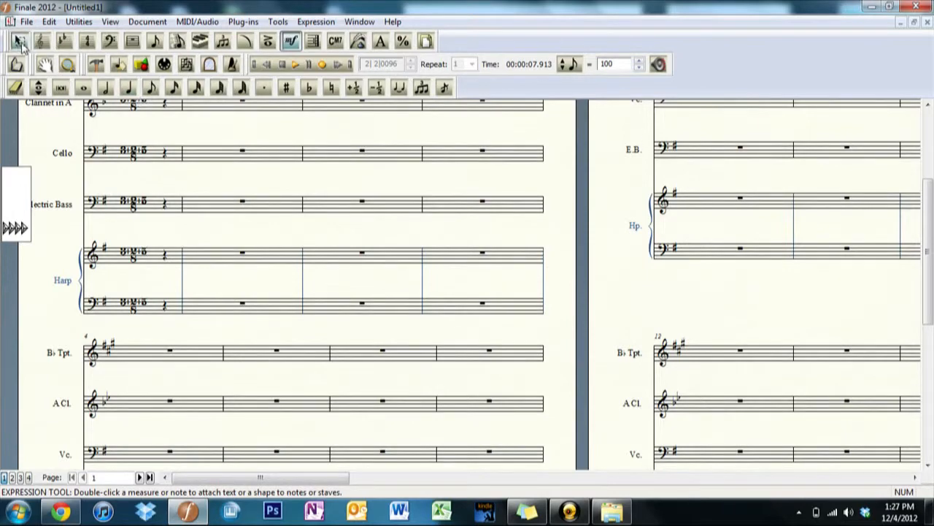
- Switch to the Selection Tool and bring the Tutorial 1 title back into view
click(21, 41)
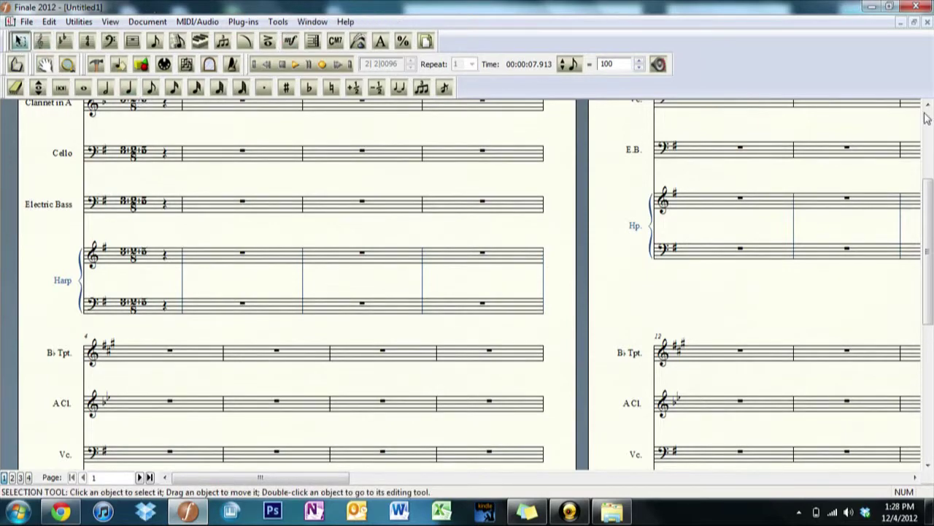
scroll(up, 3)
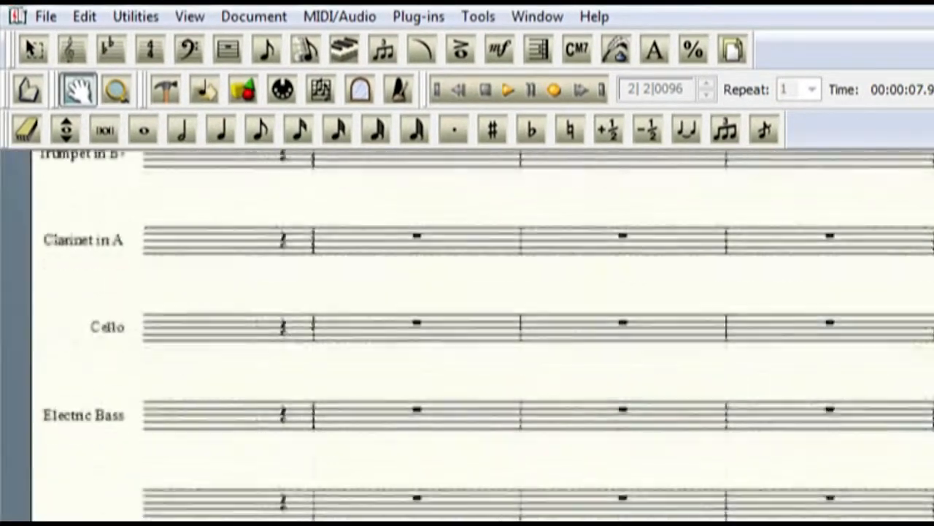
scroll(up, 3)
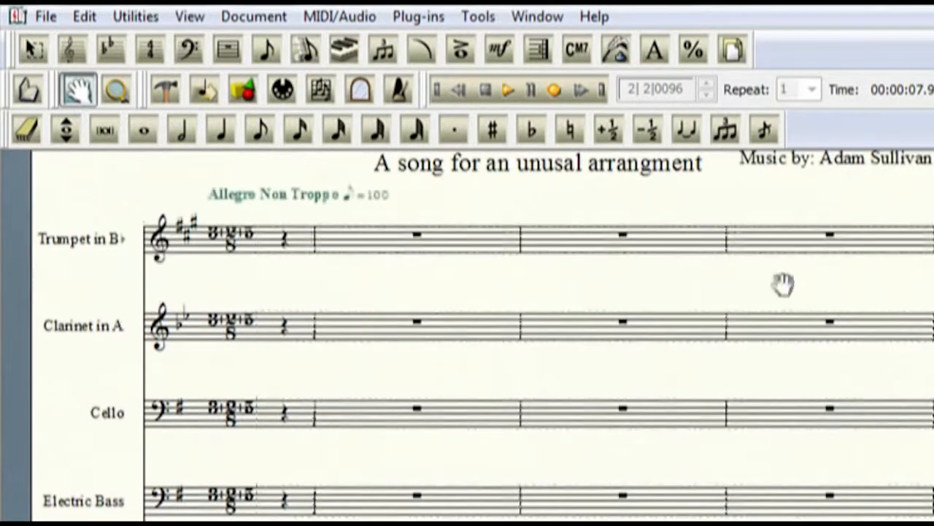
mouse_move(116, 89)
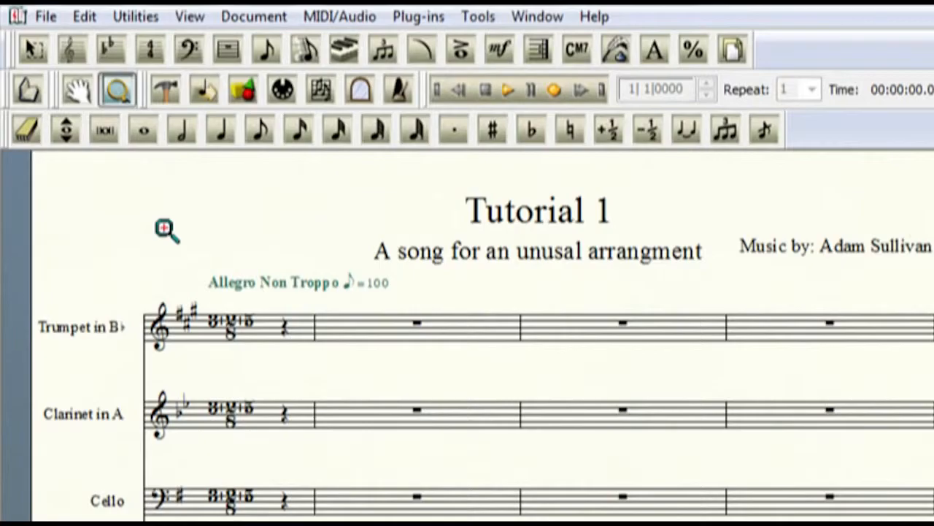
- Zoom in on the score title, zoom back out, then activate the Special Tools
click(167, 228)
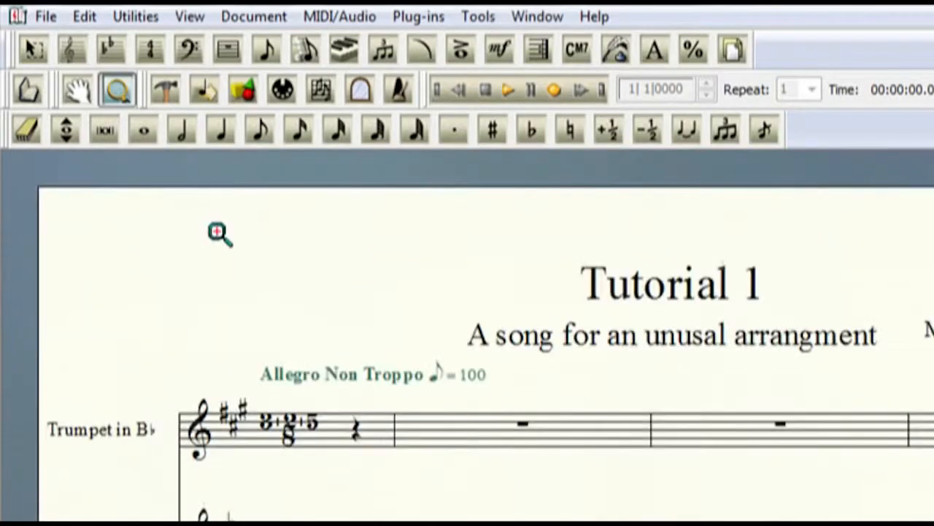
click(219, 232)
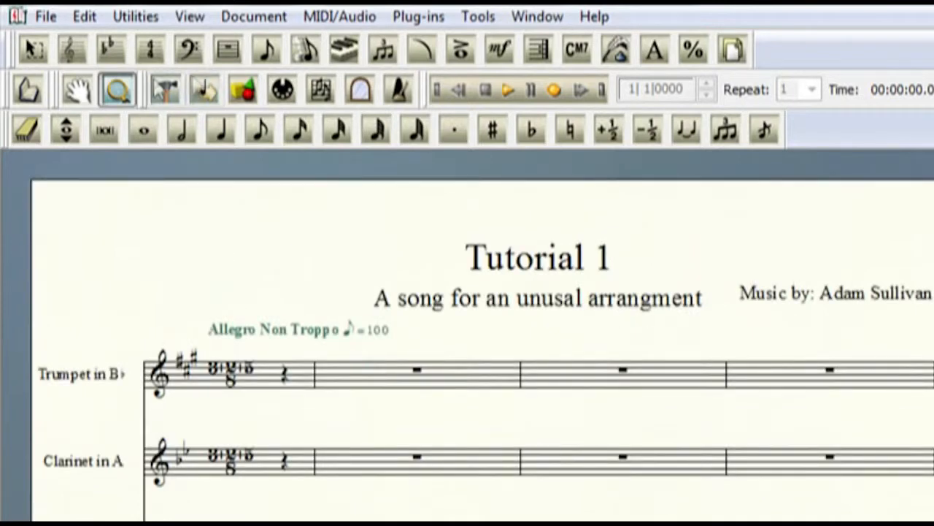
click(167, 89)
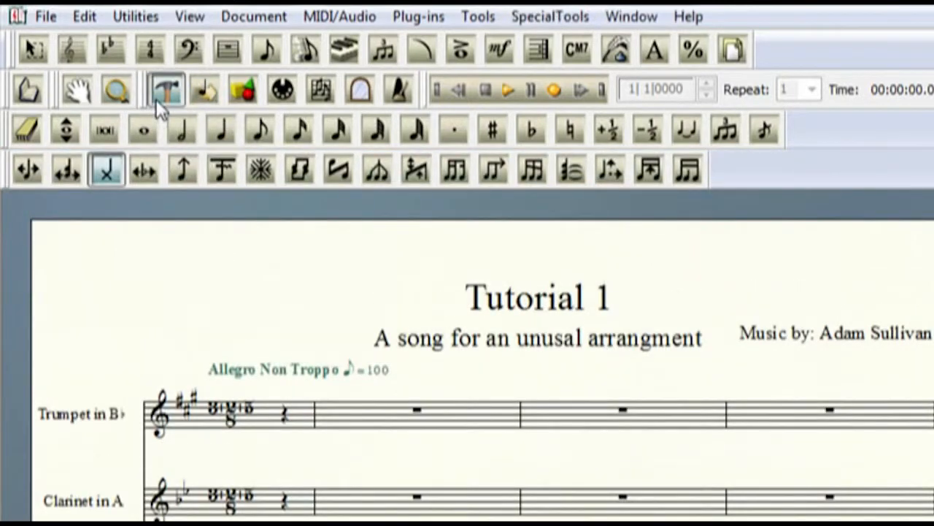
mouse_move(305, 255)
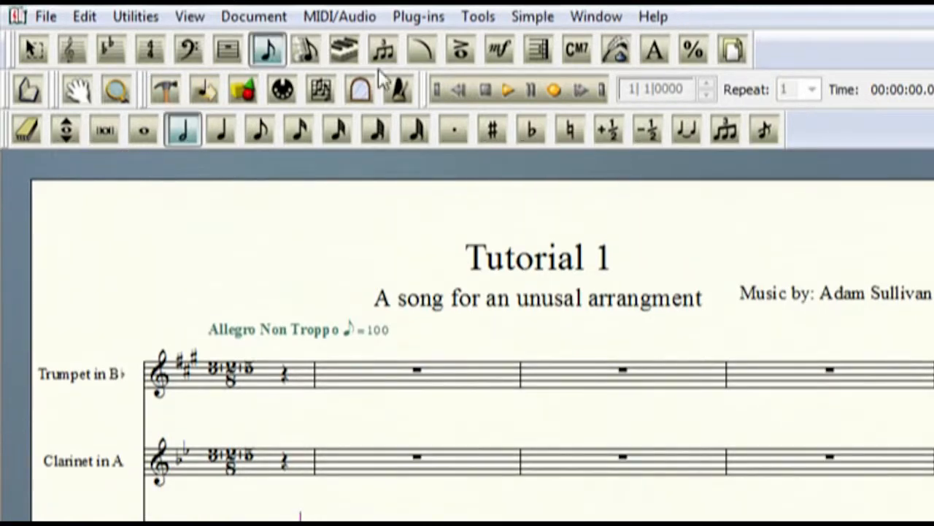
mouse_move(806, 131)
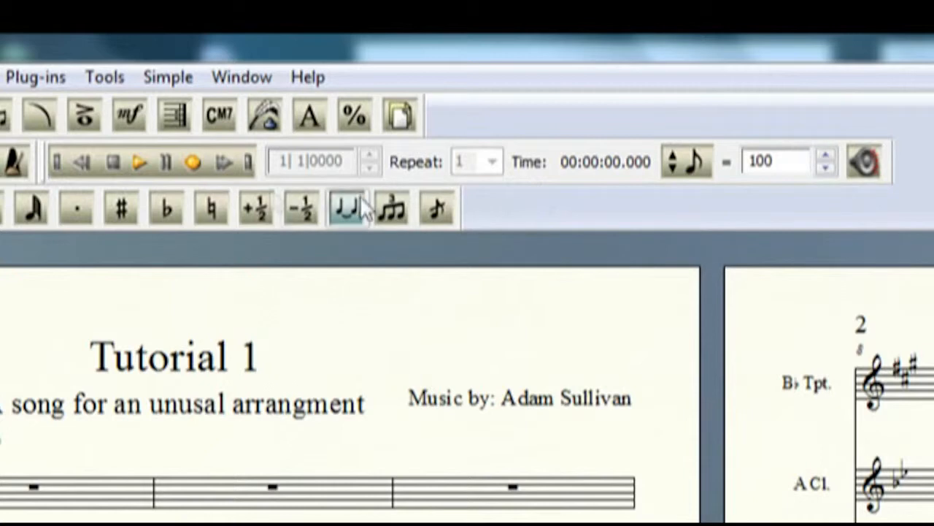
mouse_move(626, 235)
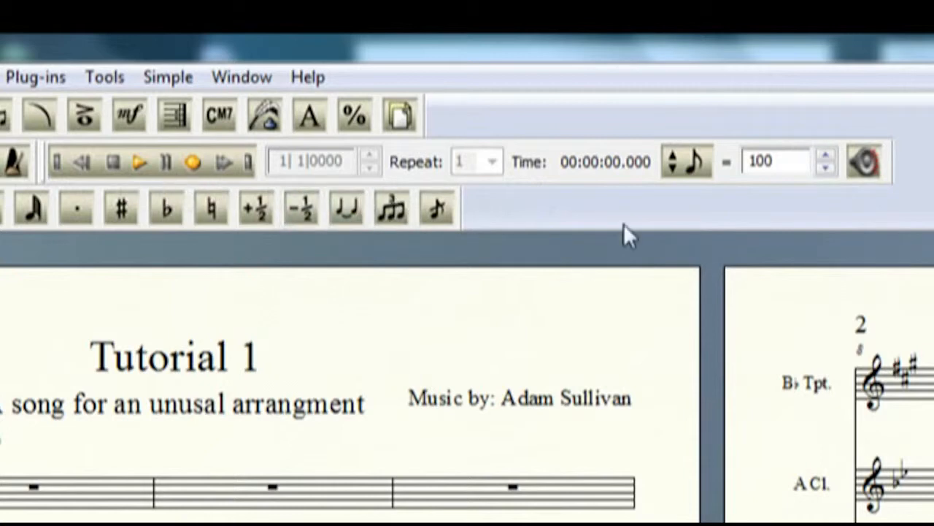
mouse_move(503, 216)
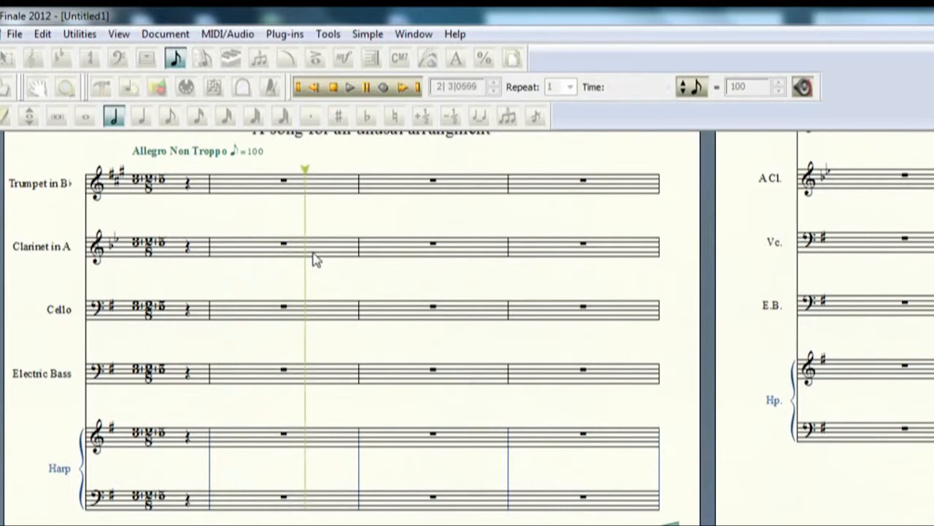
- Set the counter to measure 3 at 12.514 seconds and briefly view the Playback Settings window
click(351, 88)
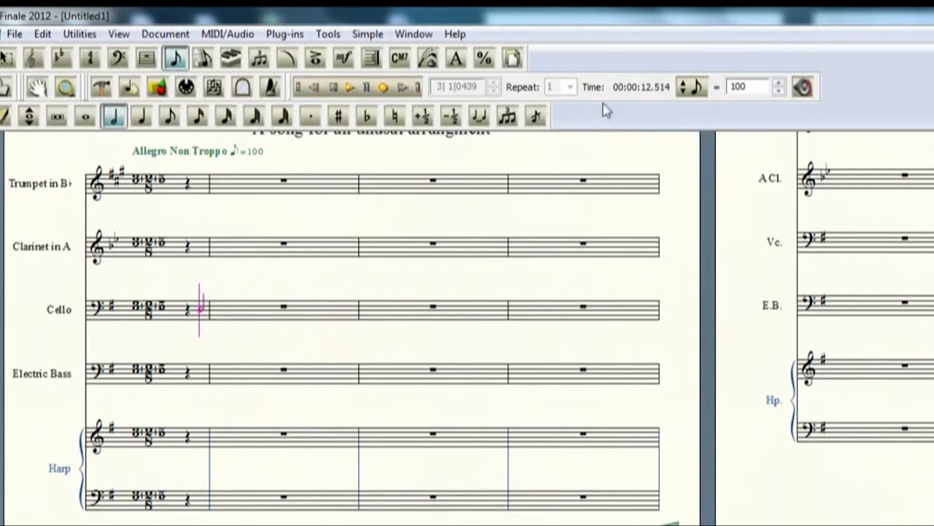
click(350, 87)
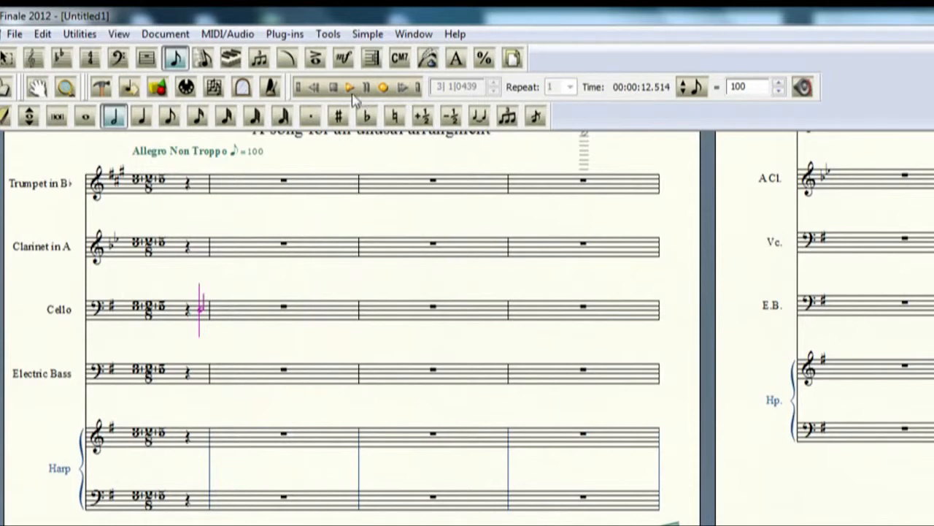
mouse_move(362, 99)
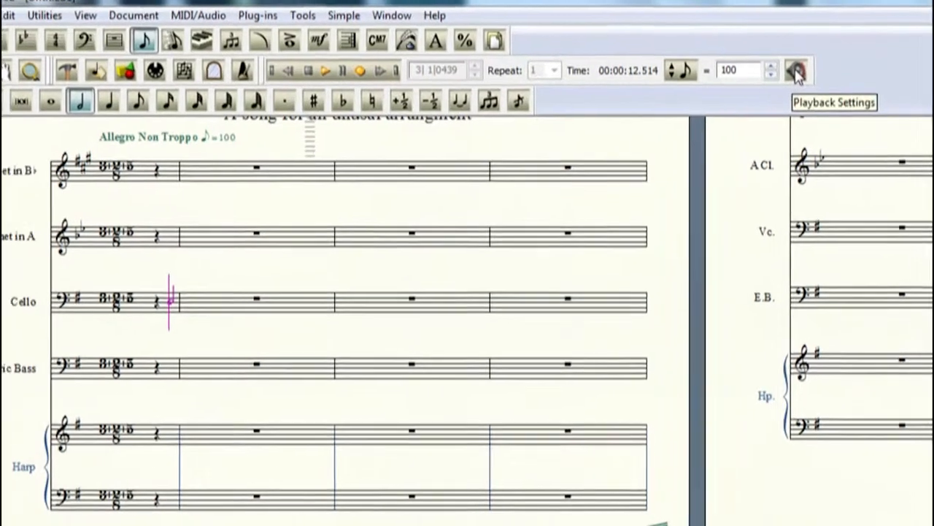
click(796, 70)
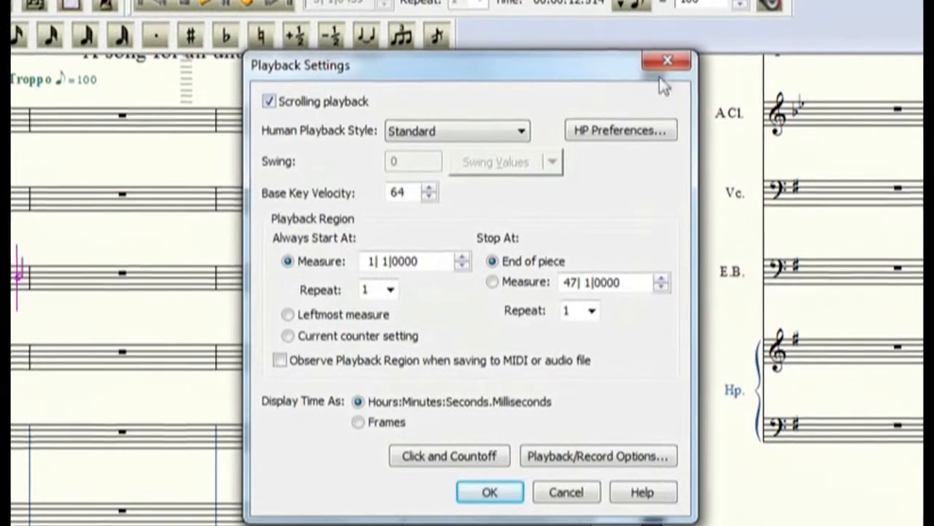
click(666, 59)
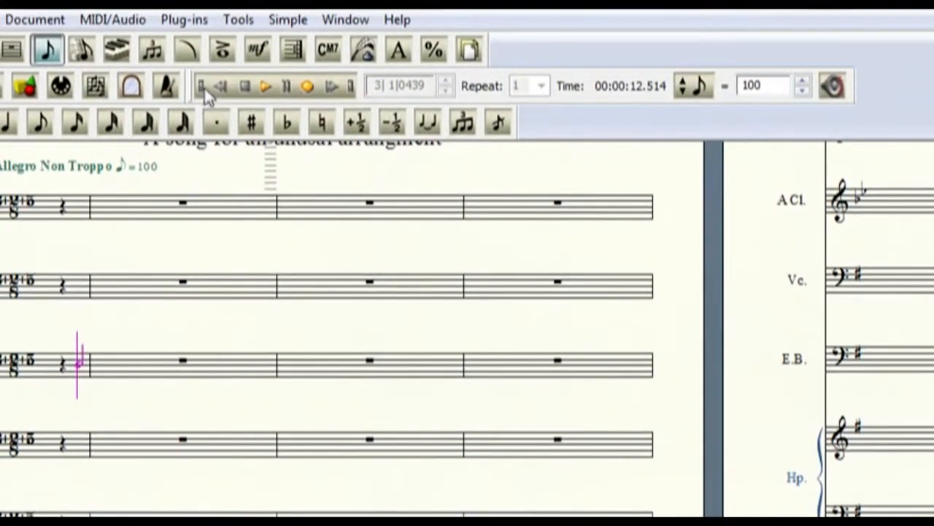
mouse_move(256, 95)
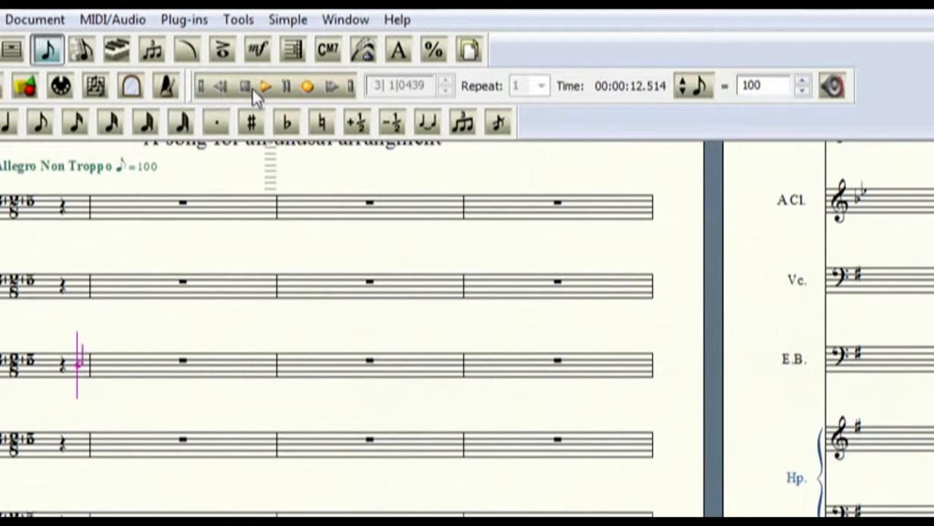
mouse_move(222, 95)
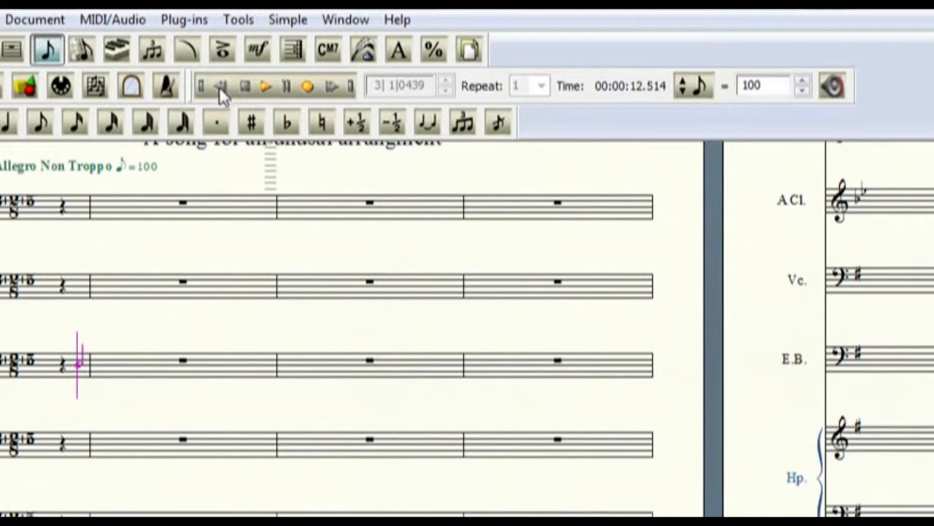
mouse_move(407, 100)
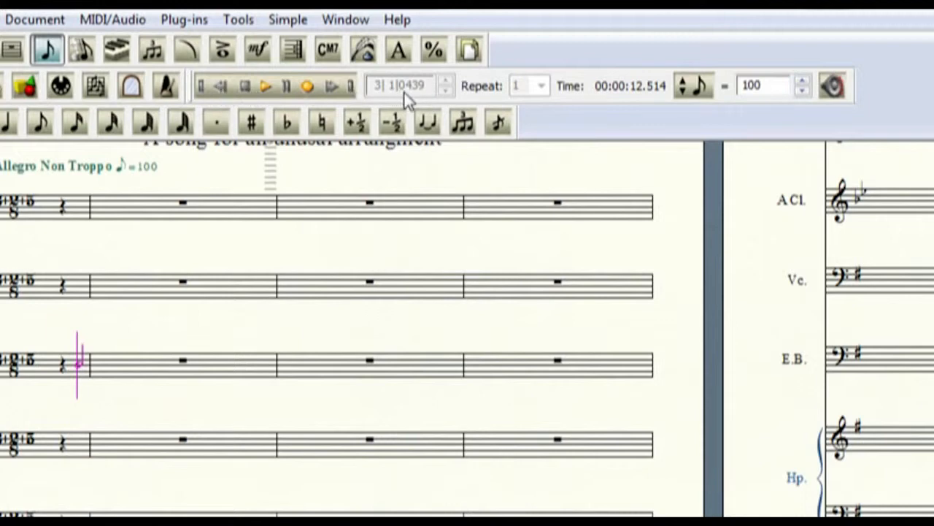
mouse_move(403, 105)
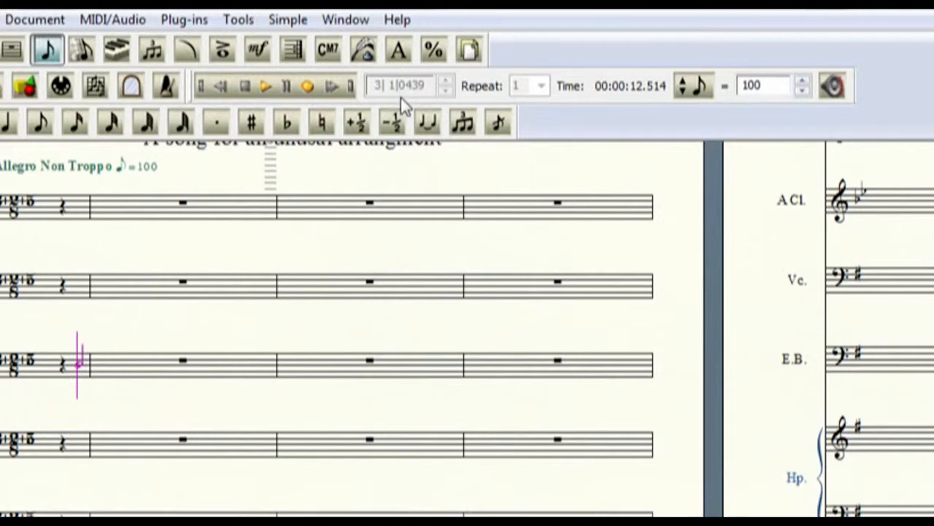
mouse_move(385, 102)
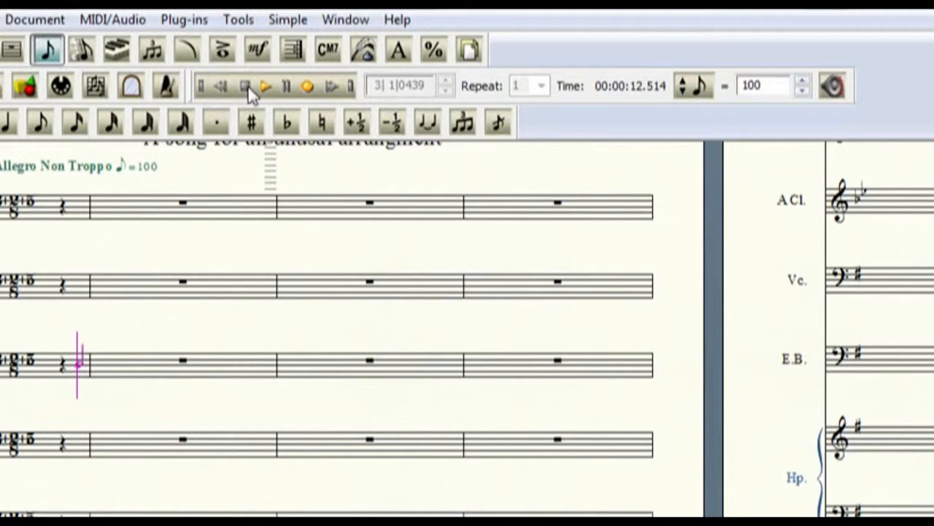
mouse_move(295, 87)
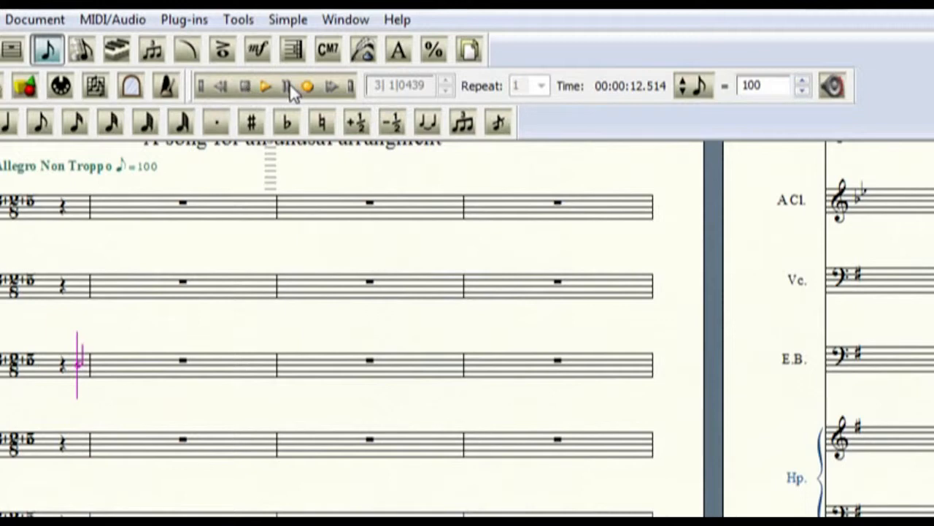
mouse_move(306, 86)
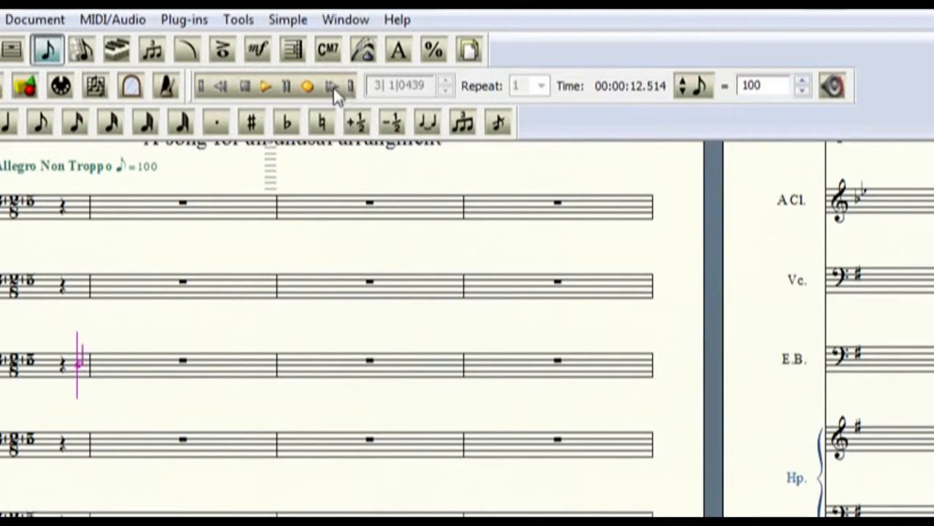
mouse_move(349, 91)
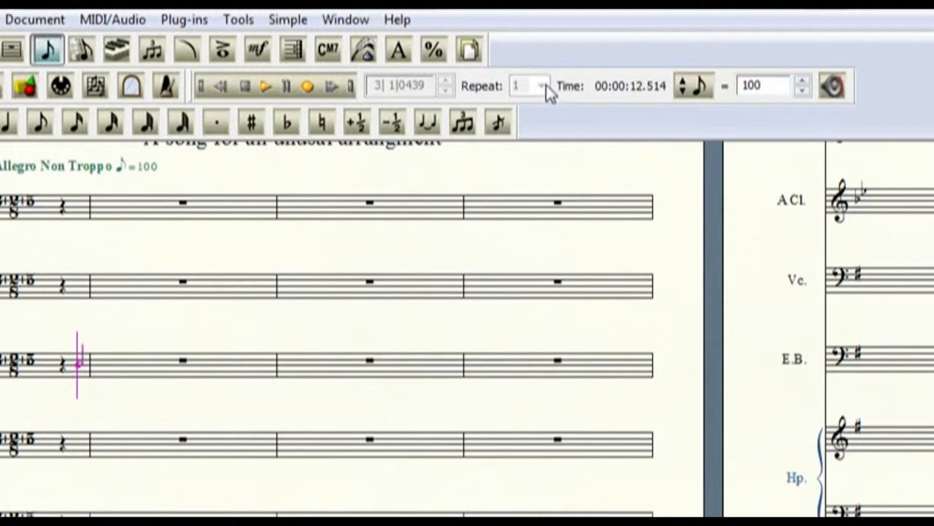
mouse_move(552, 93)
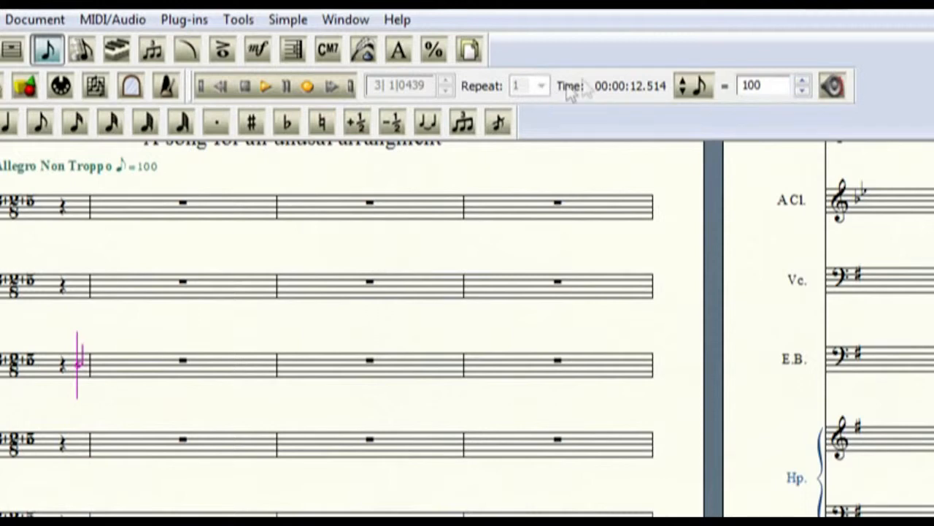
mouse_move(616, 100)
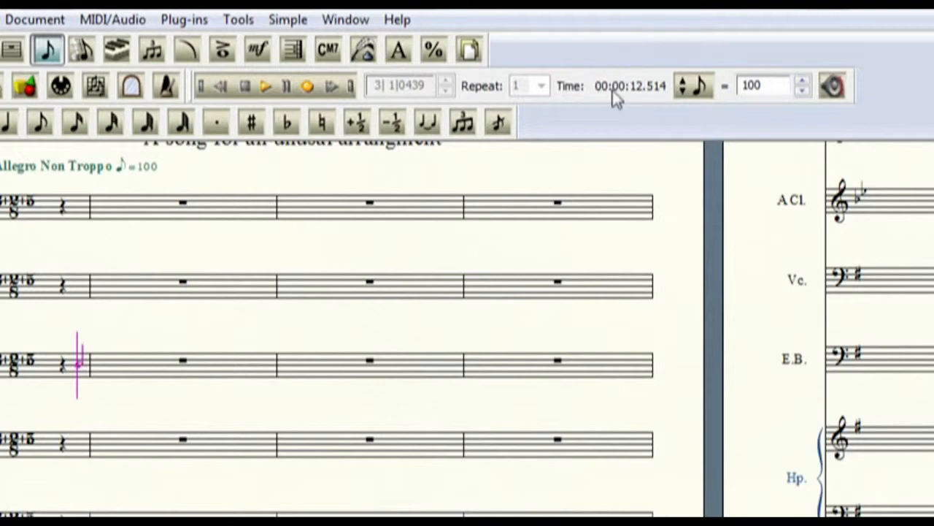
mouse_move(669, 105)
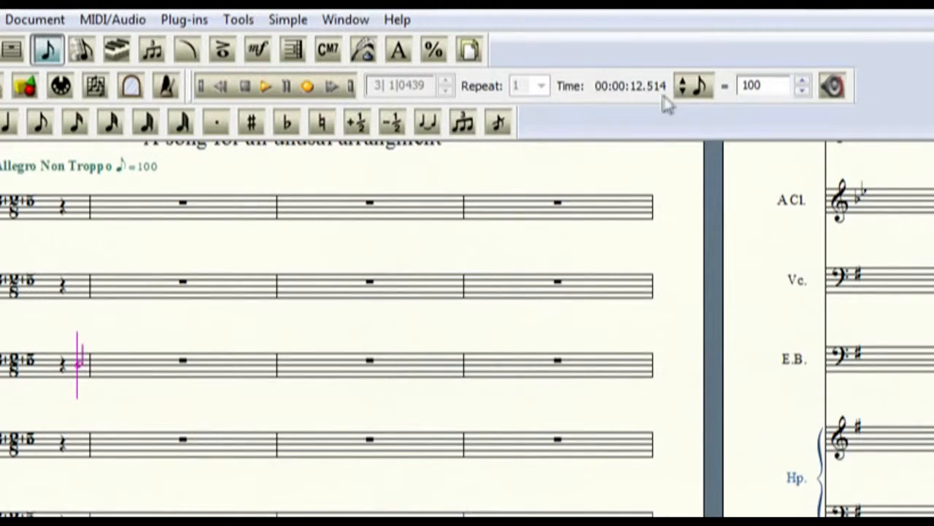
mouse_move(669, 110)
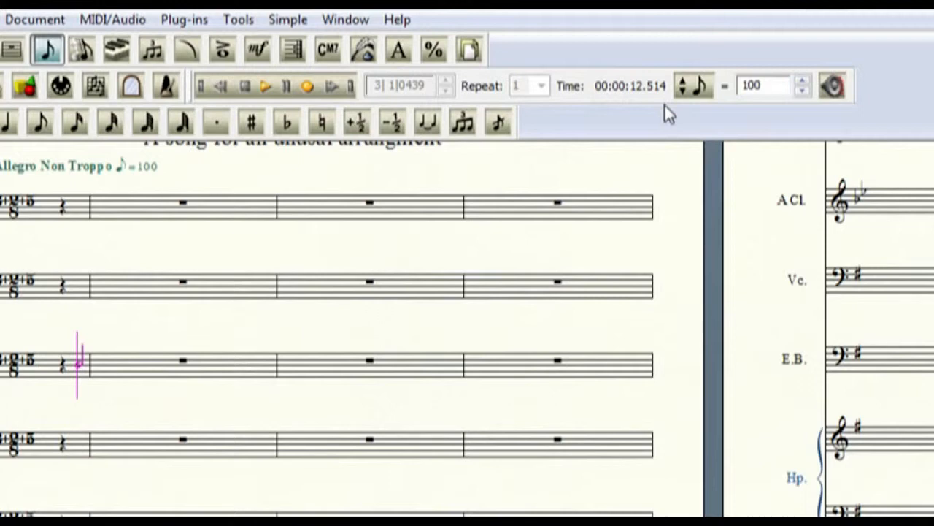
mouse_move(642, 100)
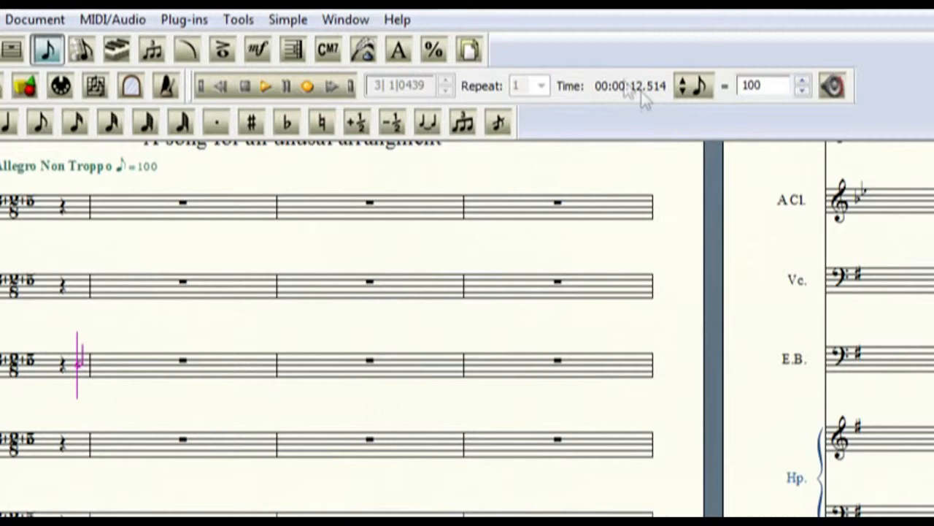
mouse_move(835, 116)
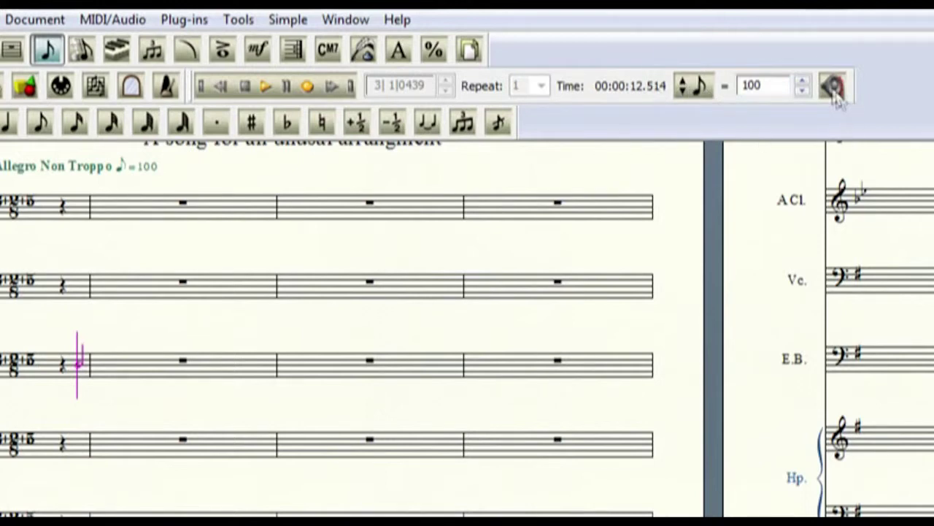
- Review the Human Playback Style list and keep the Standard style
click(832, 86)
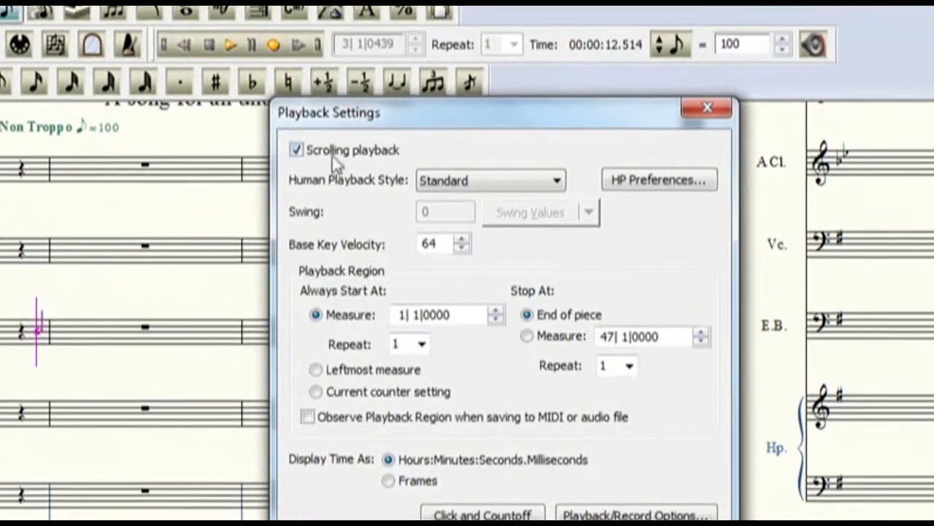
click(553, 181)
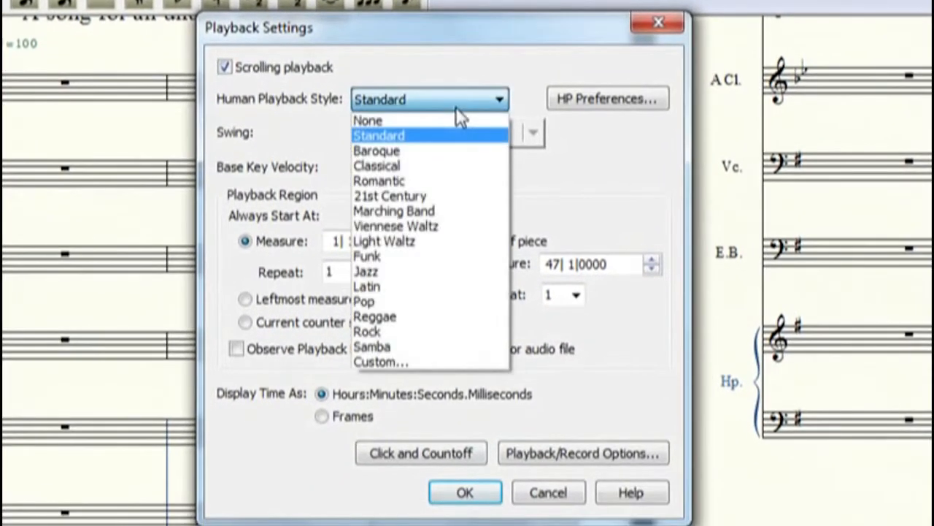
click(380, 134)
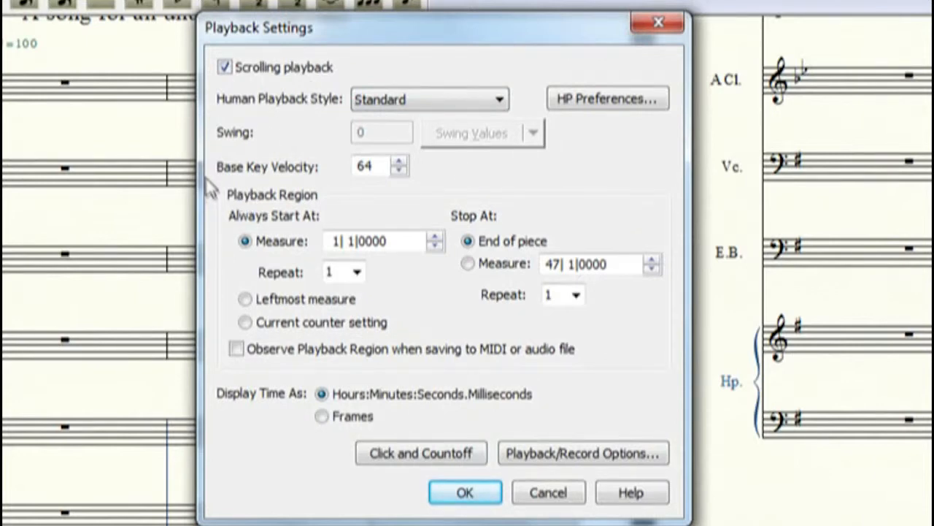
mouse_move(444, 193)
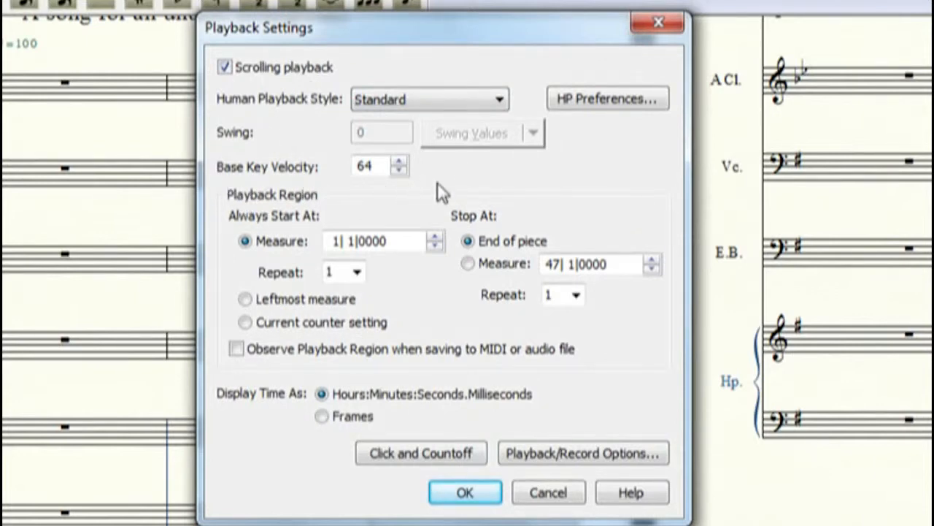
mouse_move(304, 190)
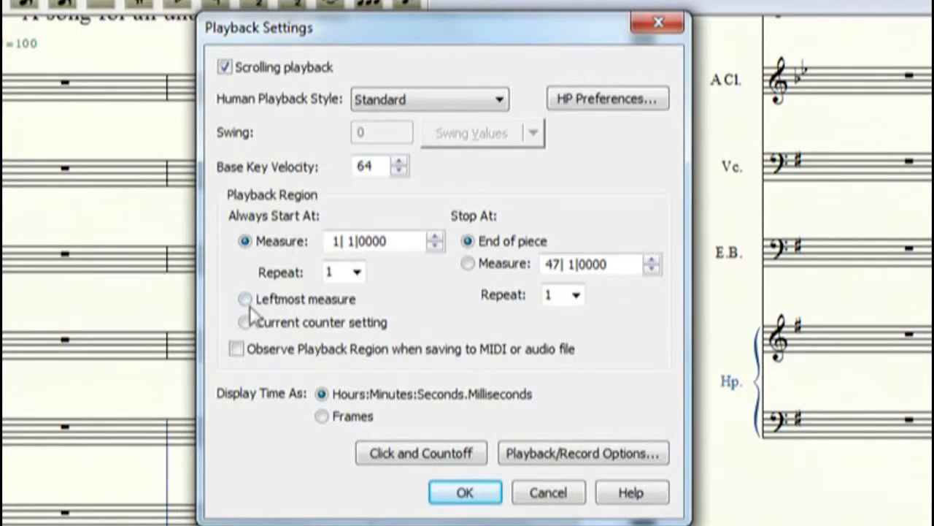
mouse_move(387, 269)
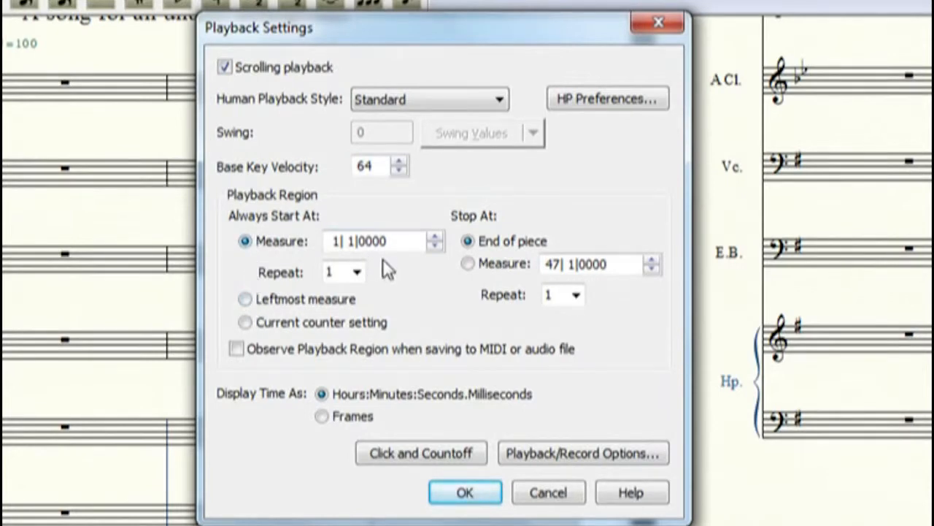
mouse_move(245, 321)
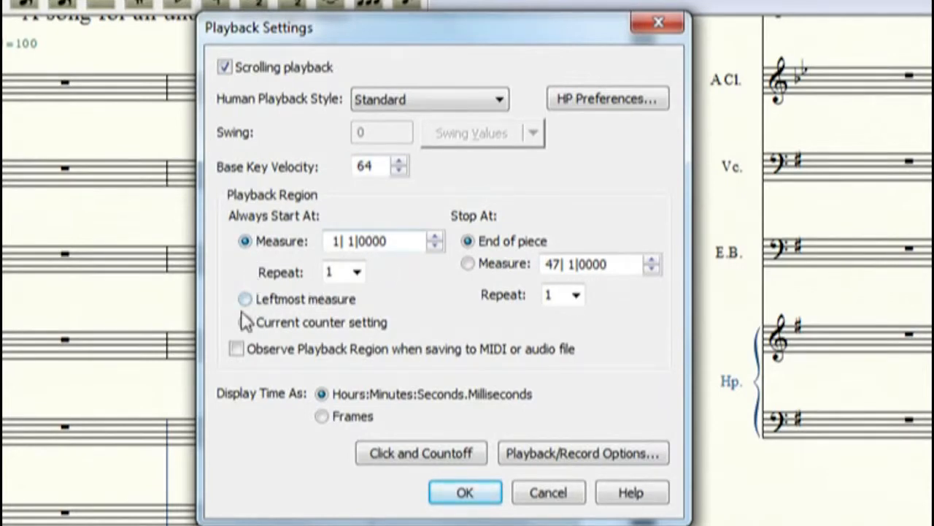
- Make playback always start at the current counter setting and confirm with OK
click(245, 298)
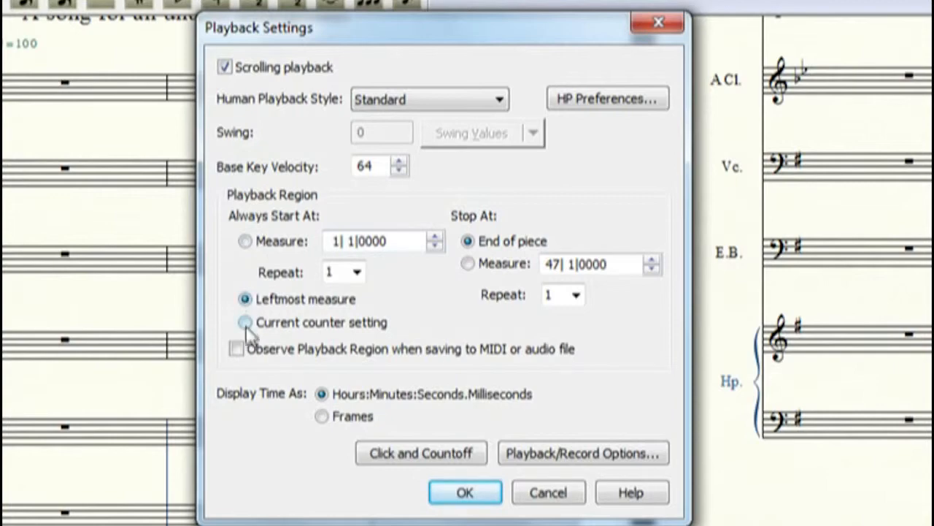
mouse_move(271, 350)
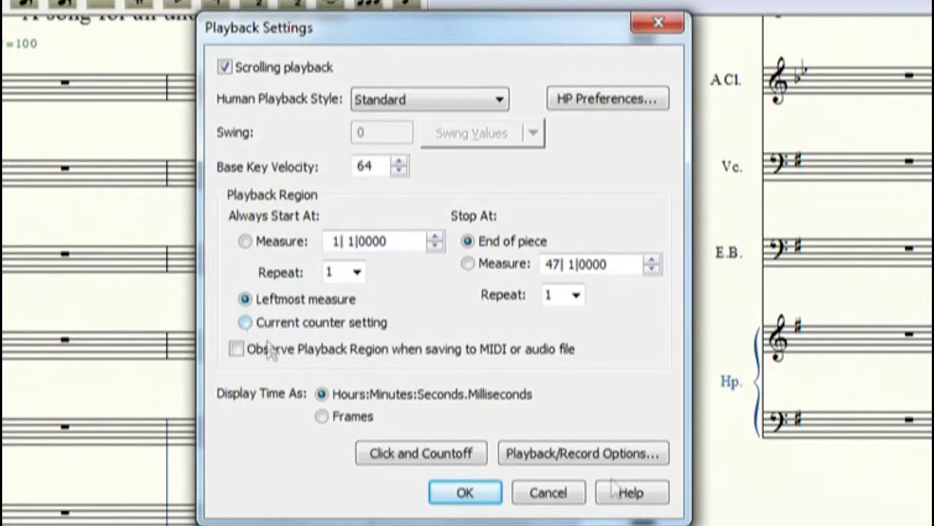
click(465, 491)
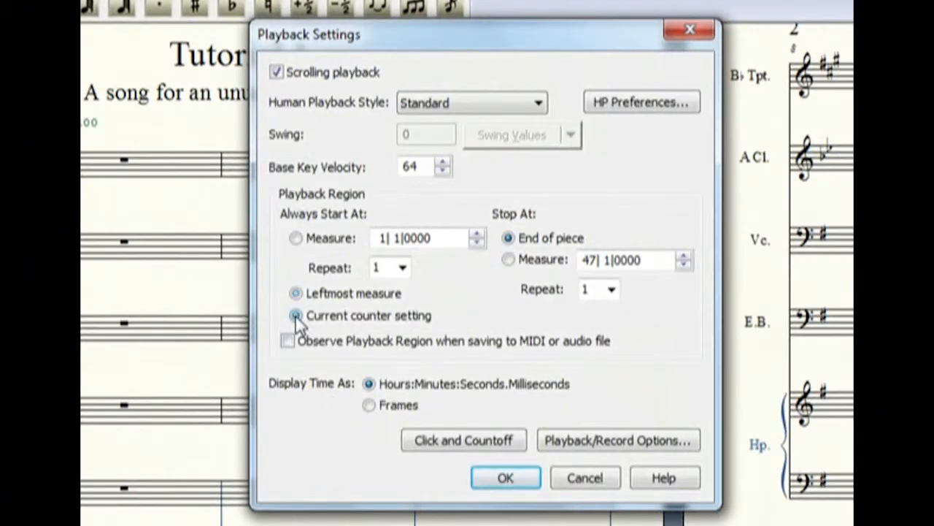
click(295, 315)
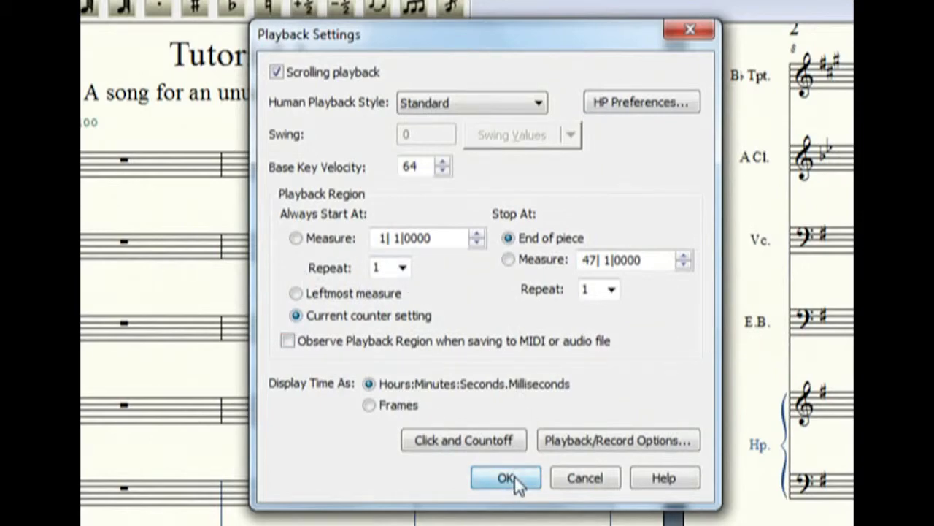
click(505, 478)
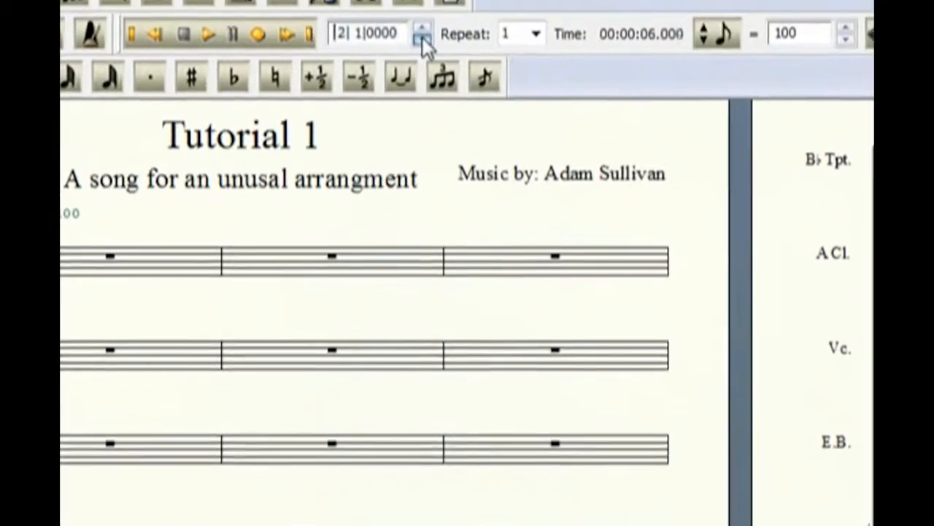
- Reset the playback counter to measure 1 at 00:00:00.000 using the measure spinner
click(424, 28)
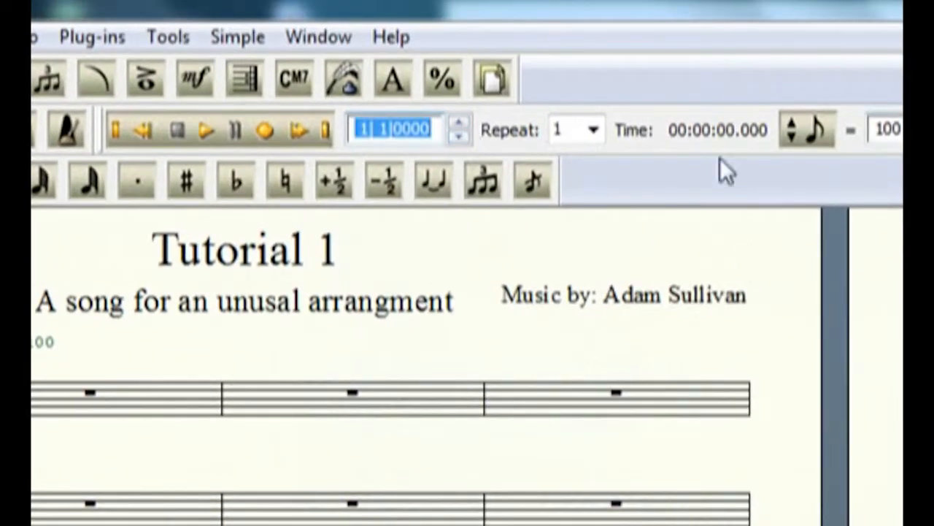
mouse_move(544, 153)
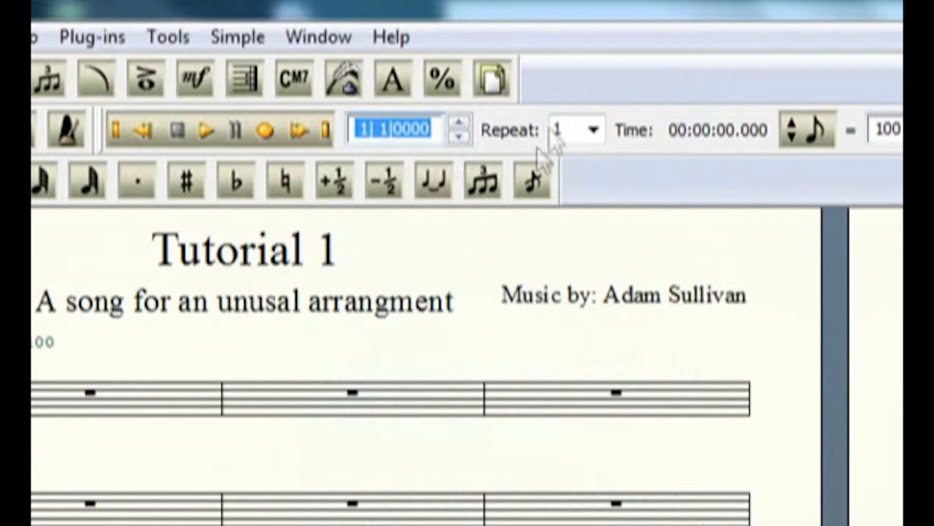
mouse_move(704, 211)
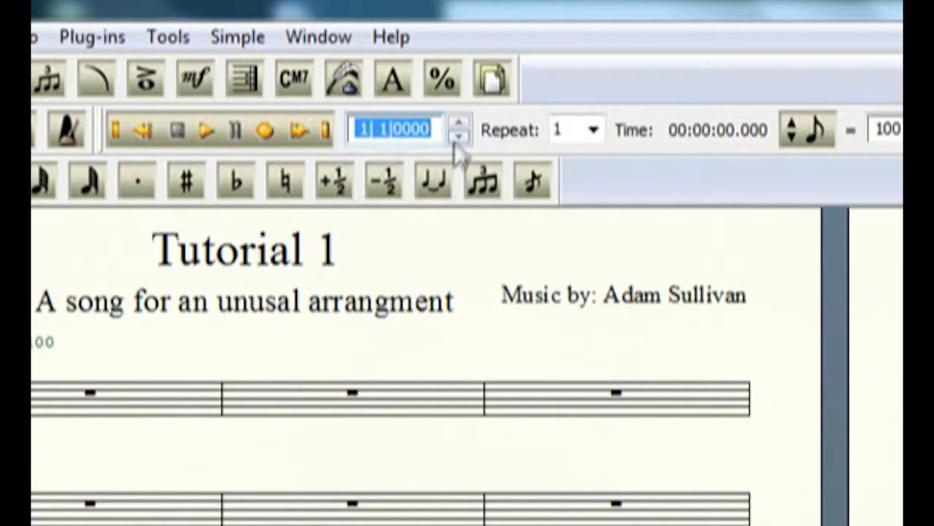
click(416, 128)
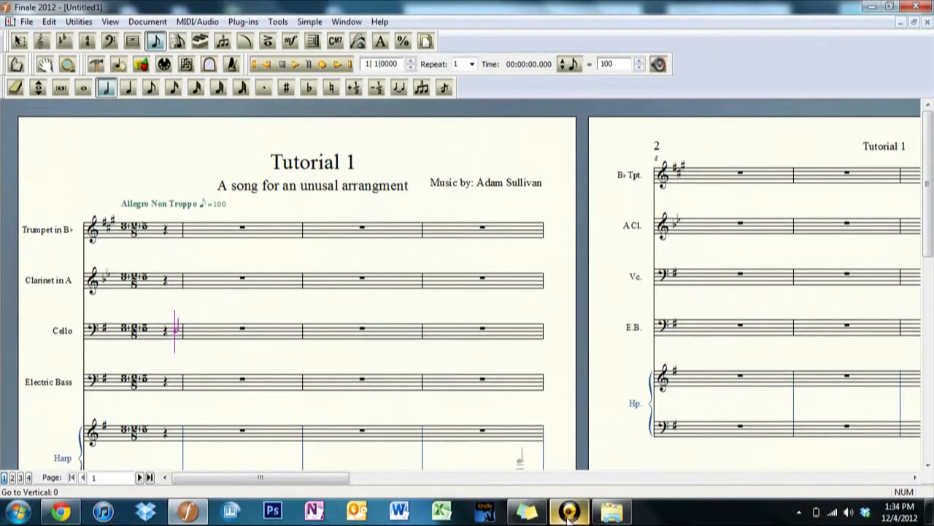
click(569, 511)
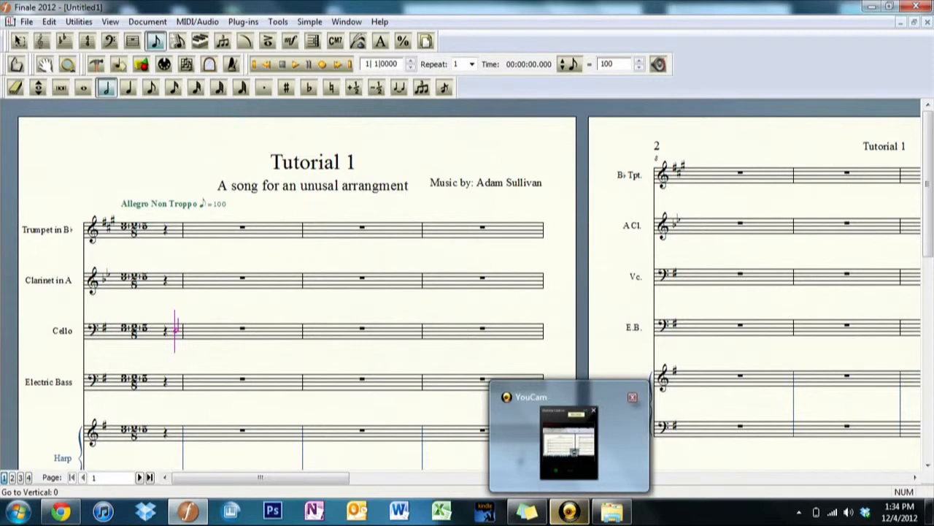
click(631, 397)
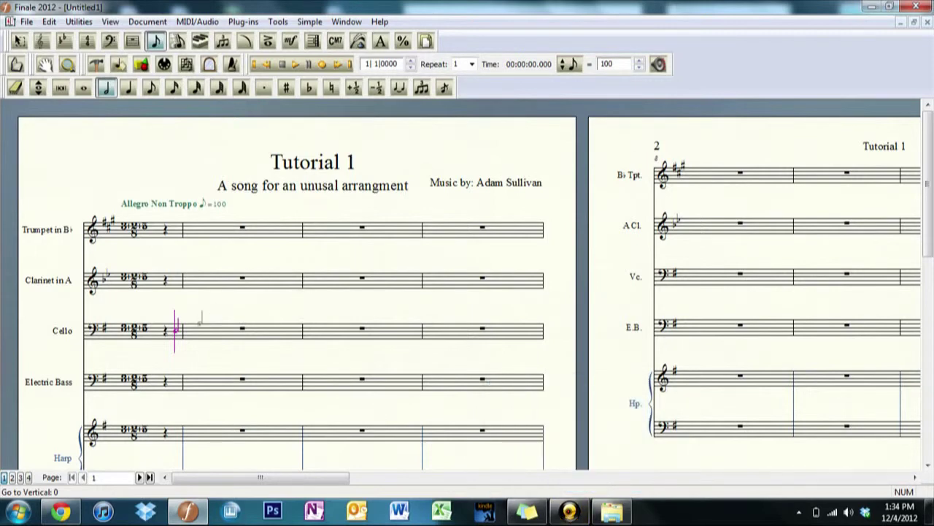